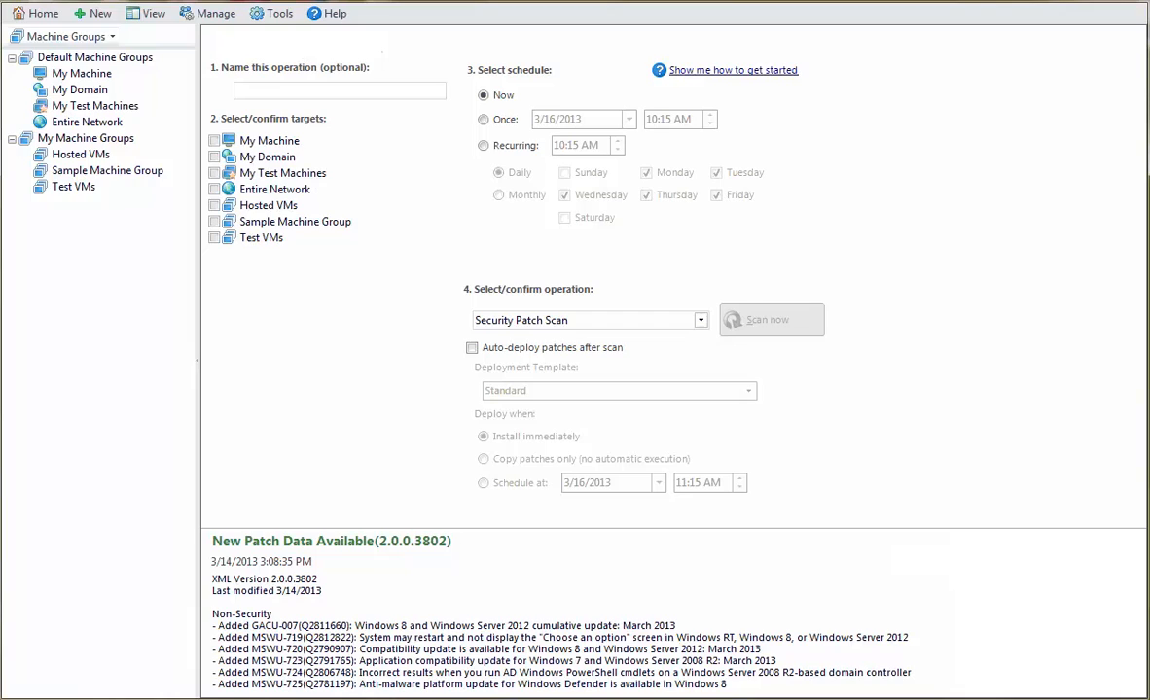
pyautogui.moveTo(280, 19)
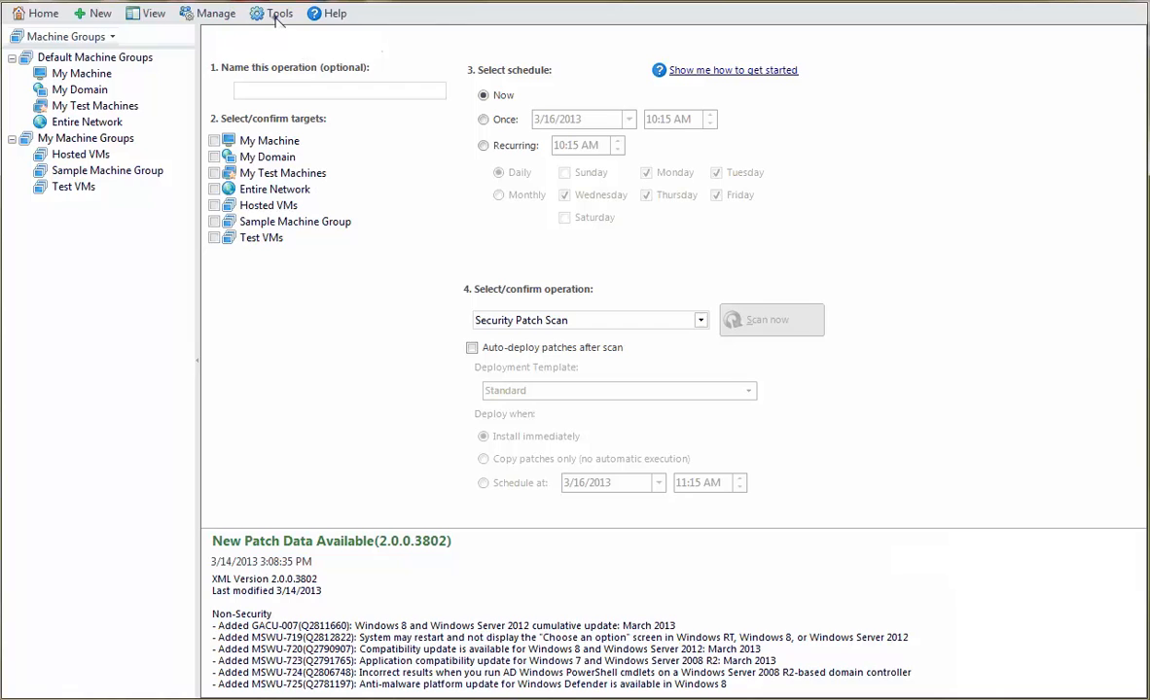
# Step: Start a new custom XML file from the Custom Patch Editor
pyautogui.click(281, 12)
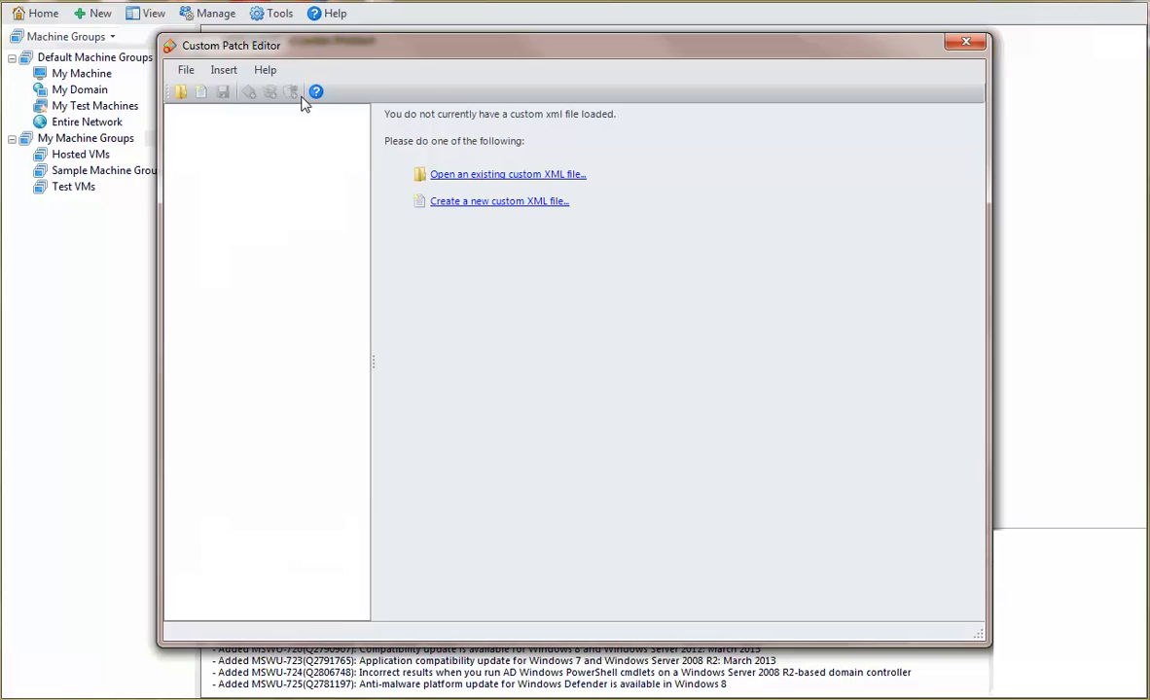
pyautogui.moveTo(474, 156)
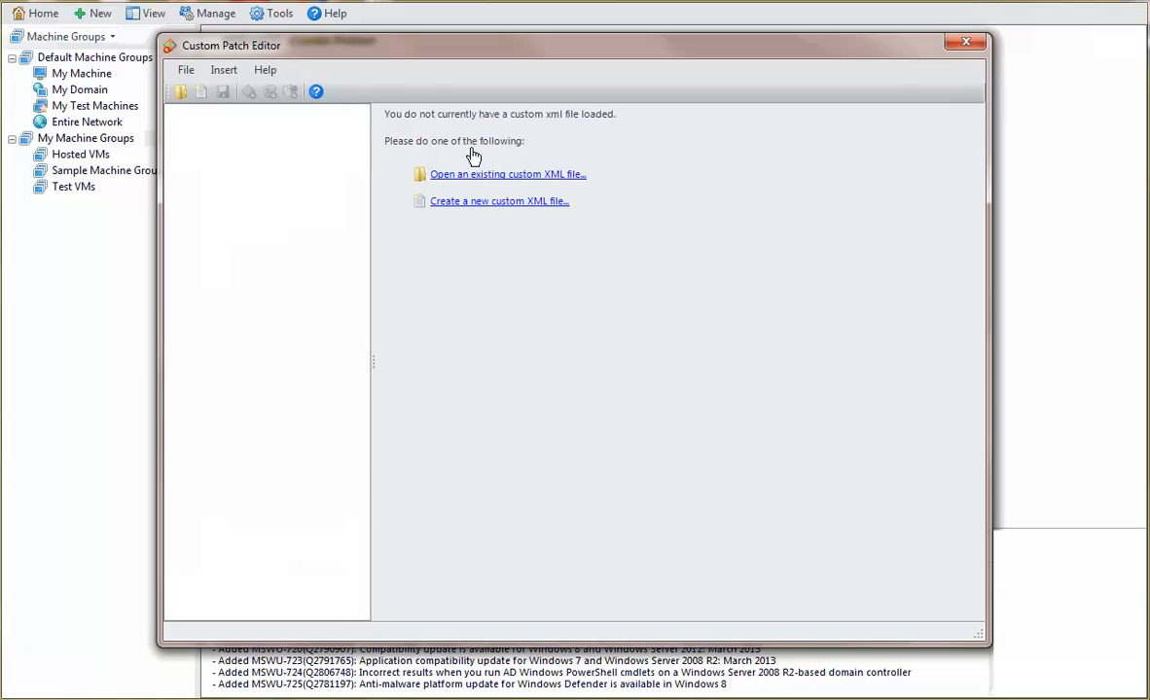
pyautogui.click(498, 200)
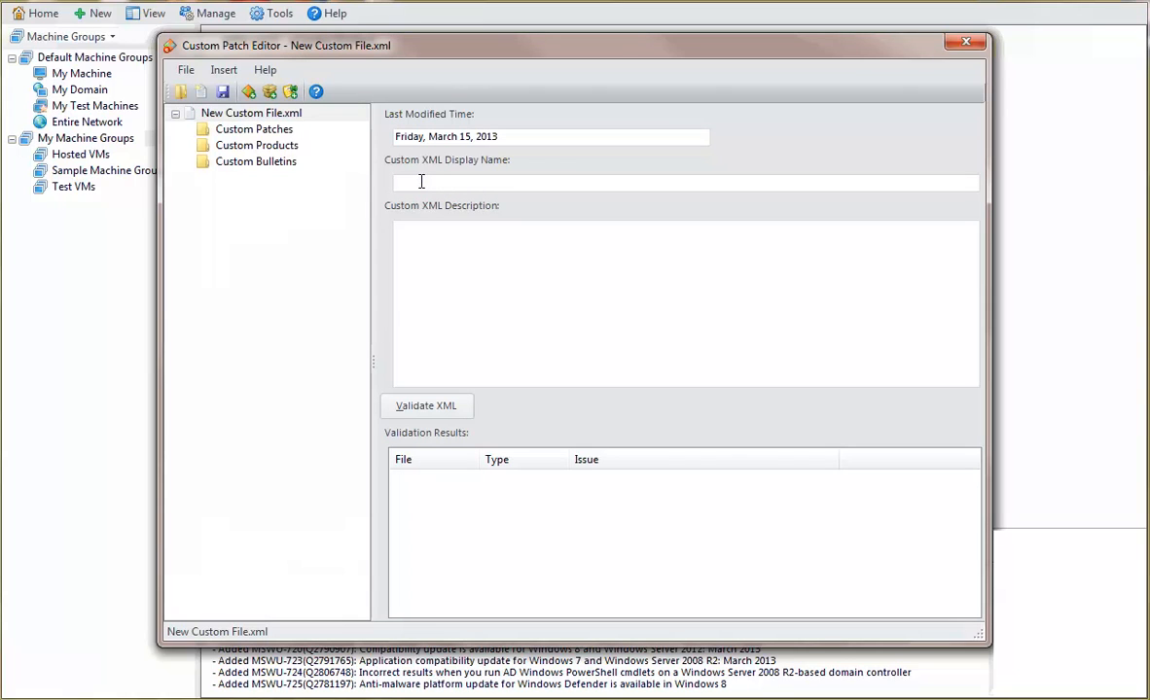
# Step: Name the file 'Software Savers Products' with a description about custom patches for Software Savers products
pyautogui.write('Software Savers Pro')
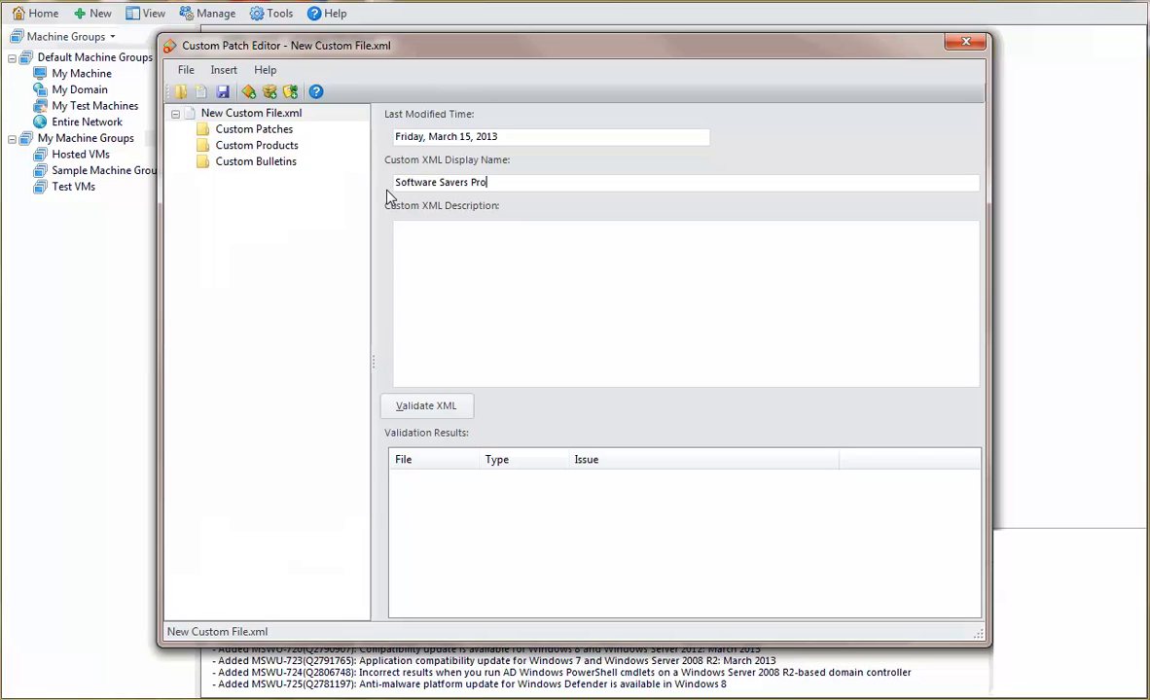
pyautogui.write('ducts')
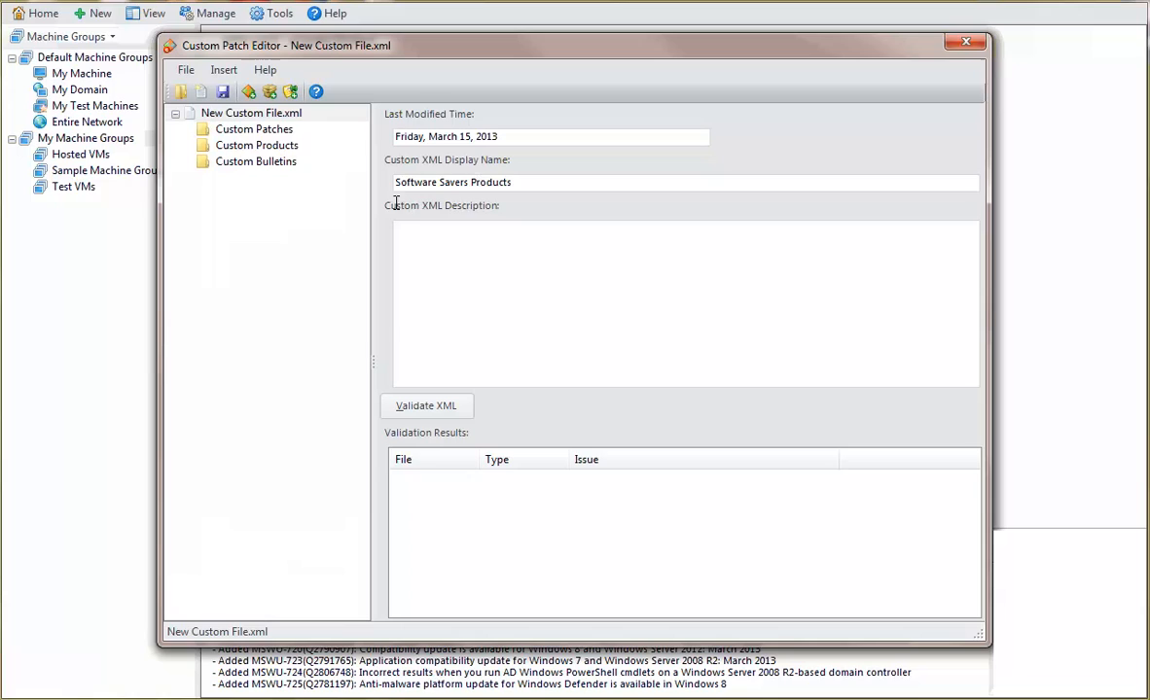
pyautogui.write('Custom XML files')
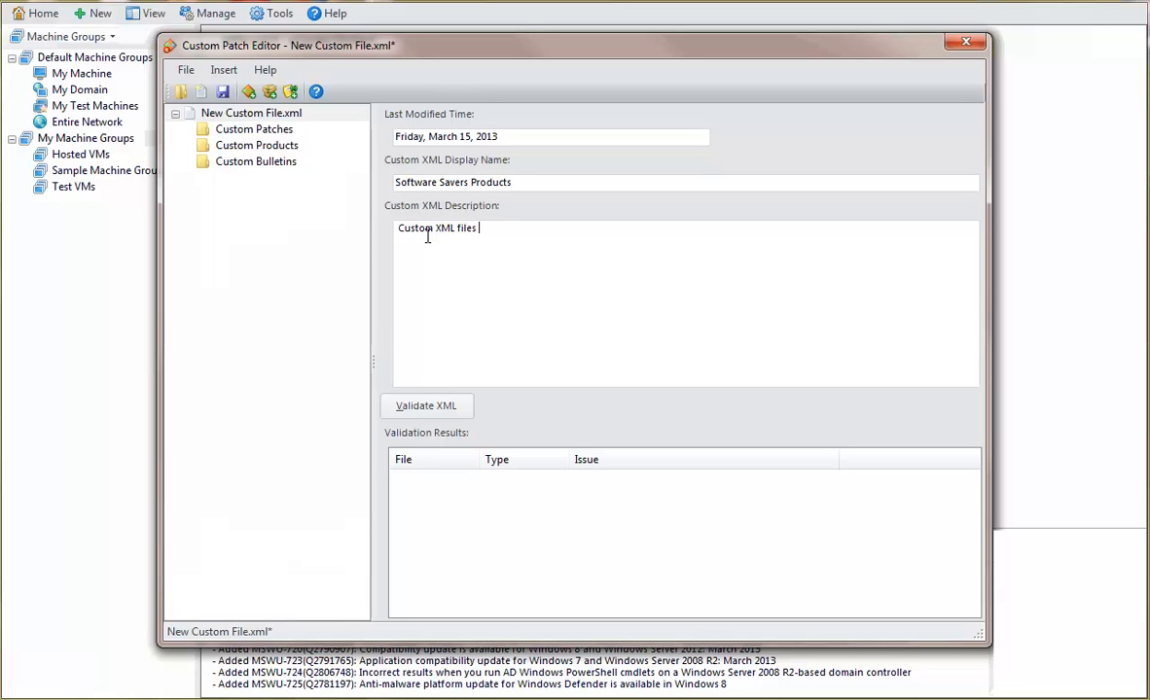
pyautogui.write('for Software')
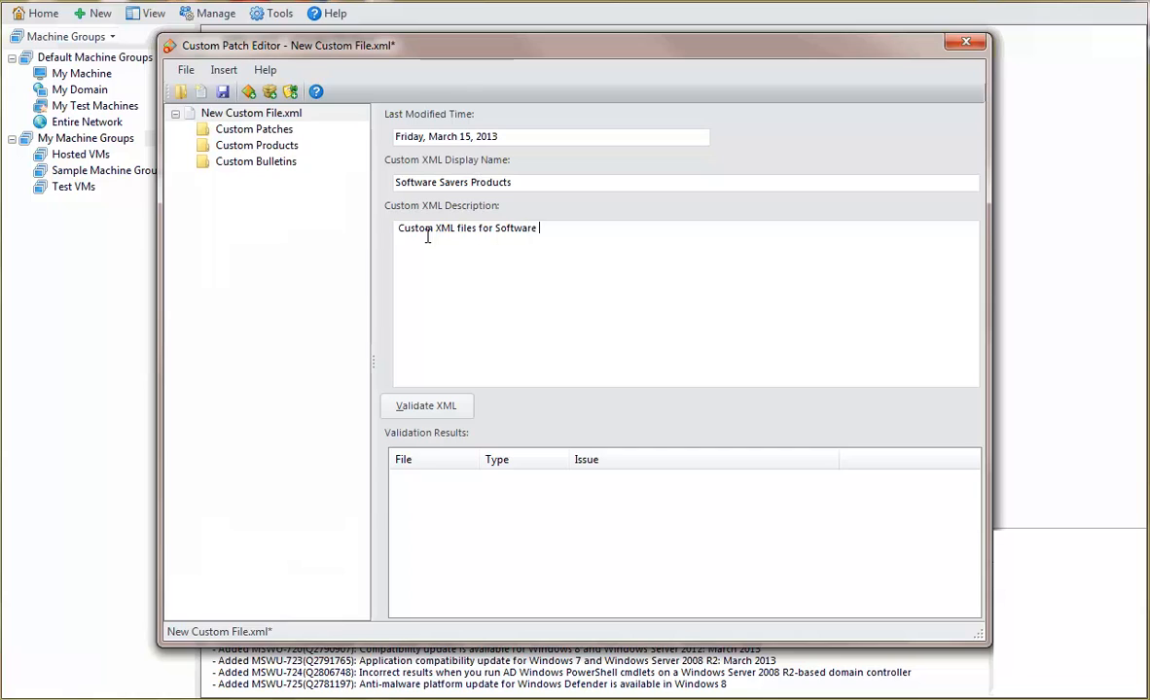
pyautogui.write('Savers products')
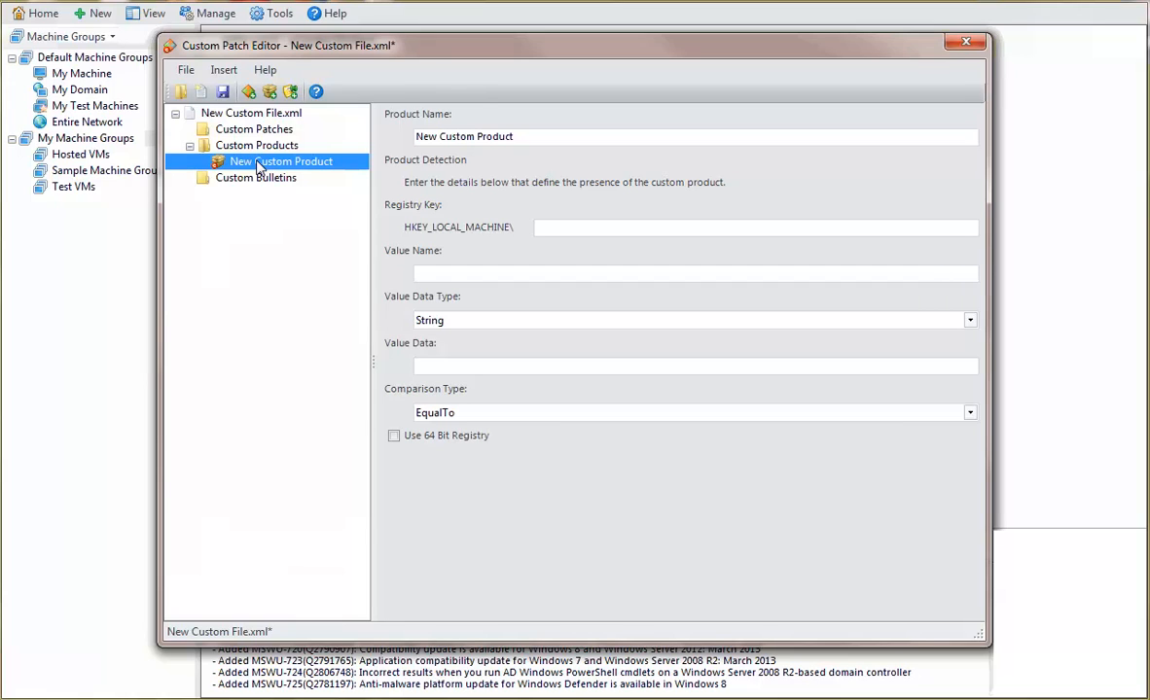
pyautogui.moveTo(476, 152)
pyautogui.write('CRM')
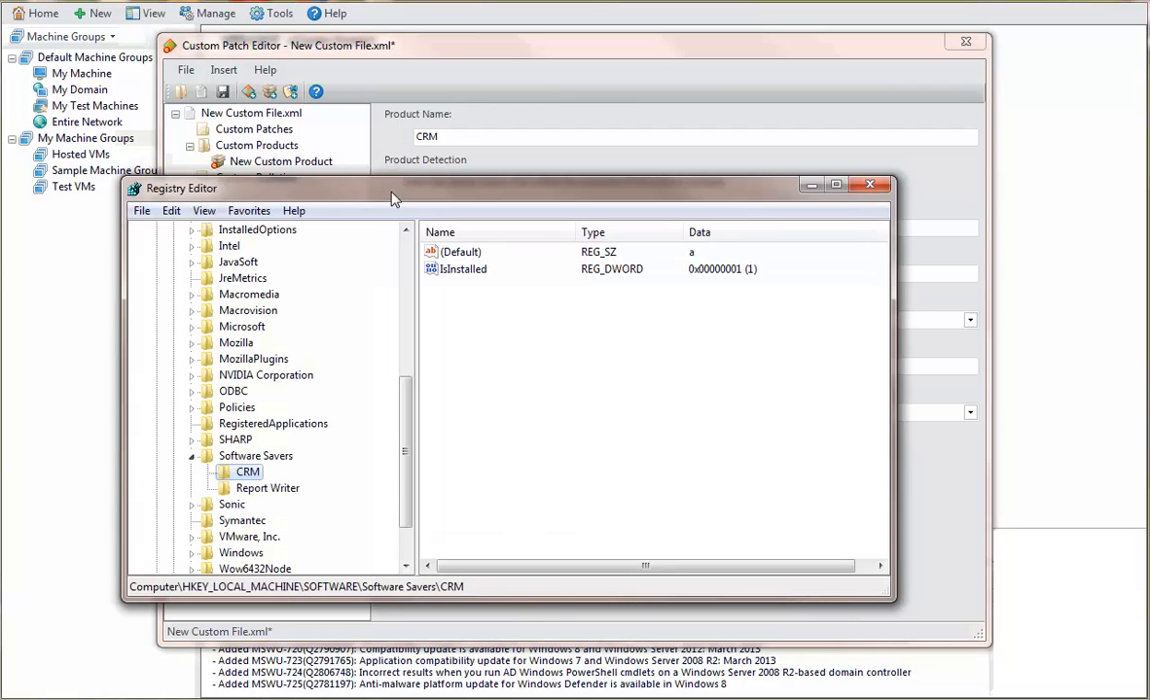
pyautogui.moveTo(382, 533)
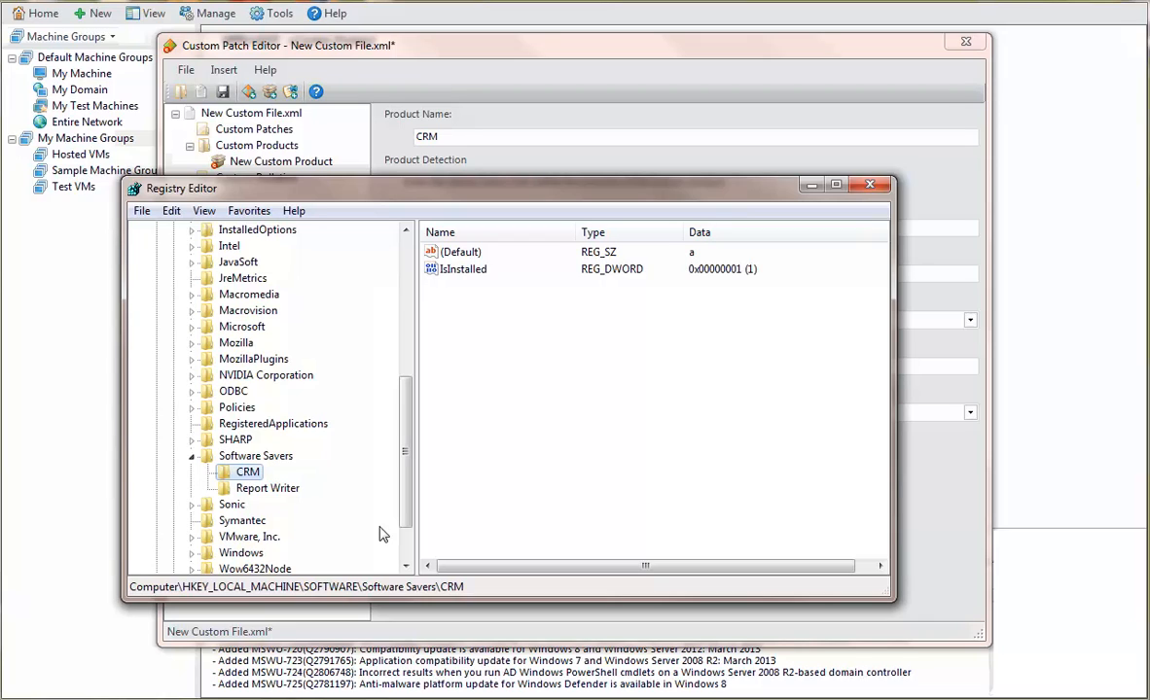
# Step: Copy the full CRM registry key name from Registry Editor
pyautogui.rightClick(249, 472)
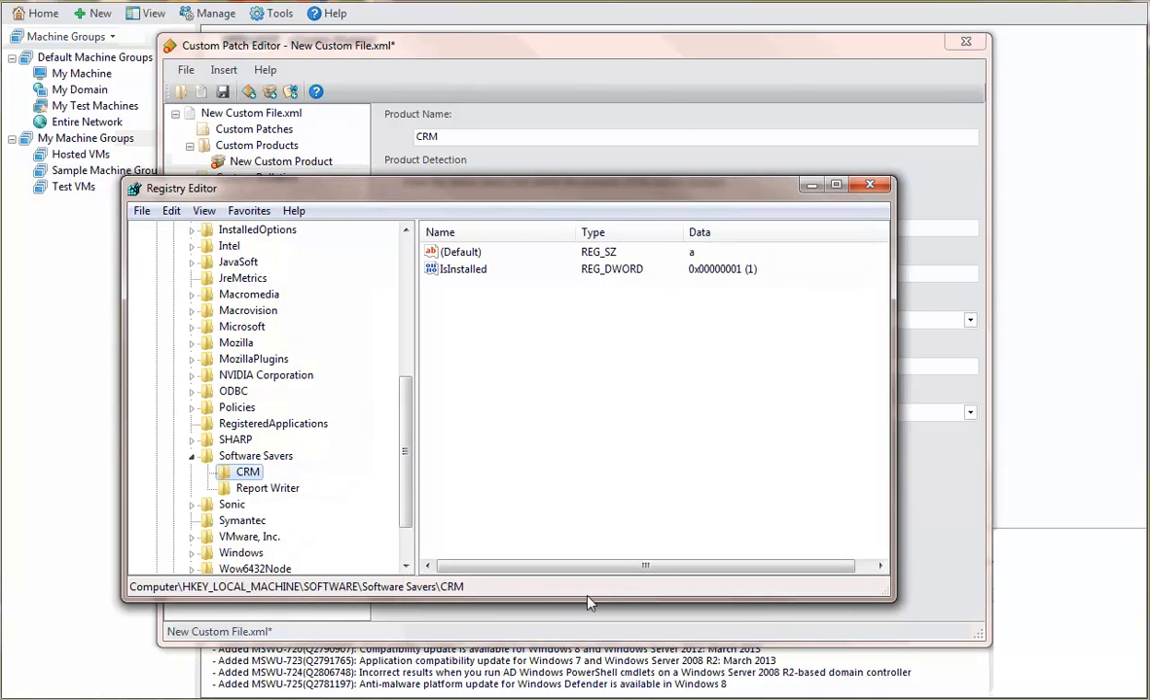
pyautogui.click(868, 185)
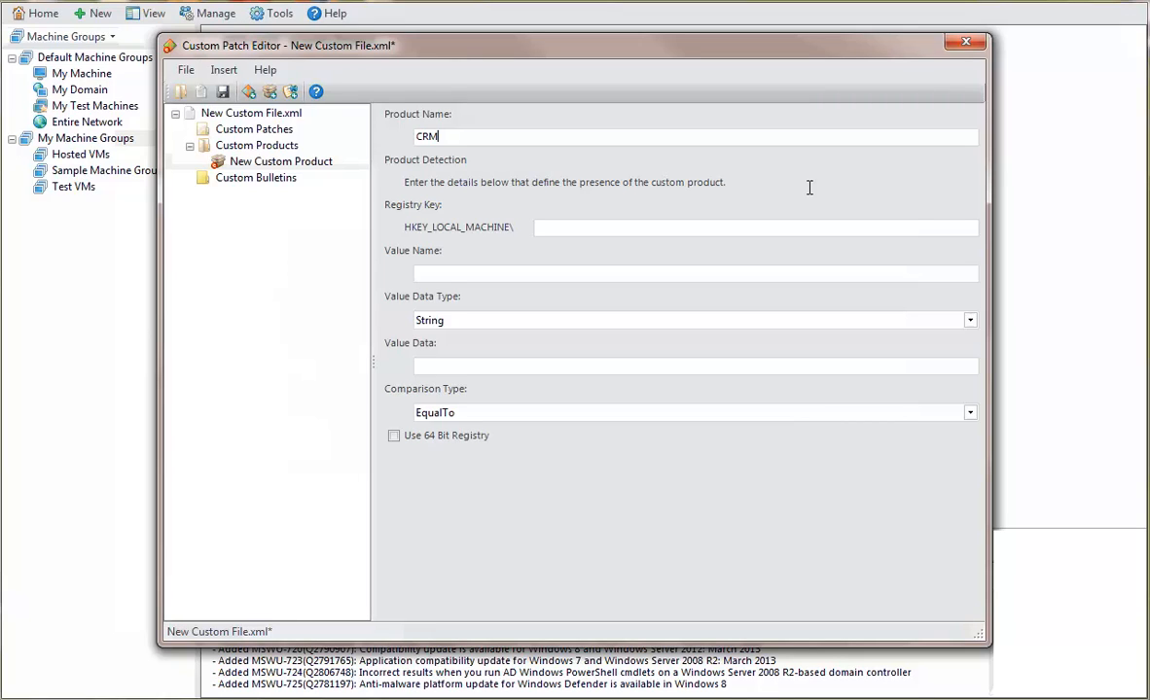
pyautogui.moveTo(778, 187)
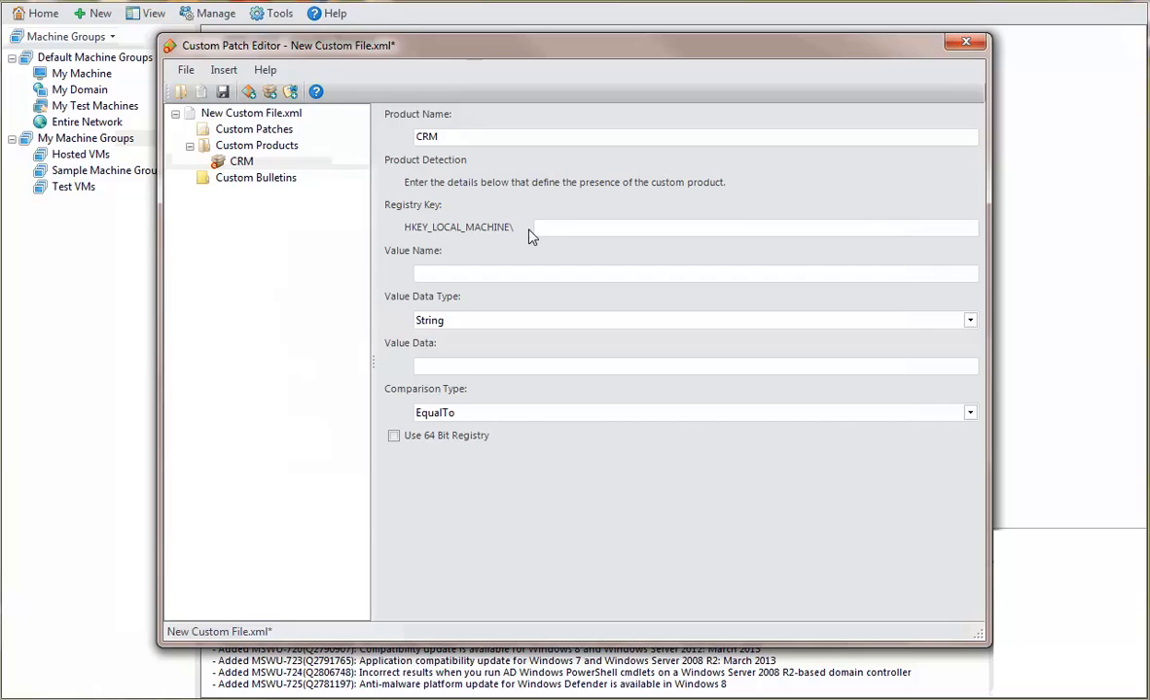
# Step: Set the CRM detection key to SOFTWARE\Software Savers\CRM with value name IsInstalled
pyautogui.write('HKEY_LOCAL_MACHINE\\SOFTWARE\\Software Savers\\CRM')
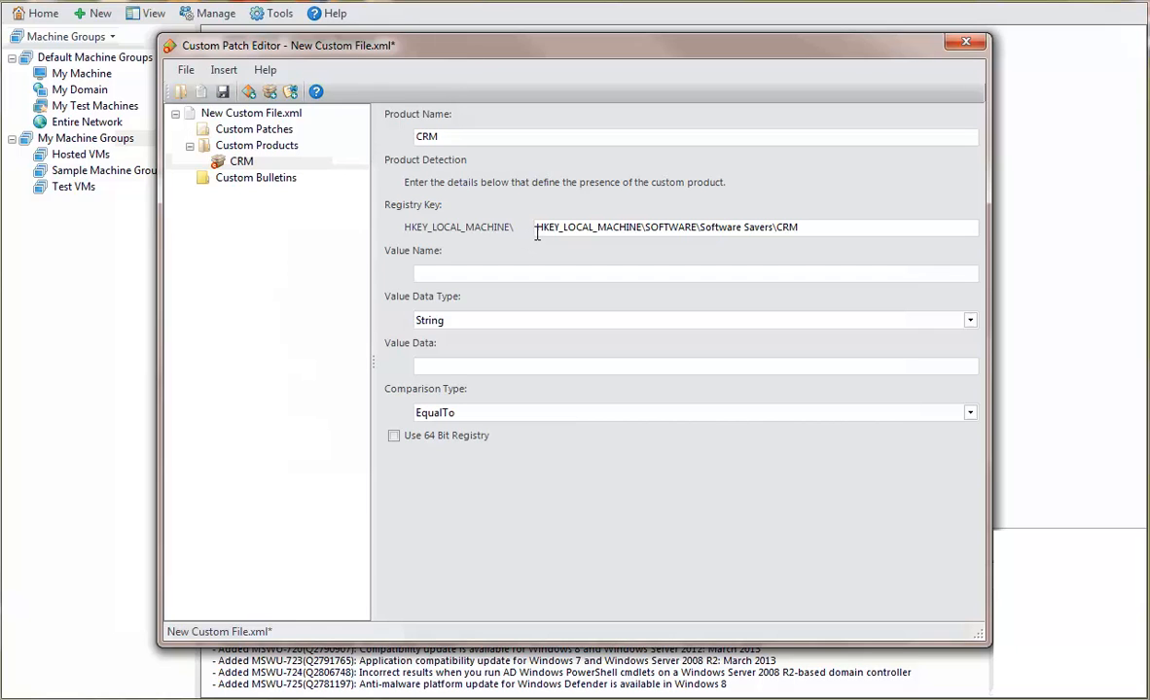
pyautogui.doubleClick(586, 226)
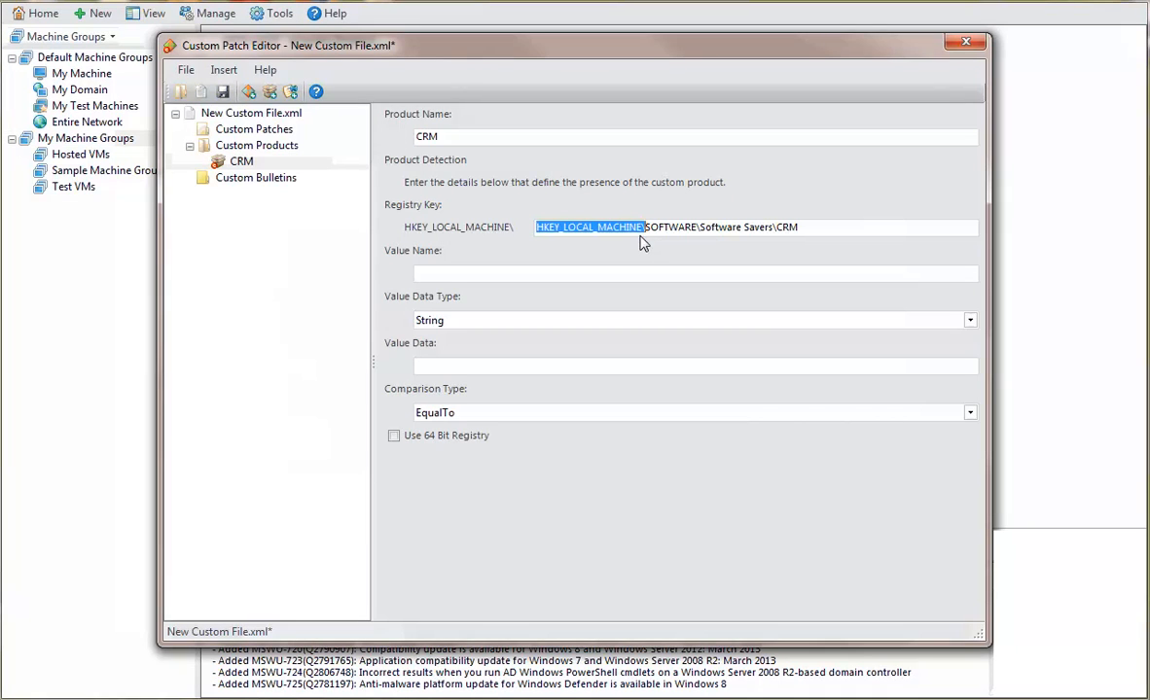
pyautogui.moveTo(642, 264)
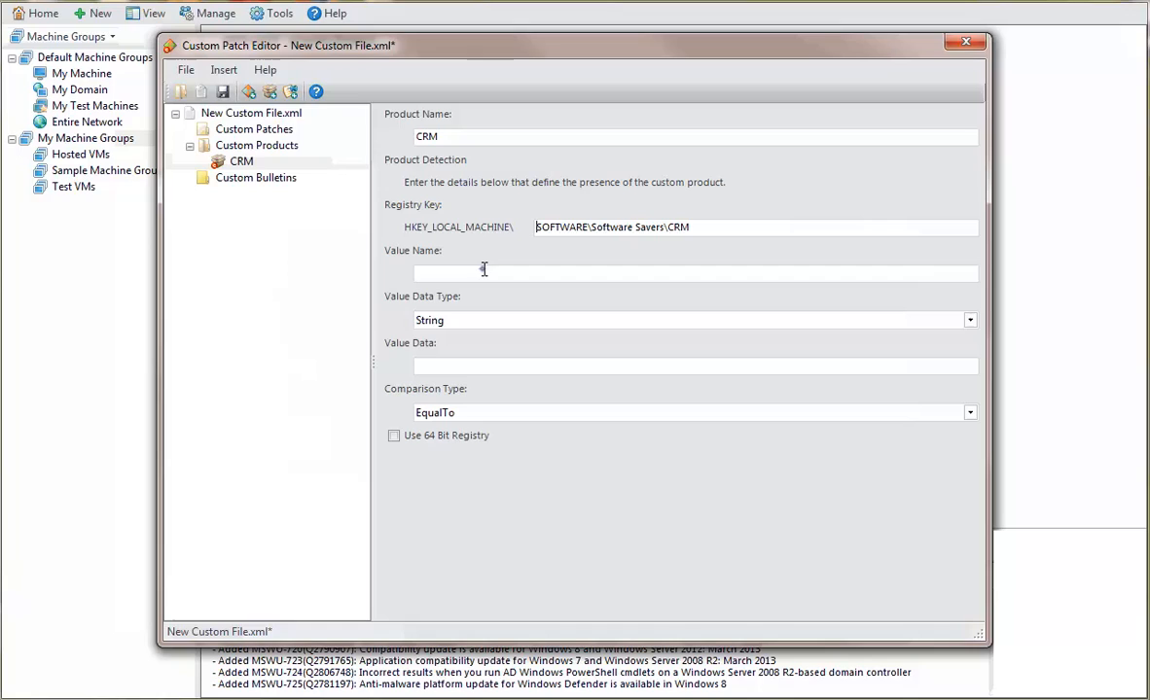
pyautogui.write('IsInstalled')
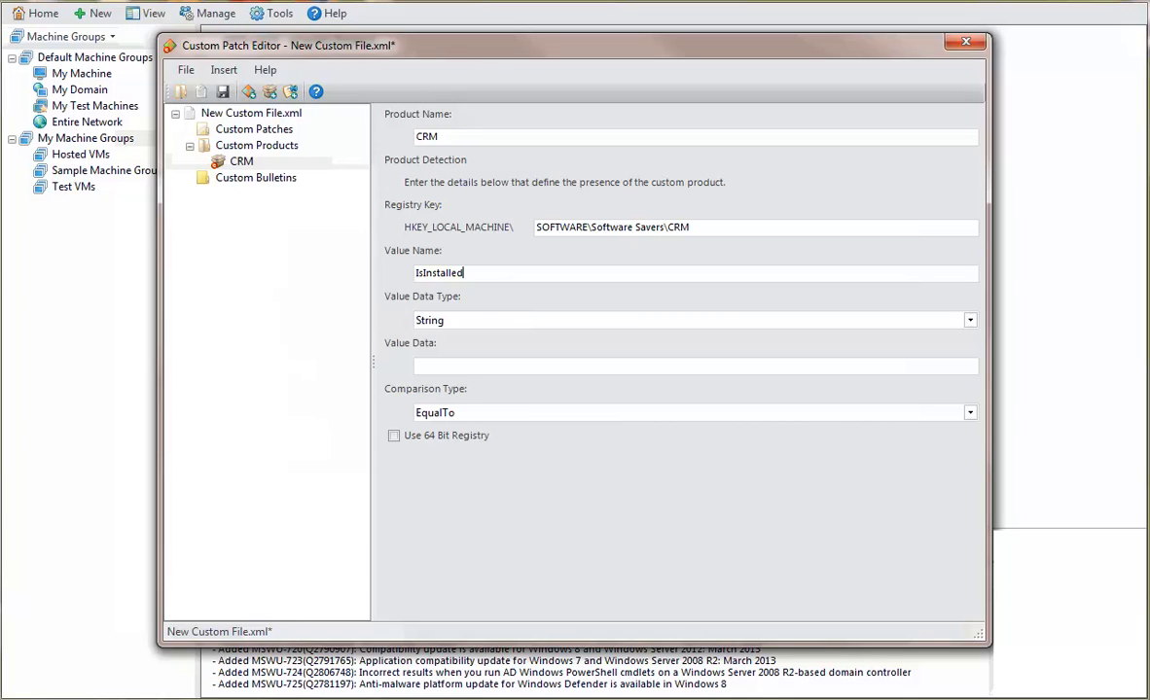
pyautogui.moveTo(474, 327)
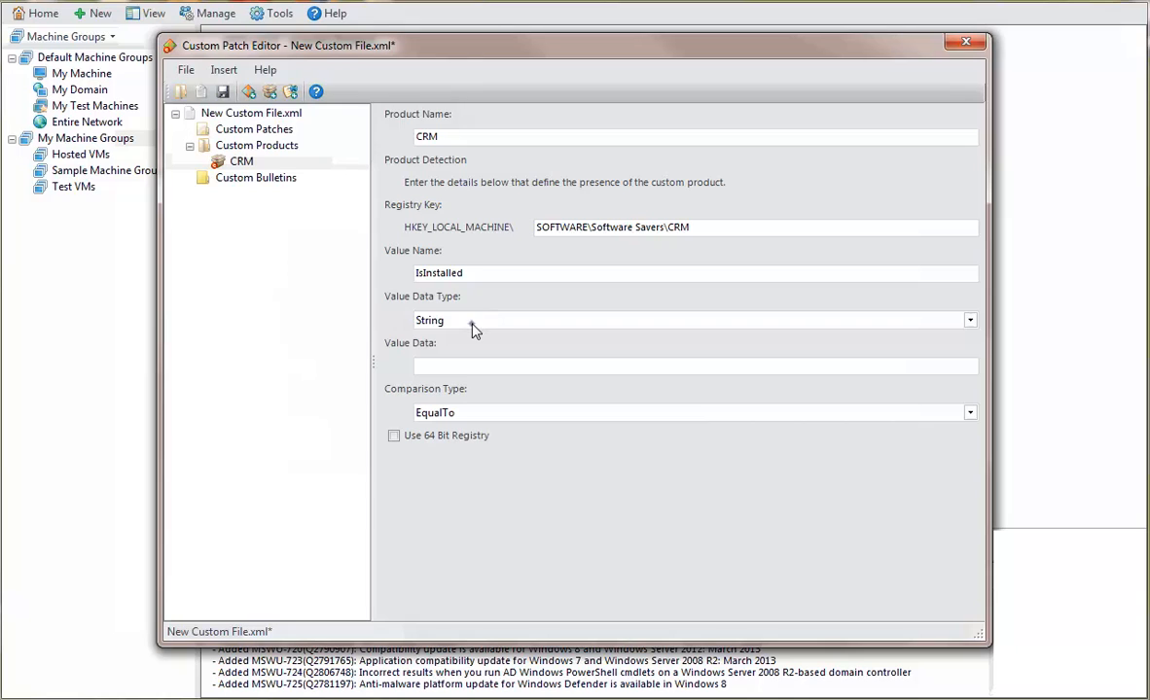
# Step: Set the value data type to DWord using the 64-bit registry
pyautogui.click(969, 319)
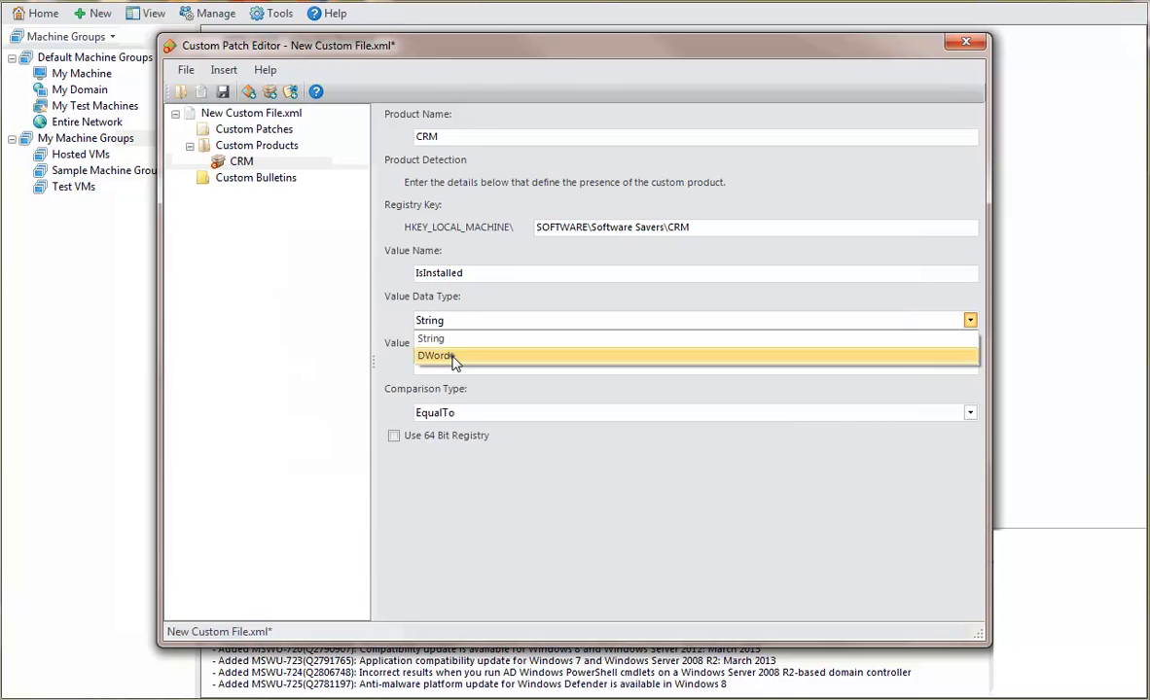
pyautogui.click(435, 354)
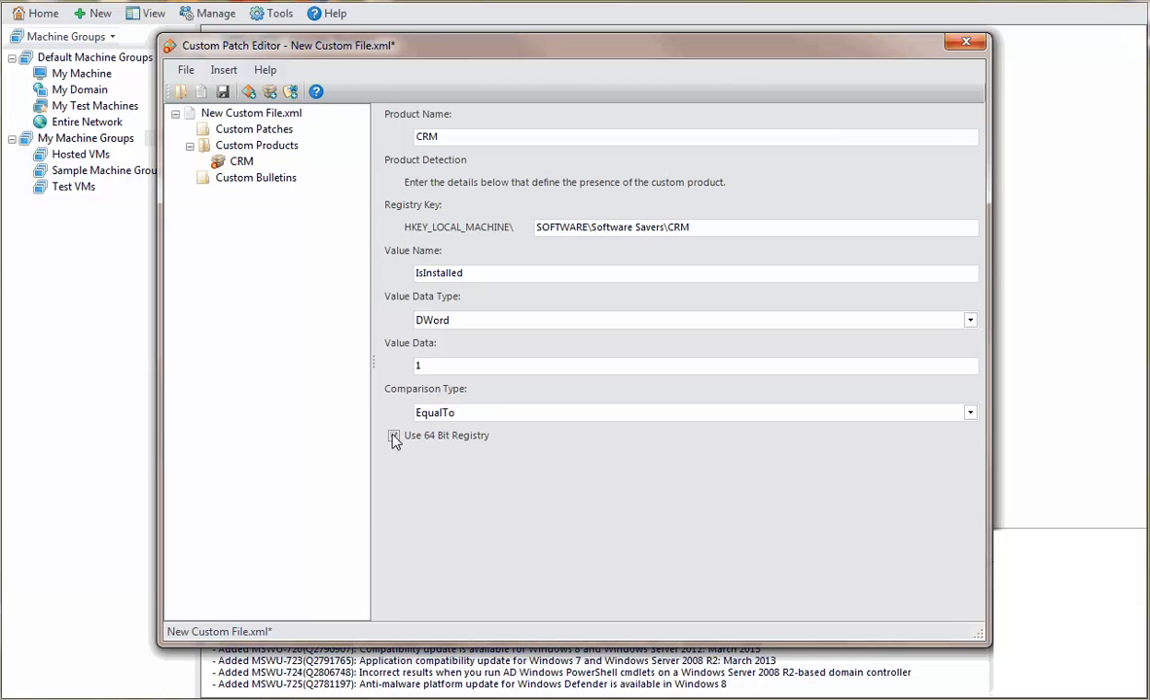
pyautogui.click(393, 436)
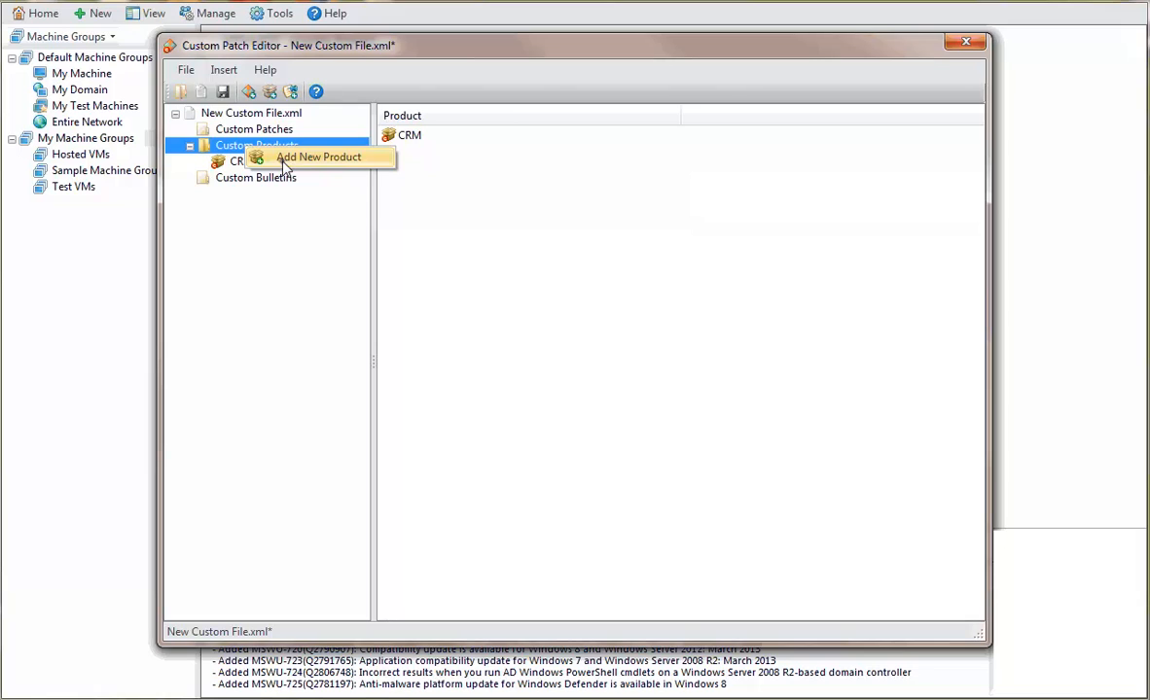
# Step: Add a custom product named Report Writer and copy its registry key name
pyautogui.click(319, 156)
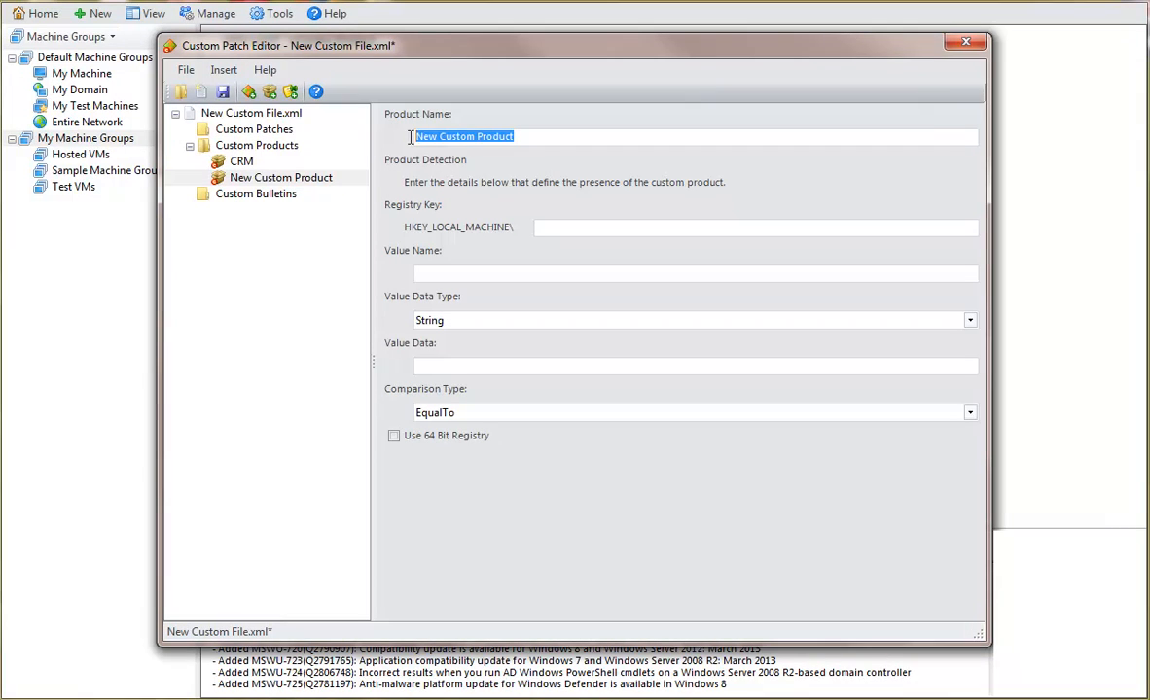
pyautogui.write('Report Writer')
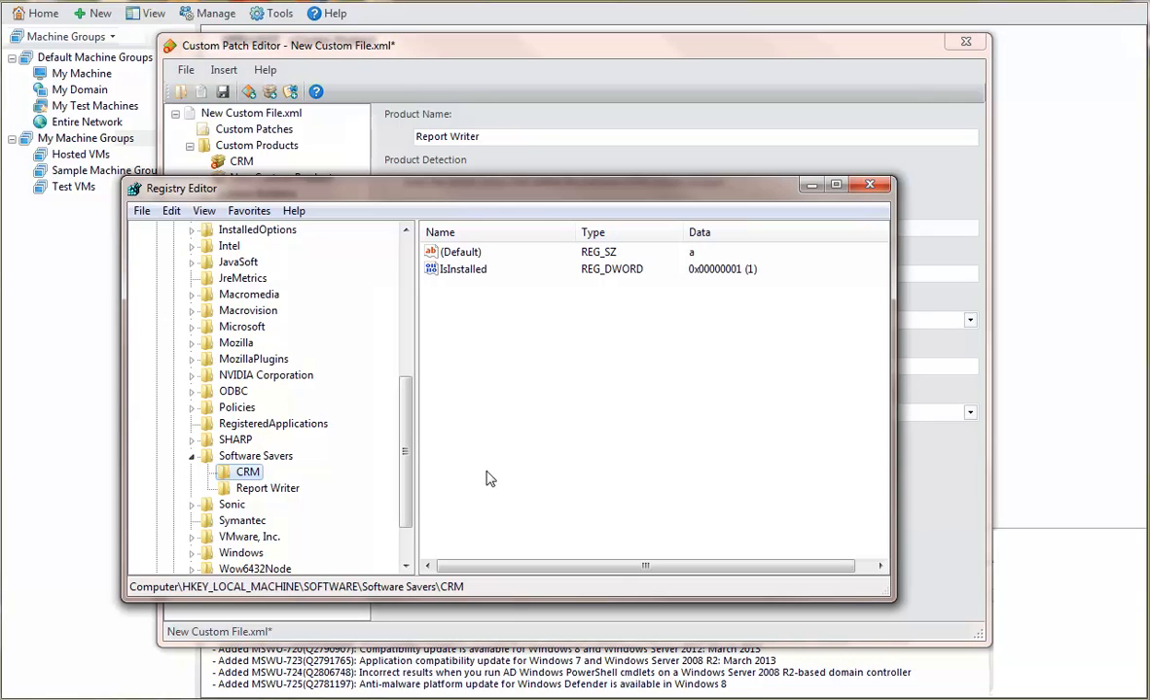
pyautogui.moveTo(249, 496)
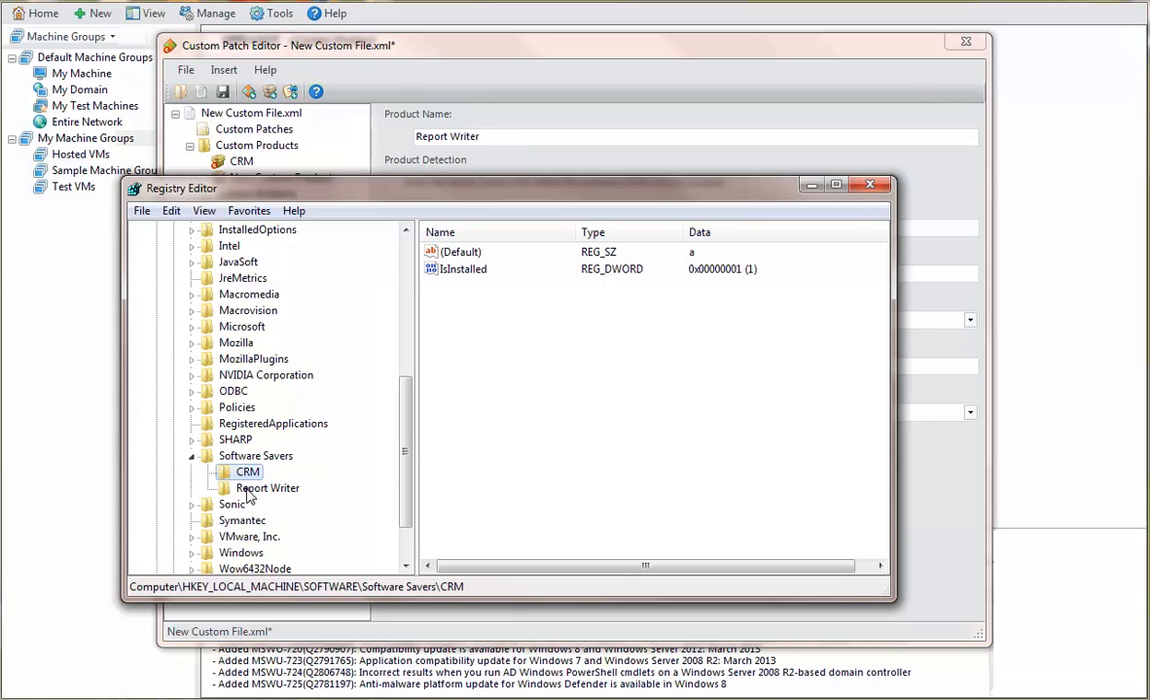
pyautogui.rightClick(269, 486)
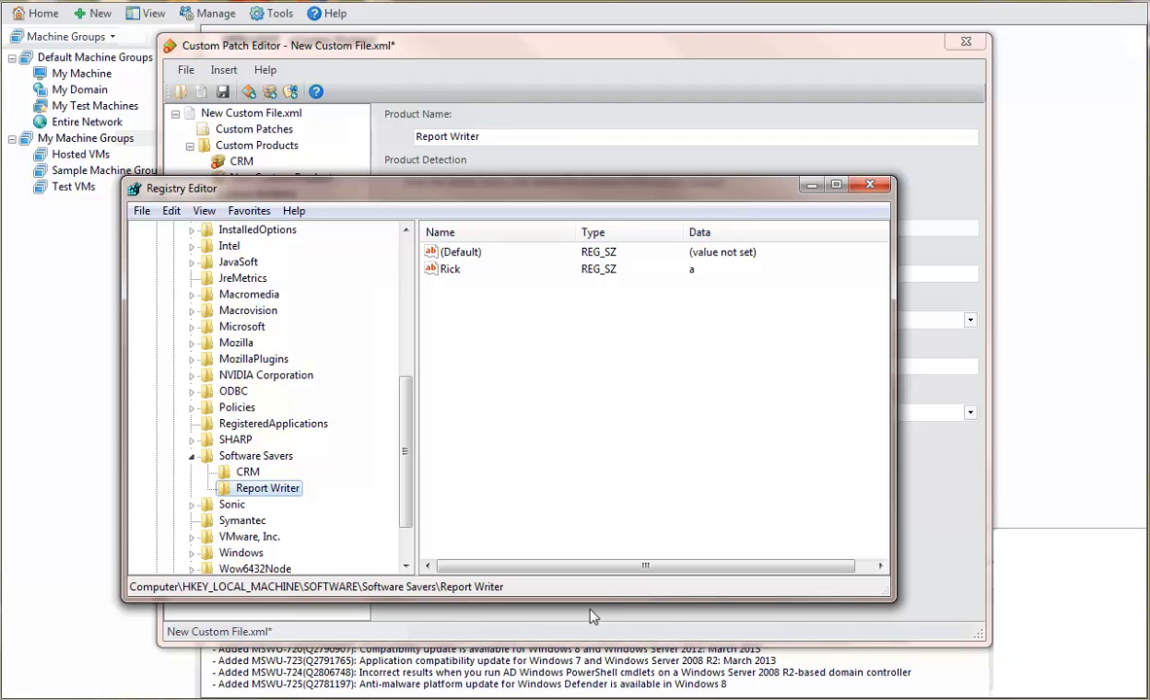
pyautogui.click(868, 182)
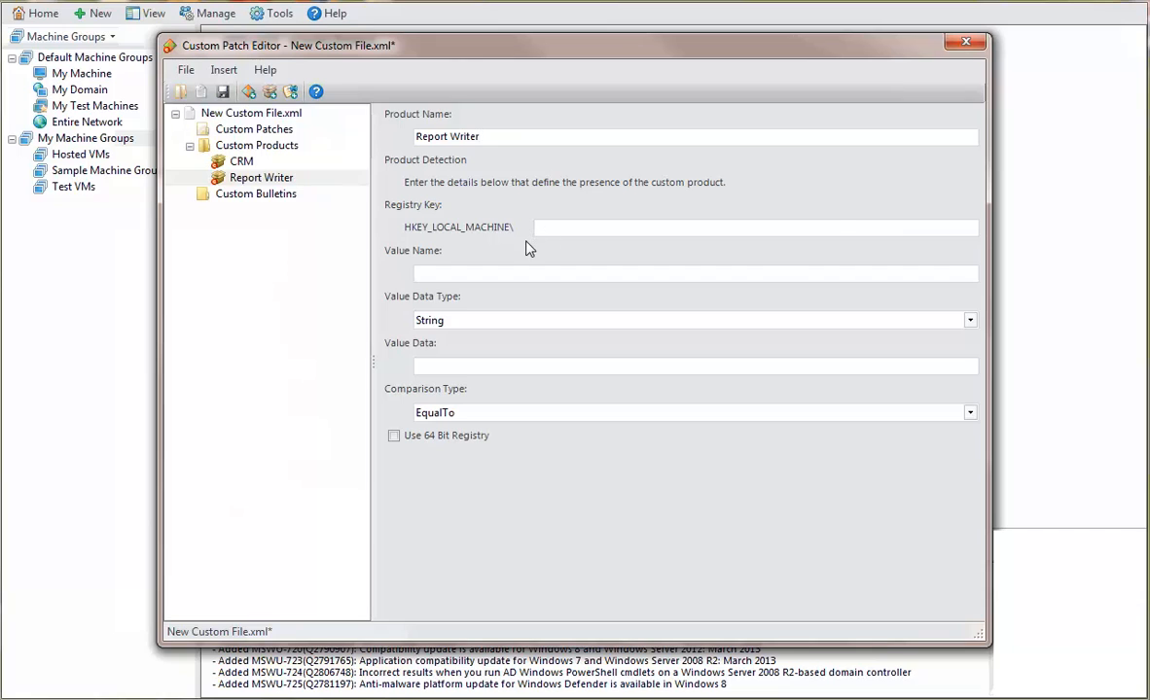
# Step: Detect Report Writer when key SOFTWARE\Software Savers\Report Writer exists, using the 64-bit registry
pyautogui.write('HKEY_LOCAL_MACHINE\\SOFTWARE\\Software Savers\\Report Writer')
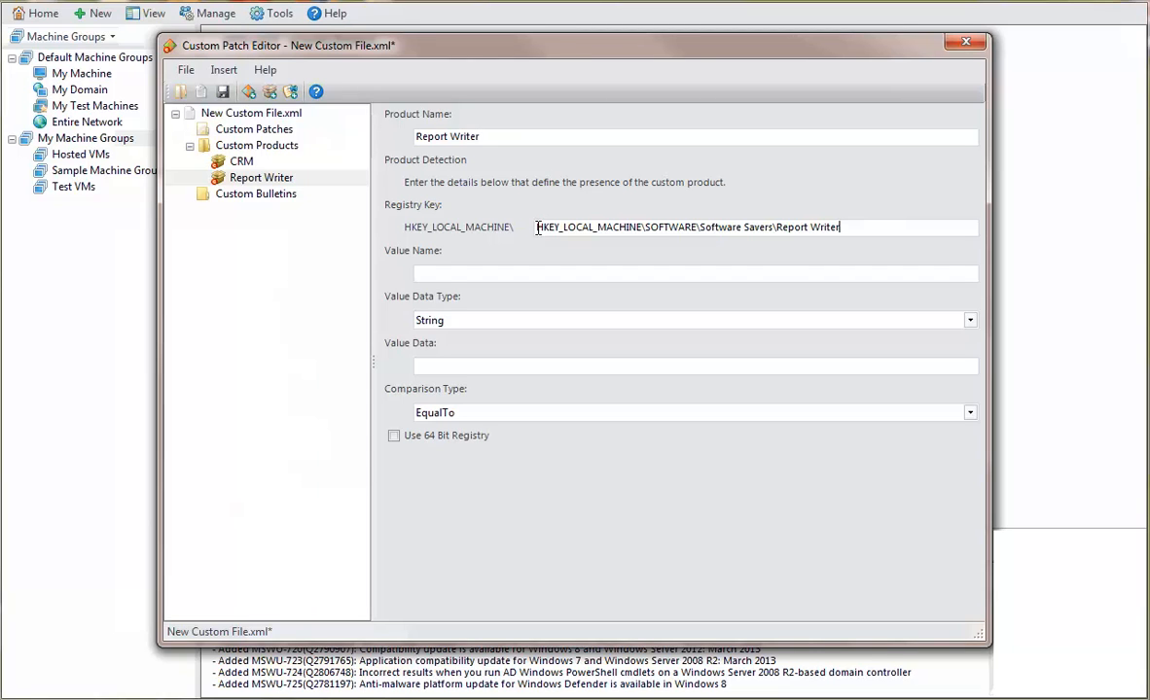
pyautogui.doubleClick(587, 226)
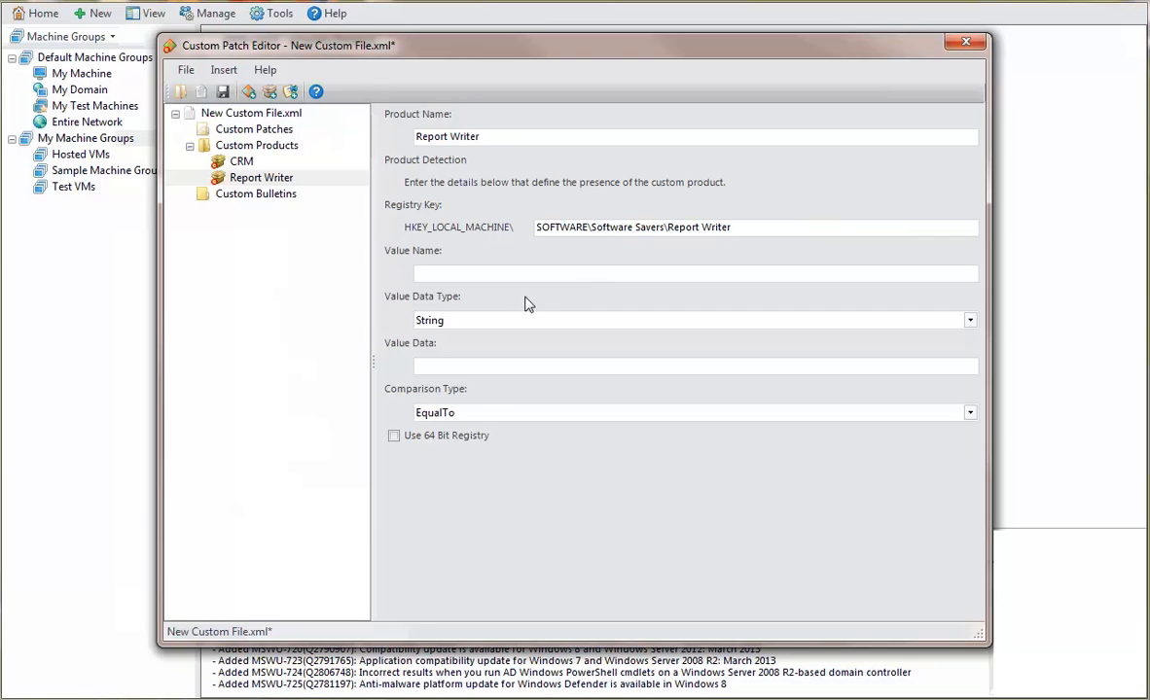
pyautogui.click(969, 412)
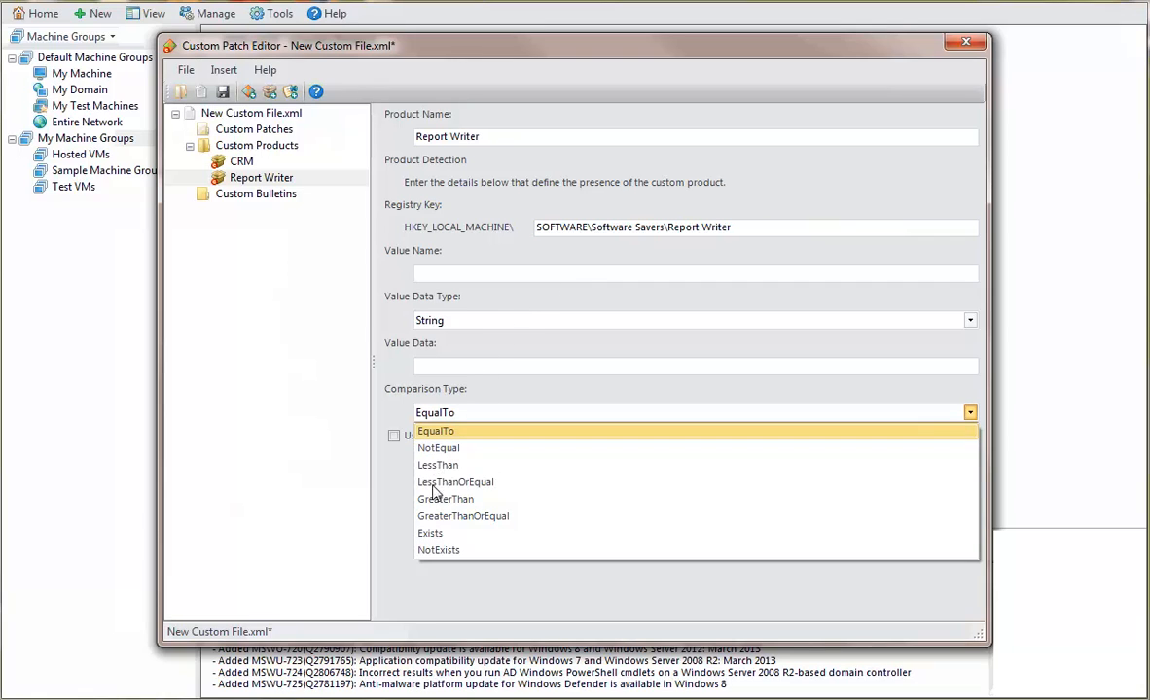
pyautogui.click(430, 533)
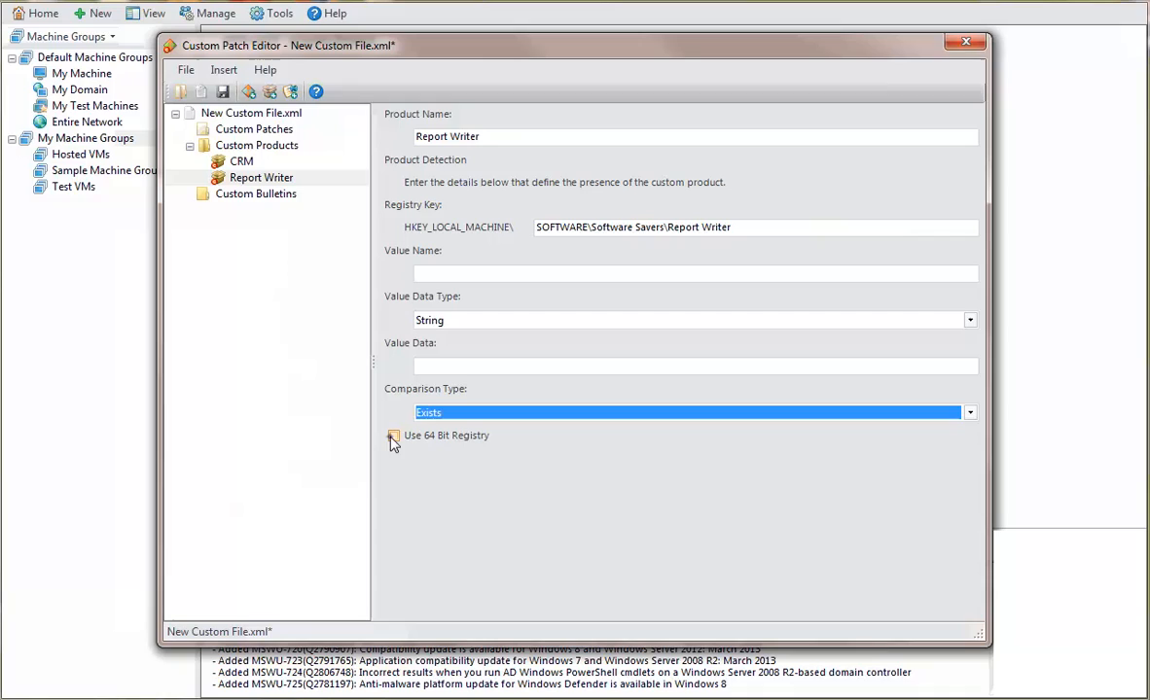
pyautogui.click(393, 436)
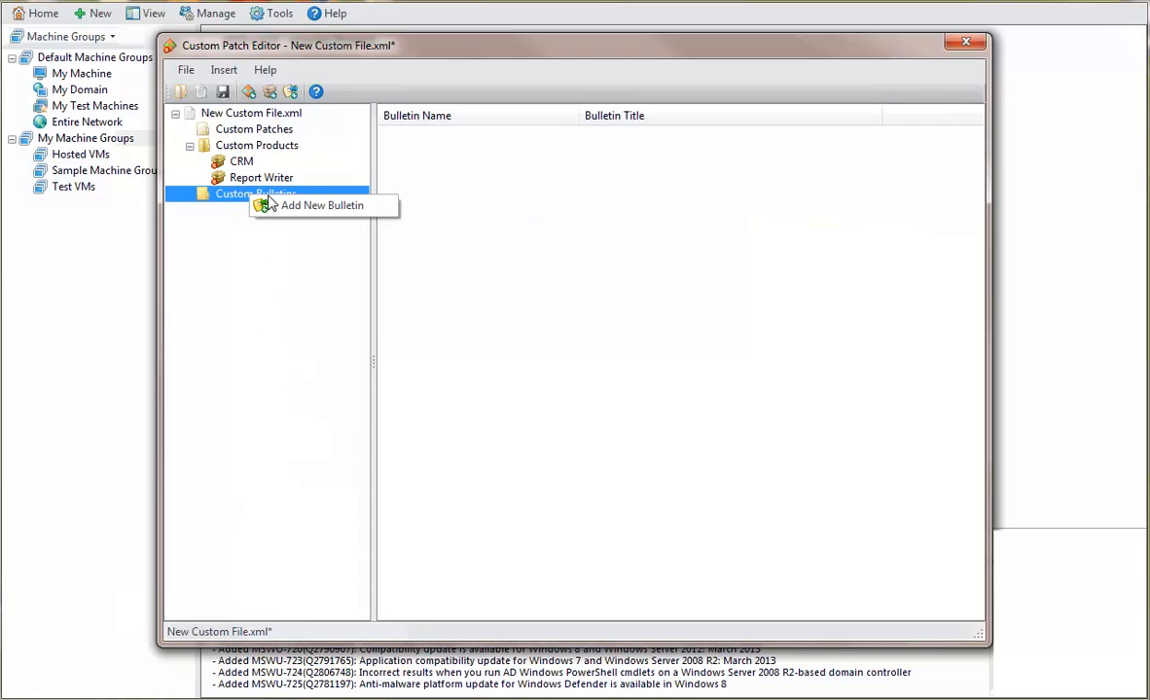
# Step: Add bulletin SS13-001 titled 'CRM Update' with summary 'Maint fix for CRM'
pyautogui.click(321, 207)
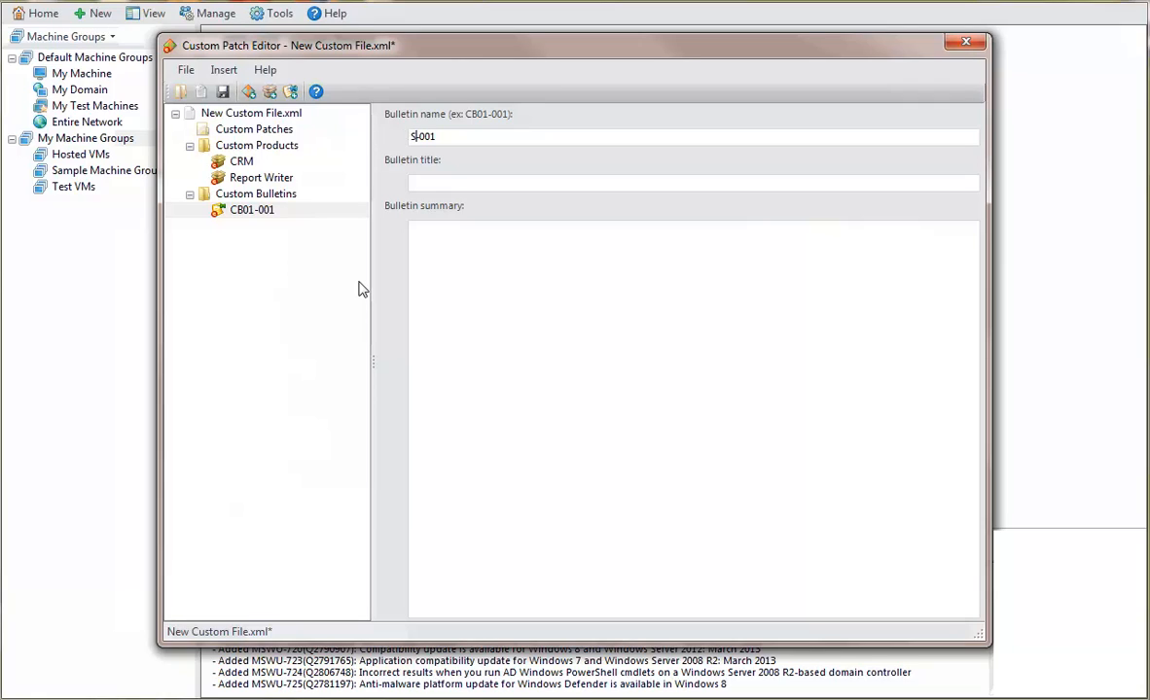
pyautogui.write('SS13-001')
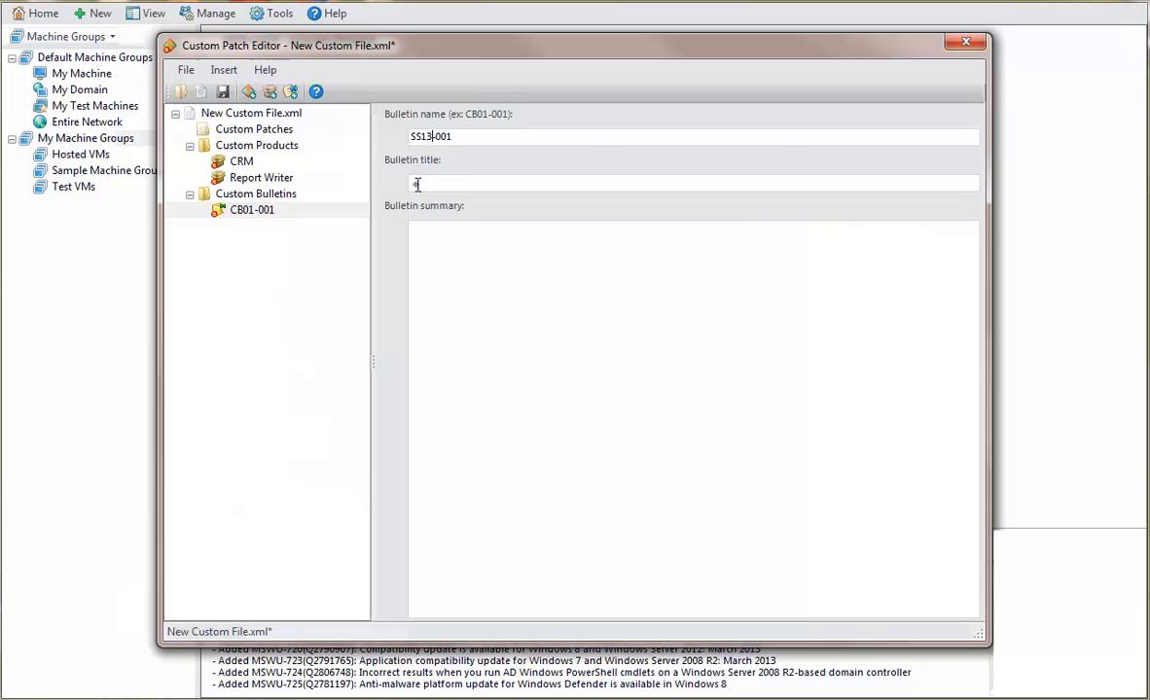
pyautogui.write('CRM Update')
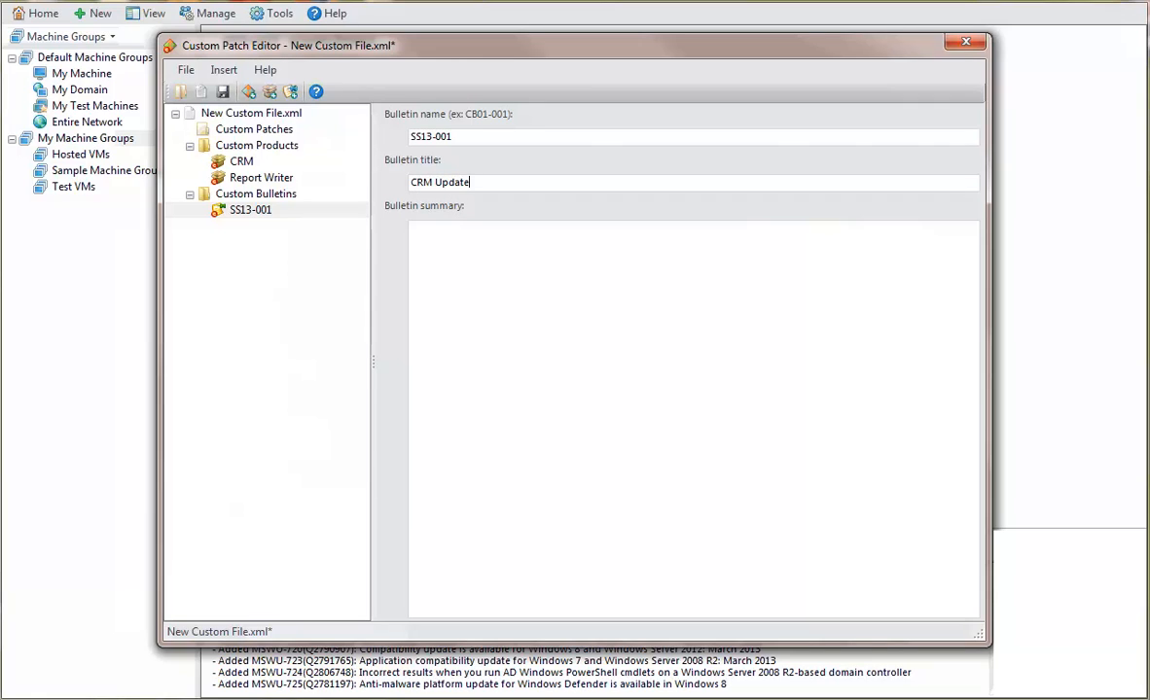
pyautogui.write('Mai')
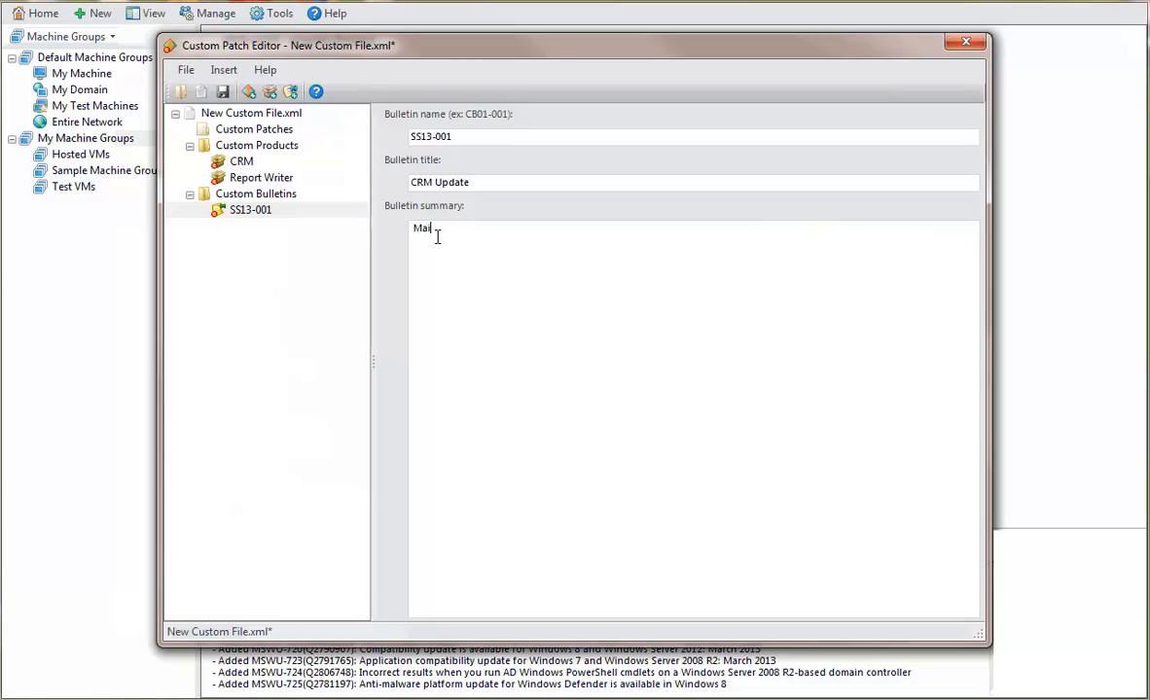
pyautogui.write('nt fix for C')
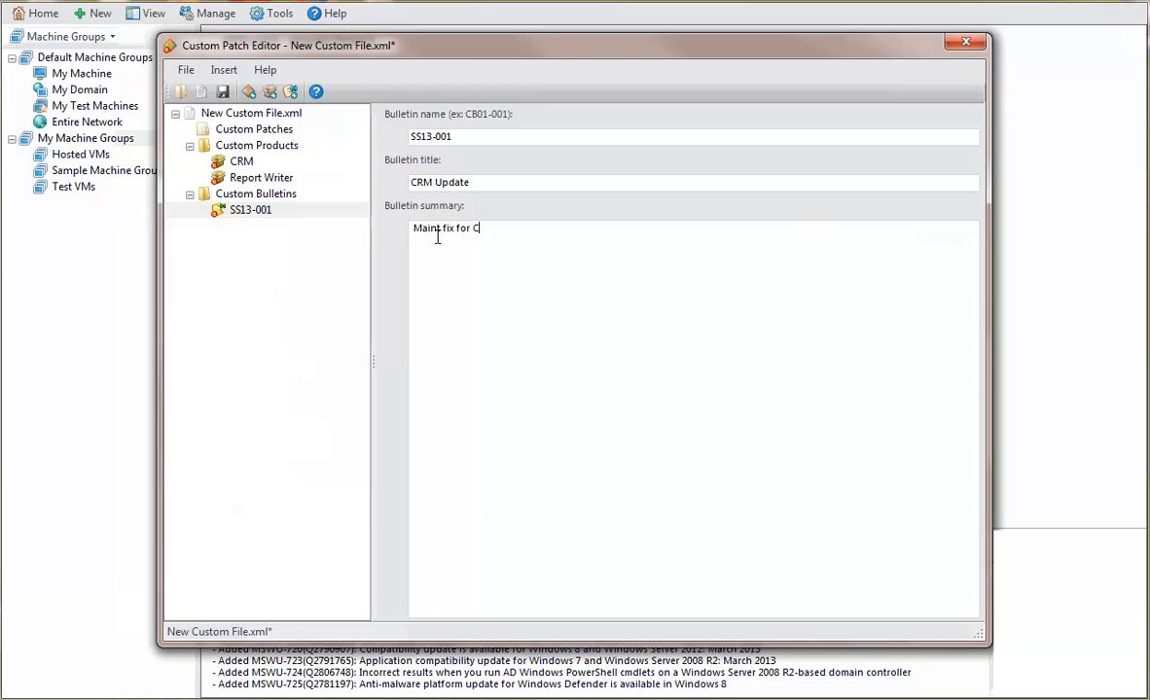
pyautogui.write('RM')
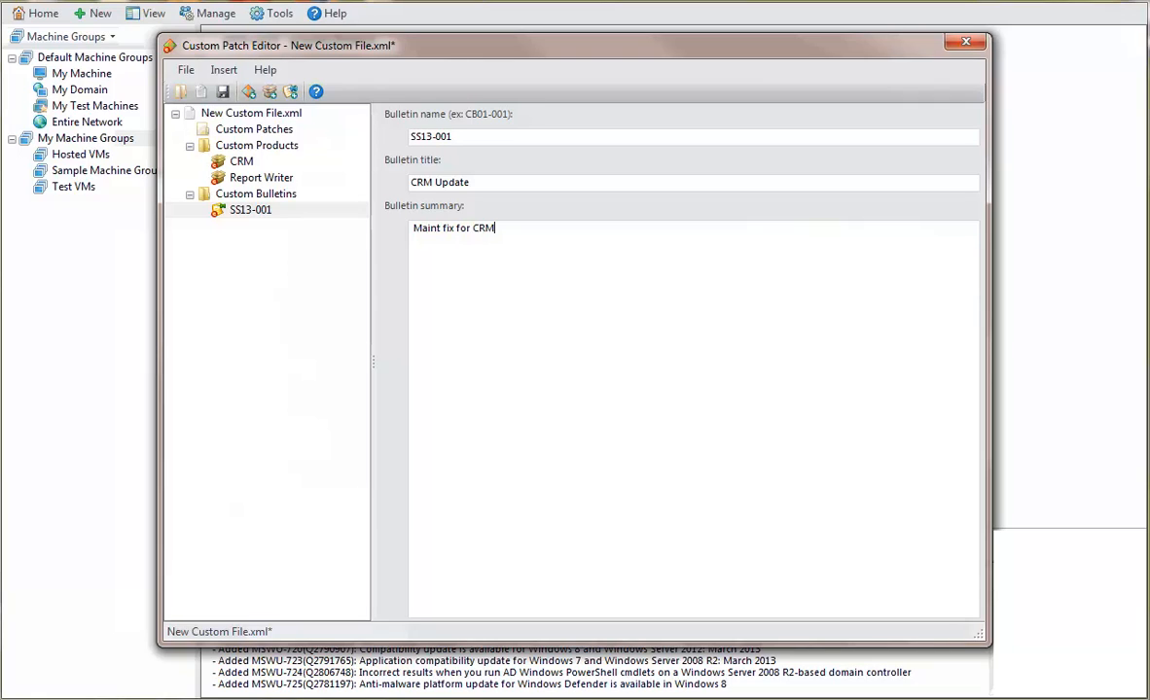
pyautogui.moveTo(243, 134)
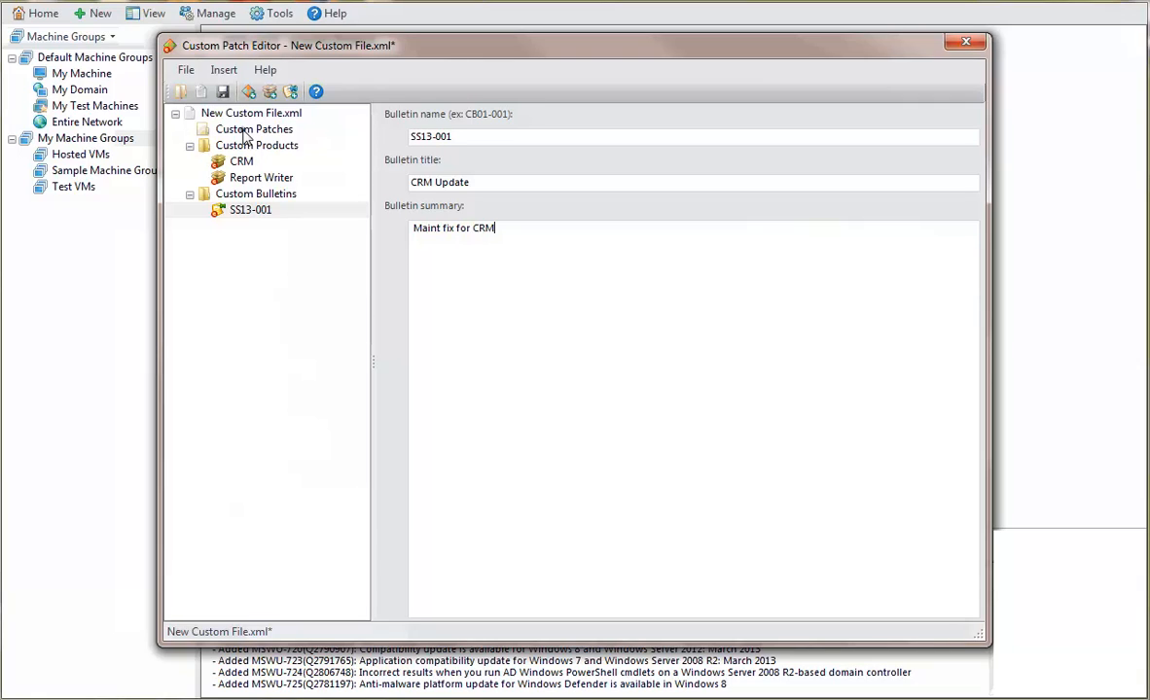
# Step: Add custom patch SSCRM1 and associate it with bulletin SS13-001
pyautogui.click(253, 128)
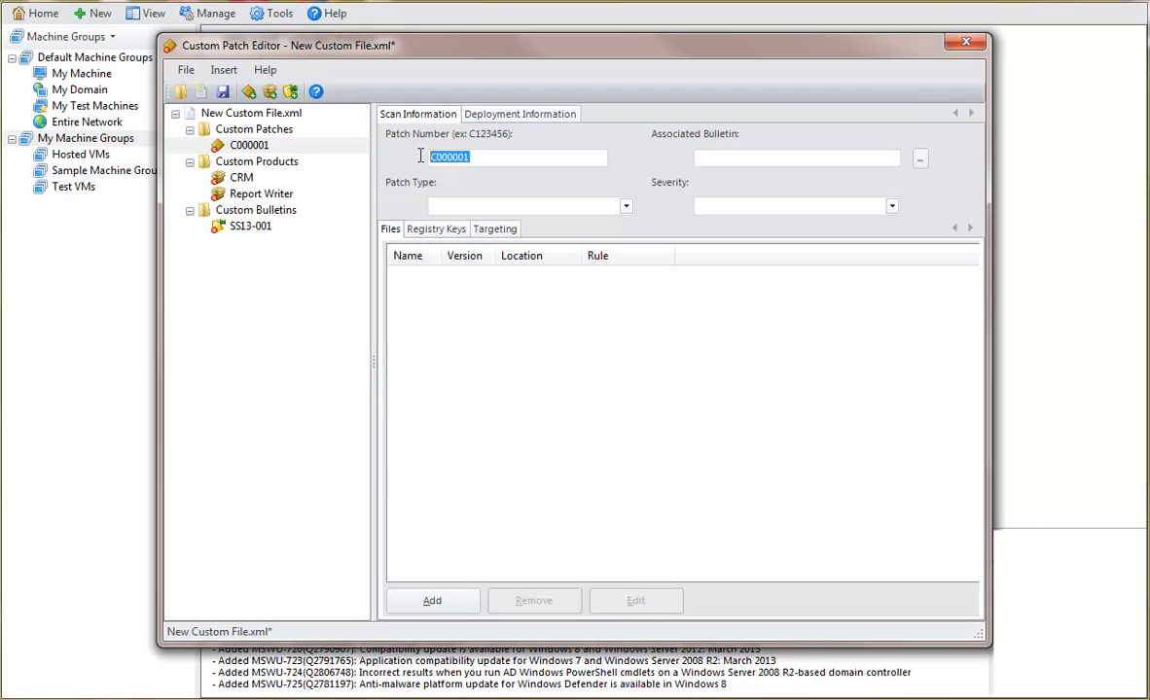
pyautogui.write('SSCRM1')
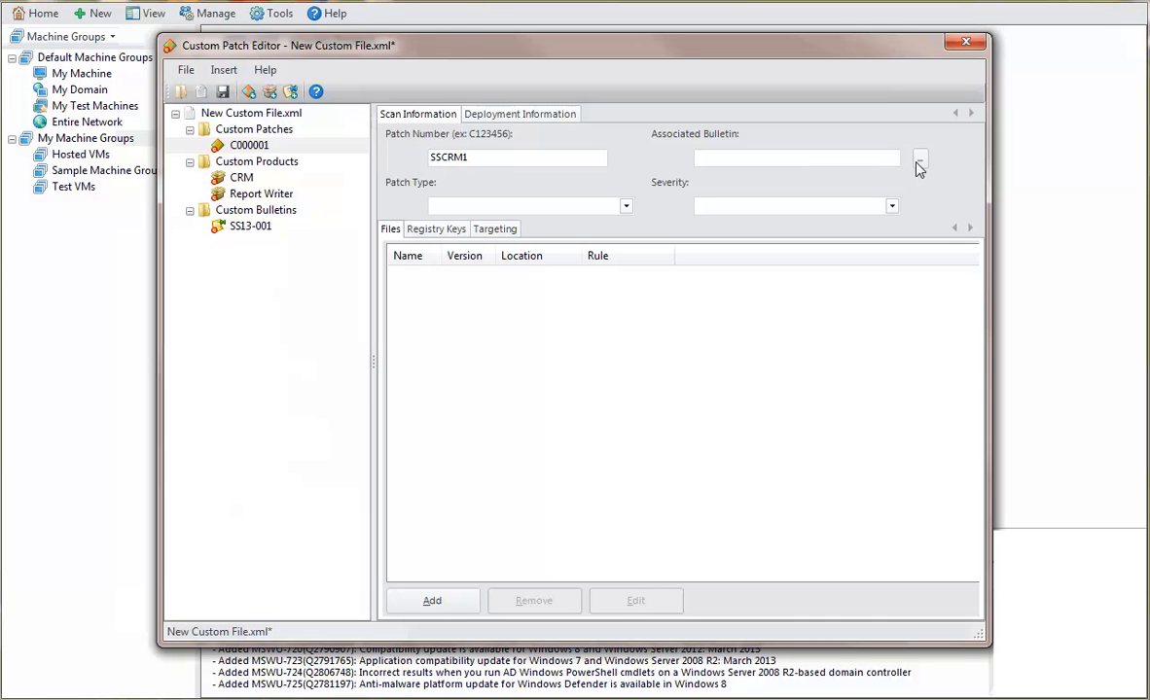
pyautogui.click(918, 158)
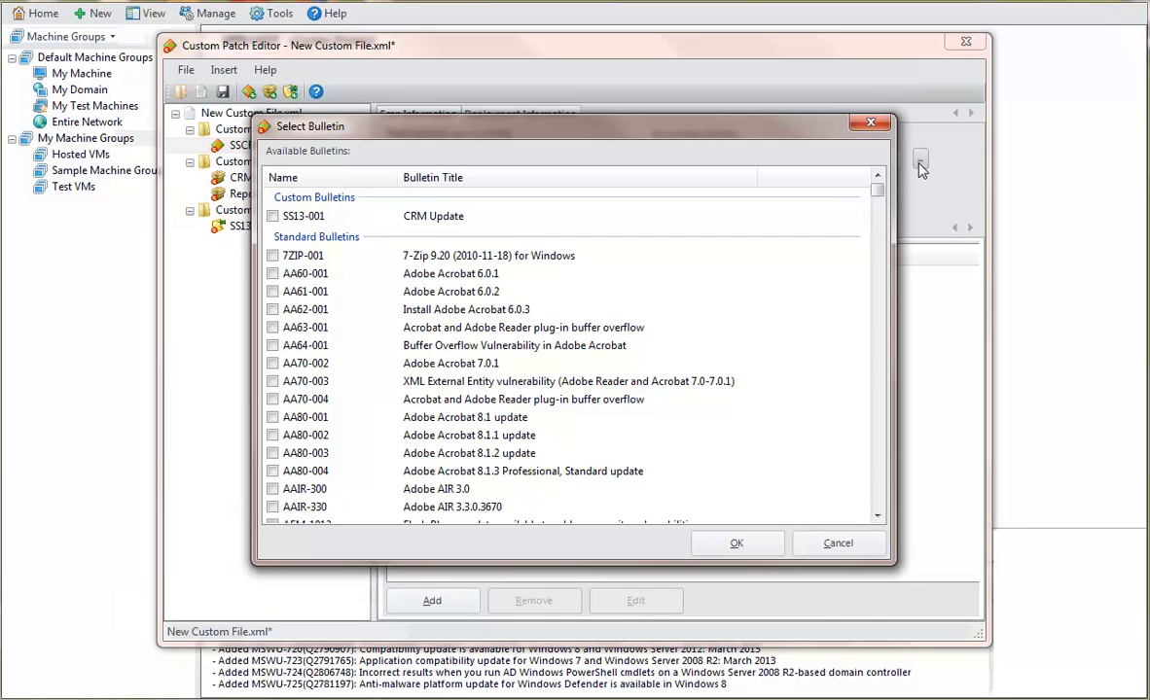
pyautogui.moveTo(879, 171)
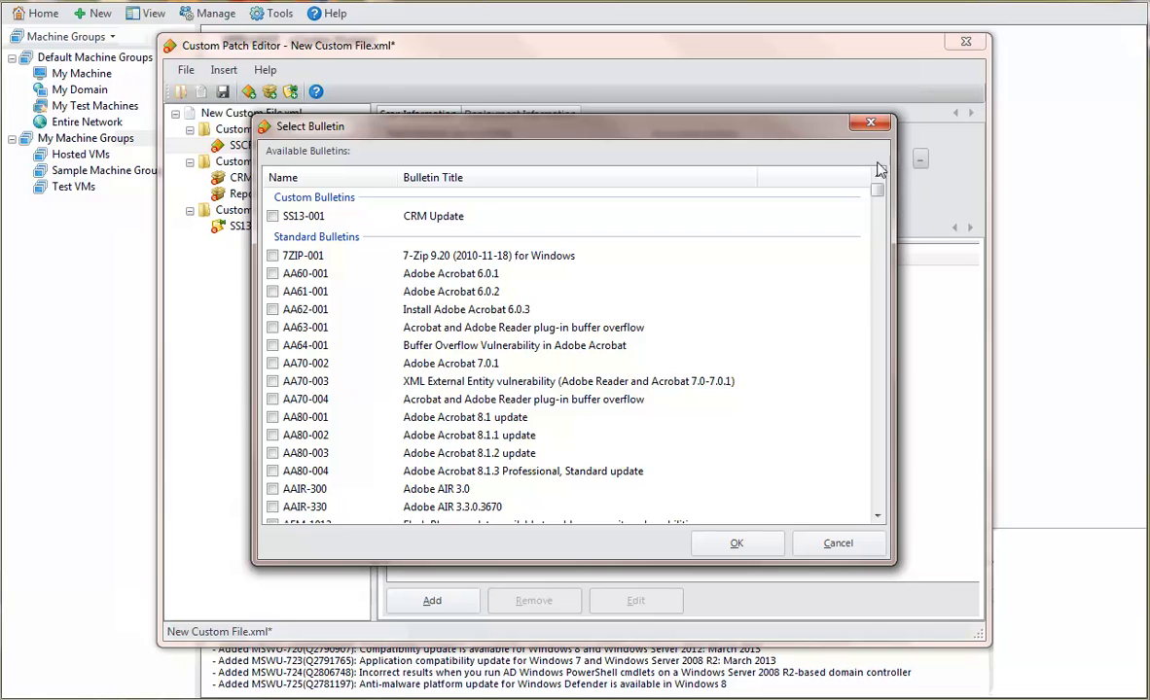
pyautogui.moveTo(518, 167)
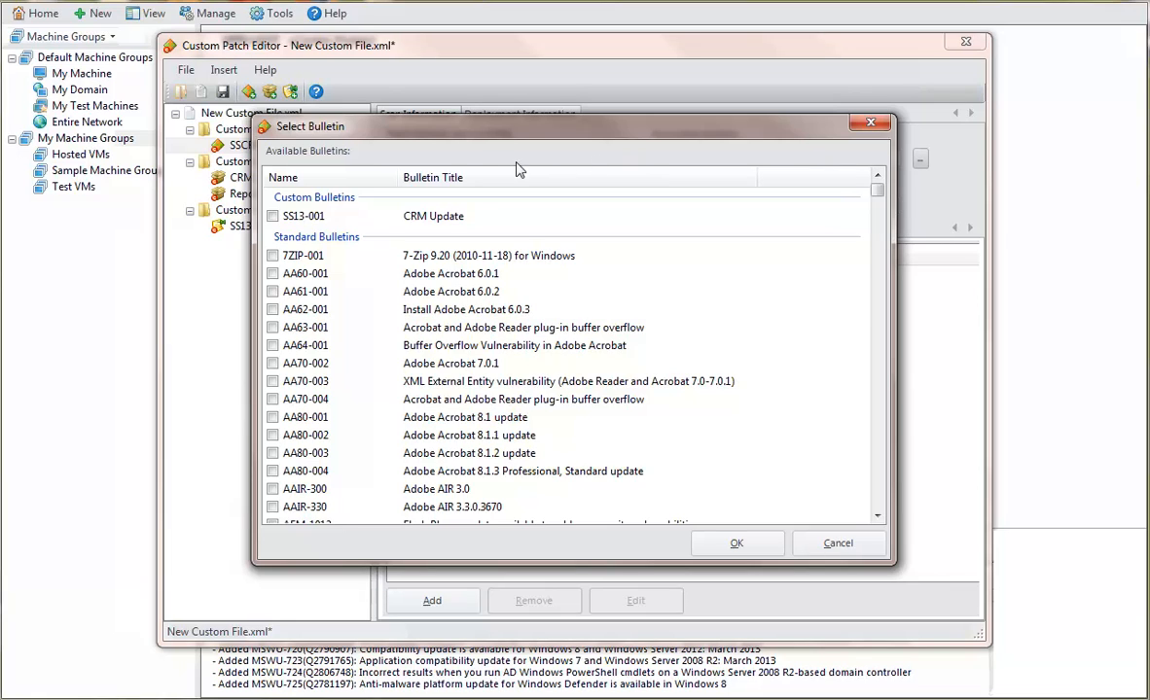
pyautogui.click(272, 216)
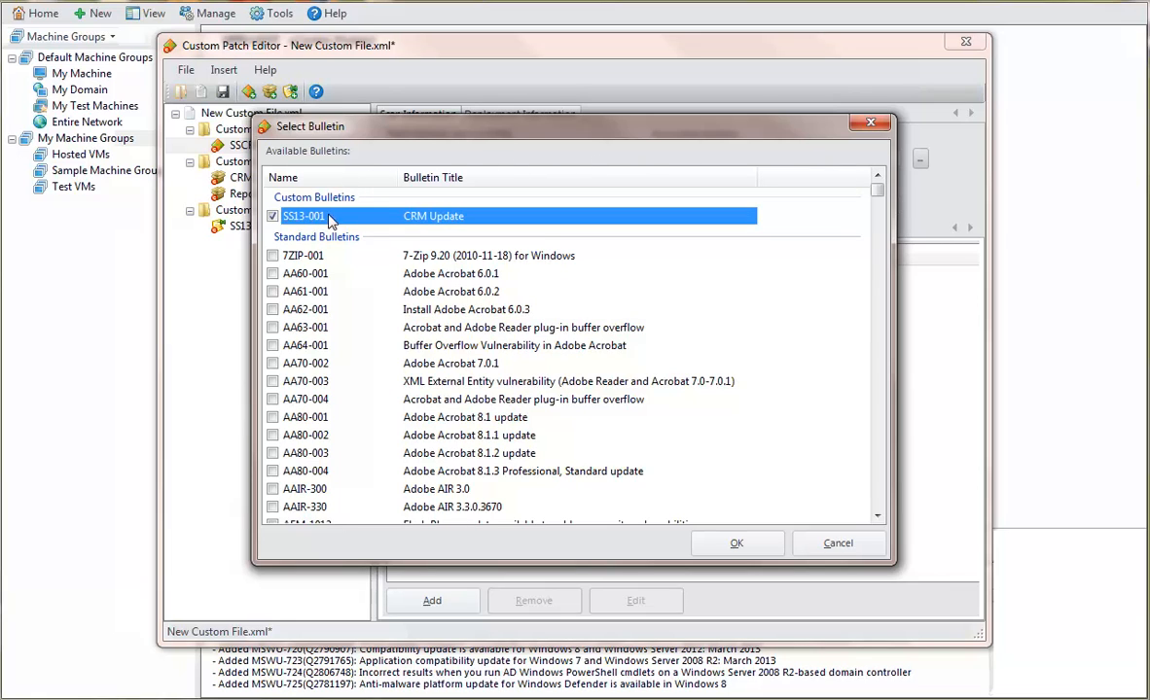
pyautogui.moveTo(707, 461)
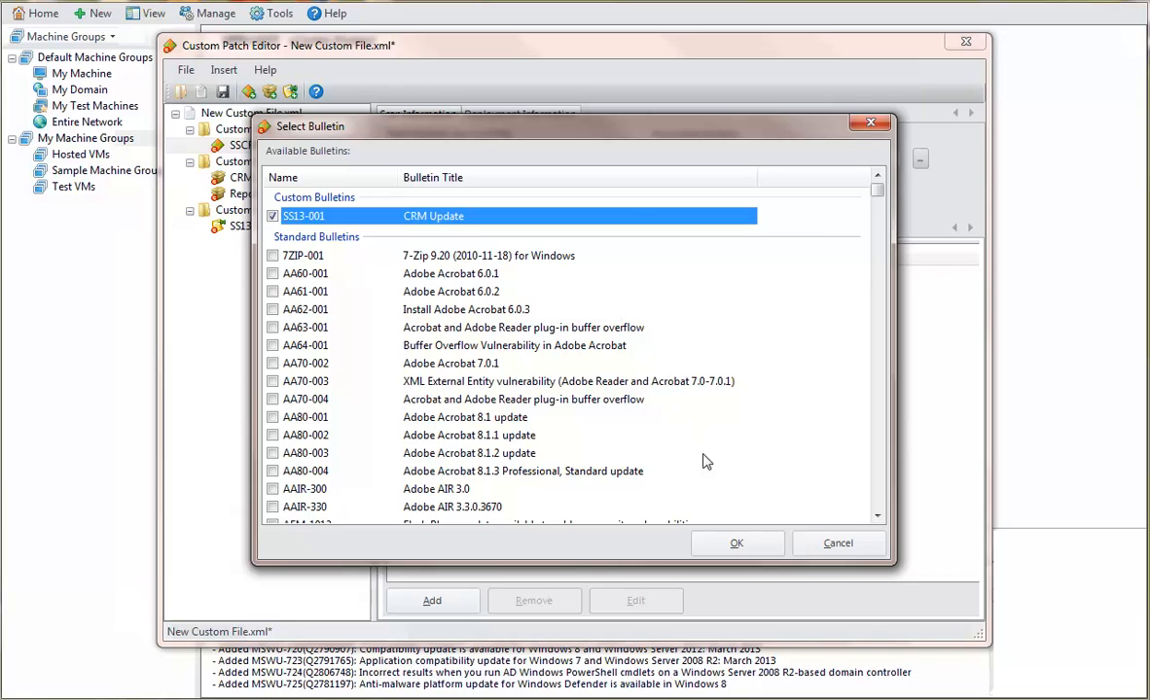
pyautogui.click(735, 543)
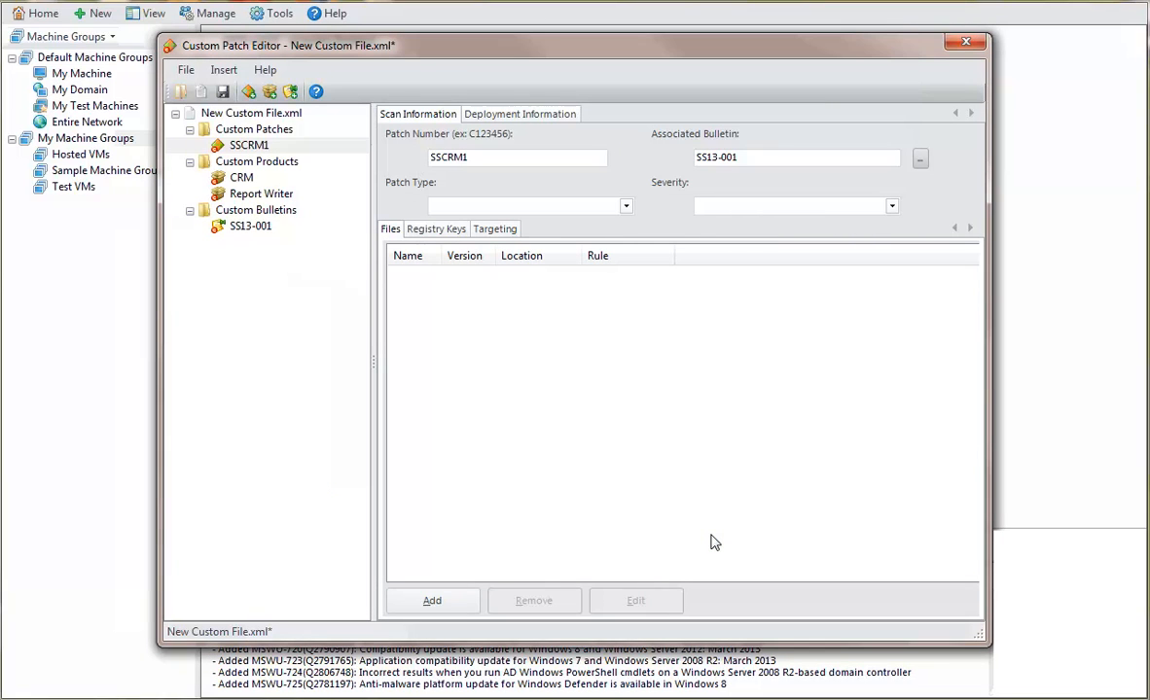
pyautogui.moveTo(700, 506)
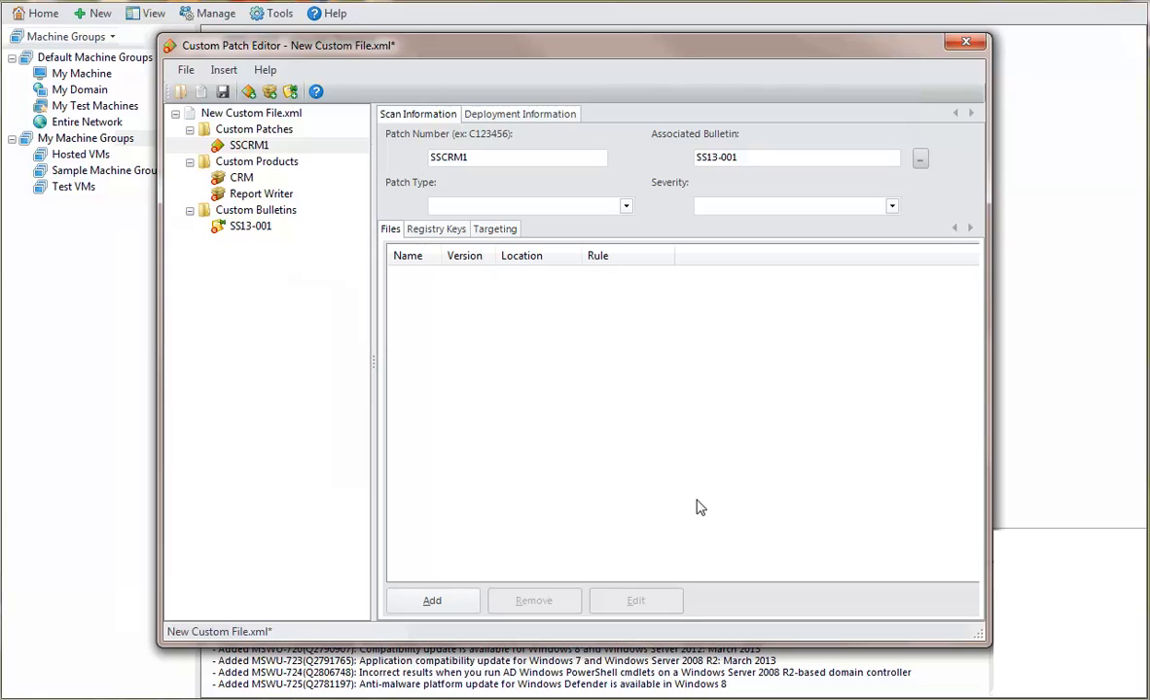
pyautogui.click(624, 206)
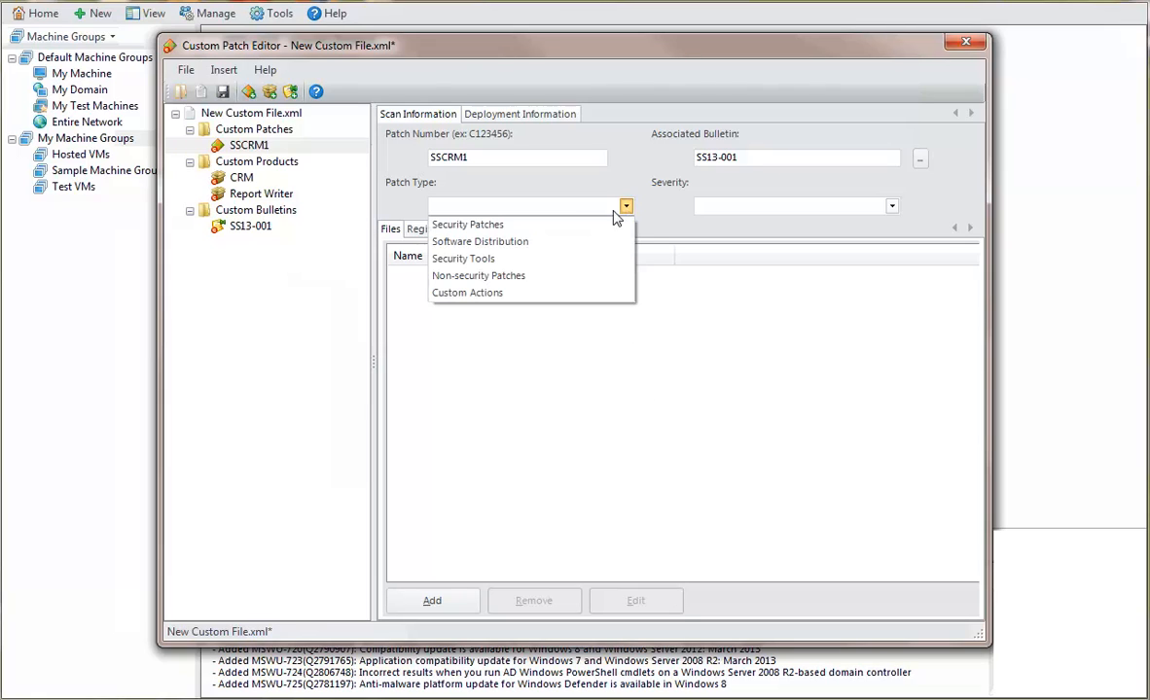
# Step: Make SSCRM1 a Security Patch of Important severity and start adding a file
pyautogui.click(467, 226)
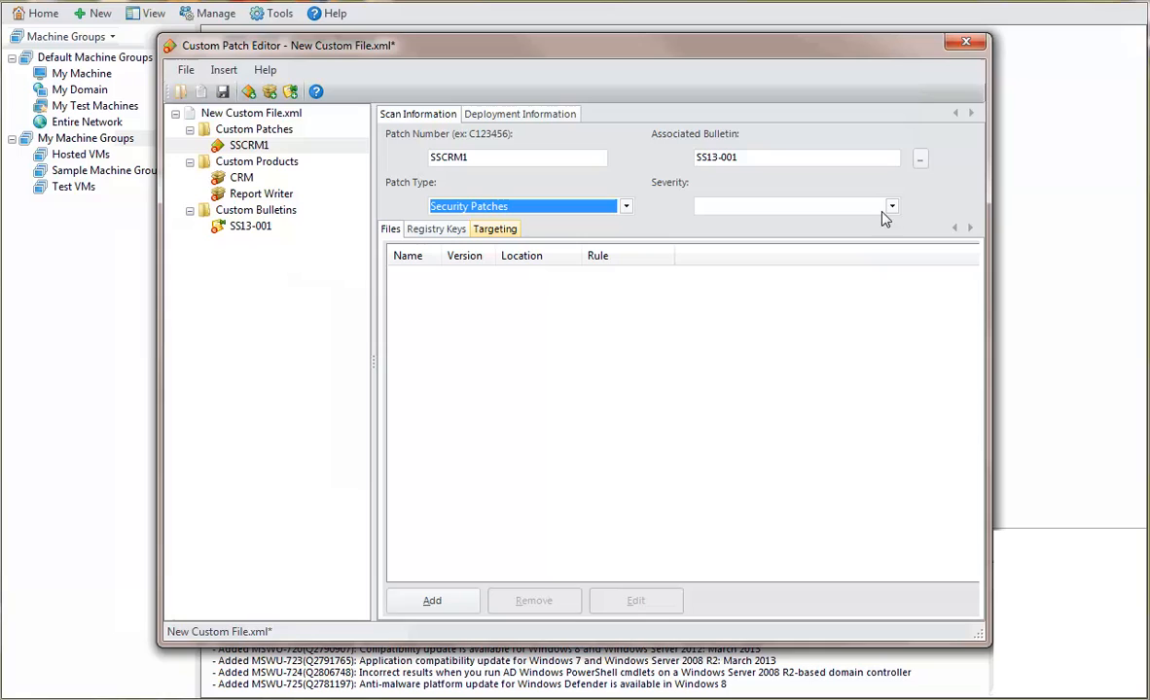
pyautogui.click(891, 206)
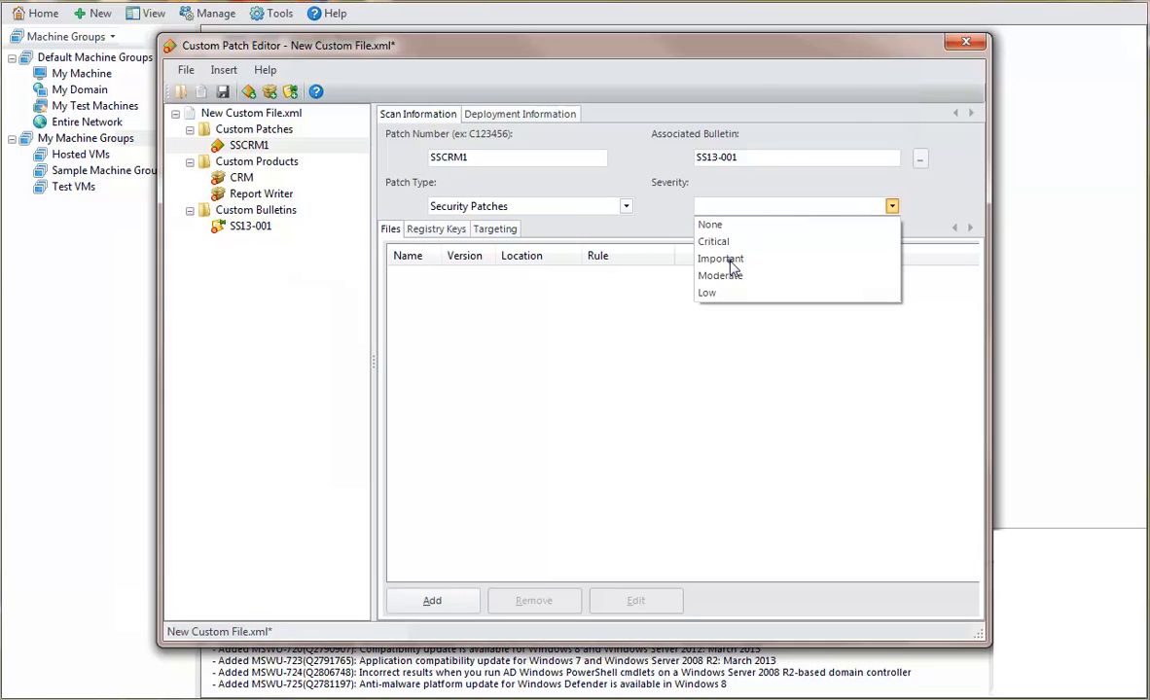
pyautogui.click(720, 257)
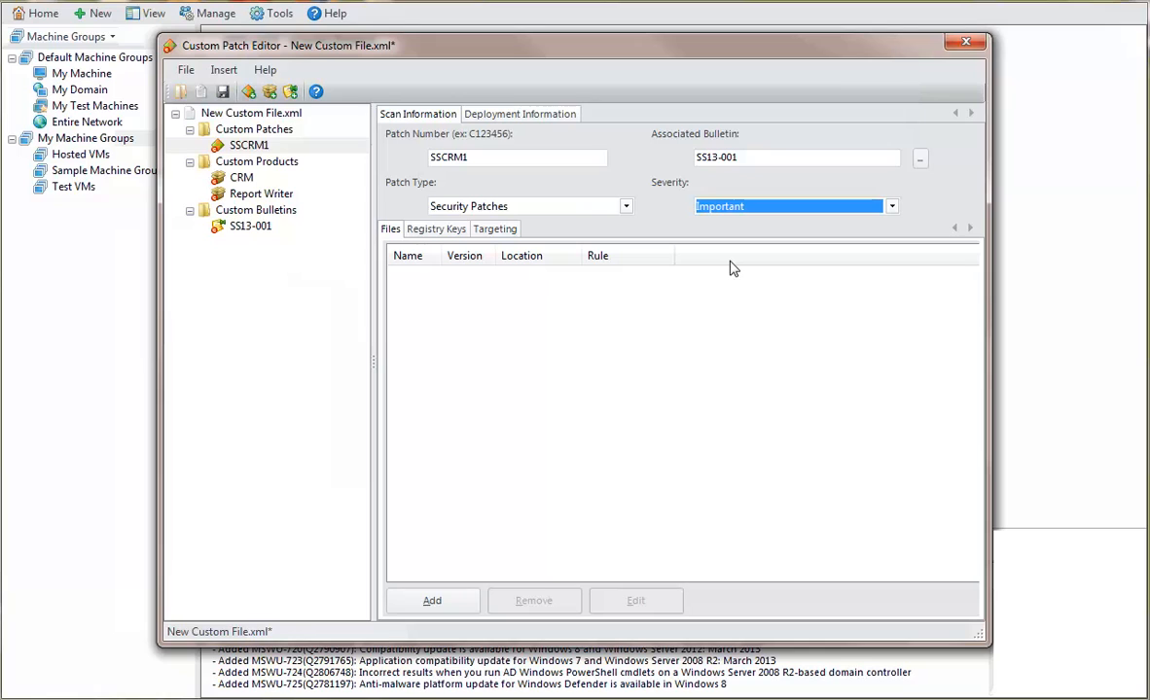
pyautogui.moveTo(568, 301)
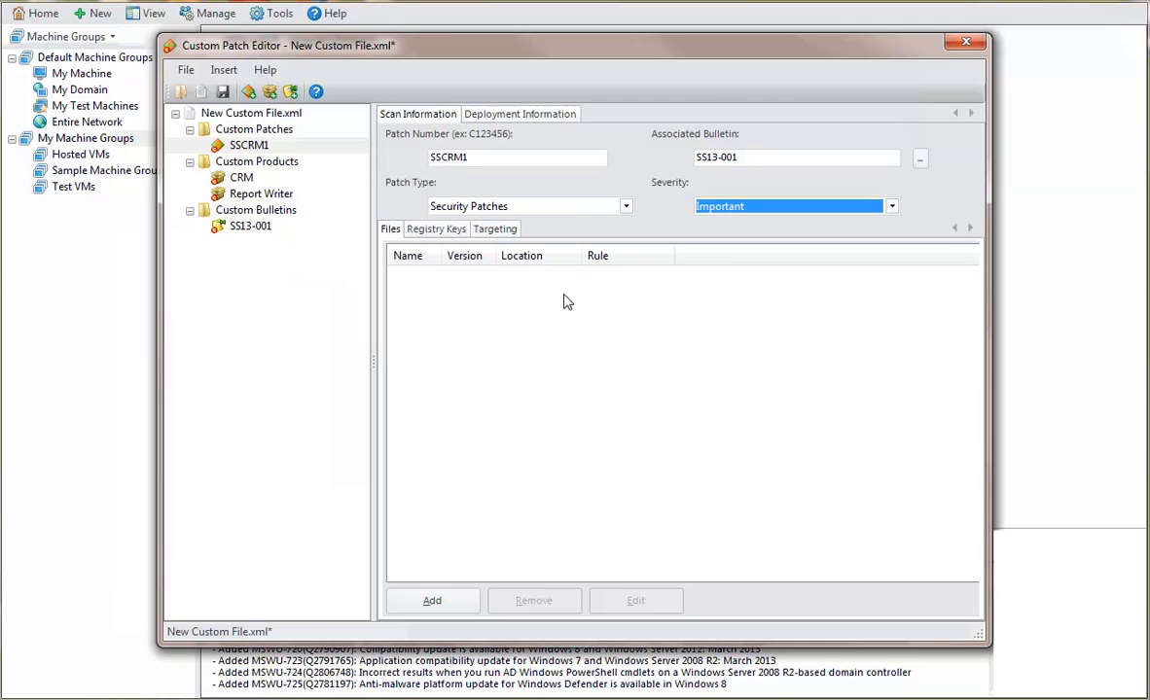
pyautogui.click(432, 600)
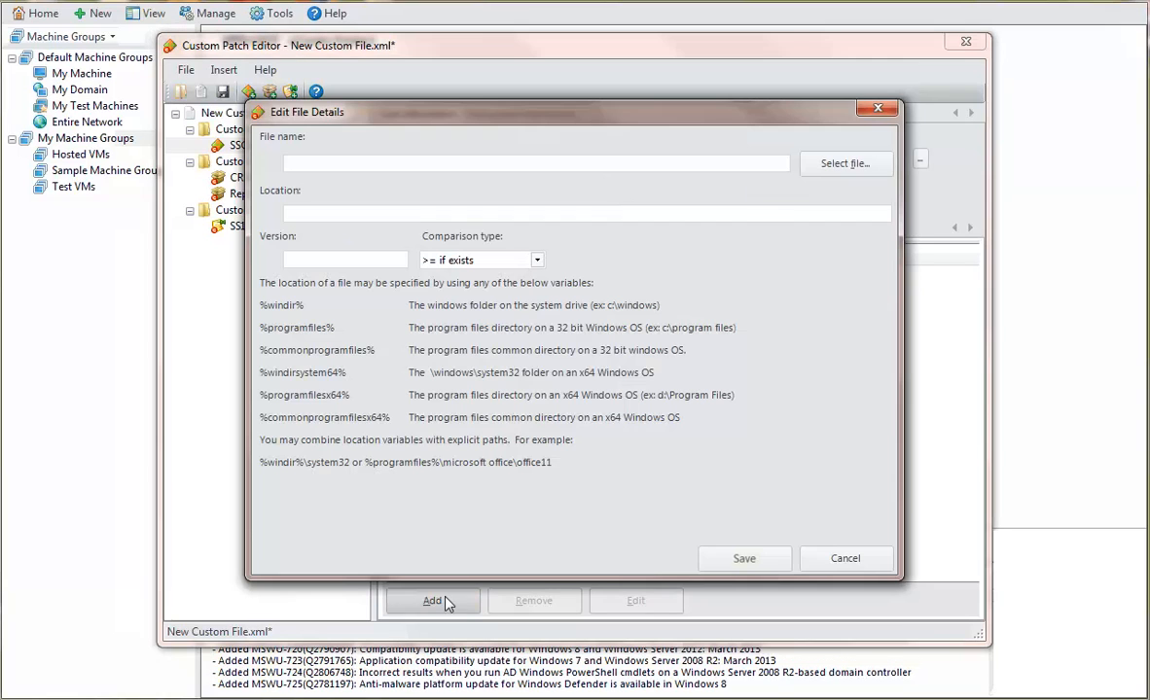
pyautogui.moveTo(832, 171)
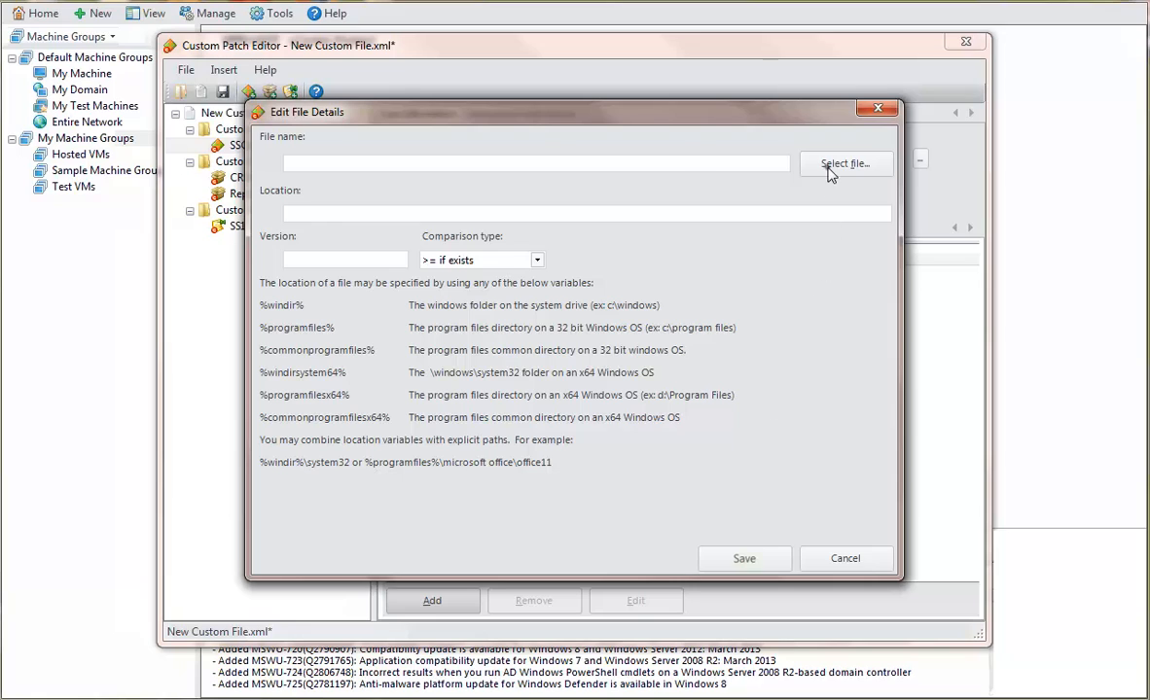
# Step: Select crm.exe from C:\Program Files\Software Savers\CRM as the patch's file
pyautogui.click(844, 164)
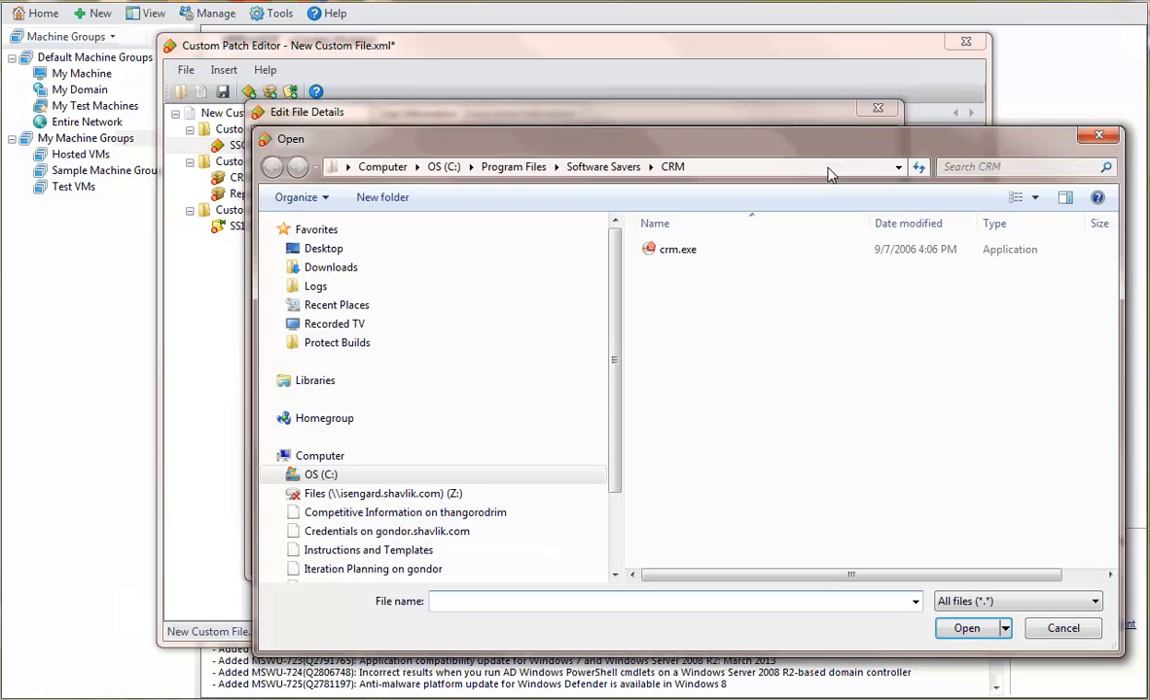
pyautogui.moveTo(747, 185)
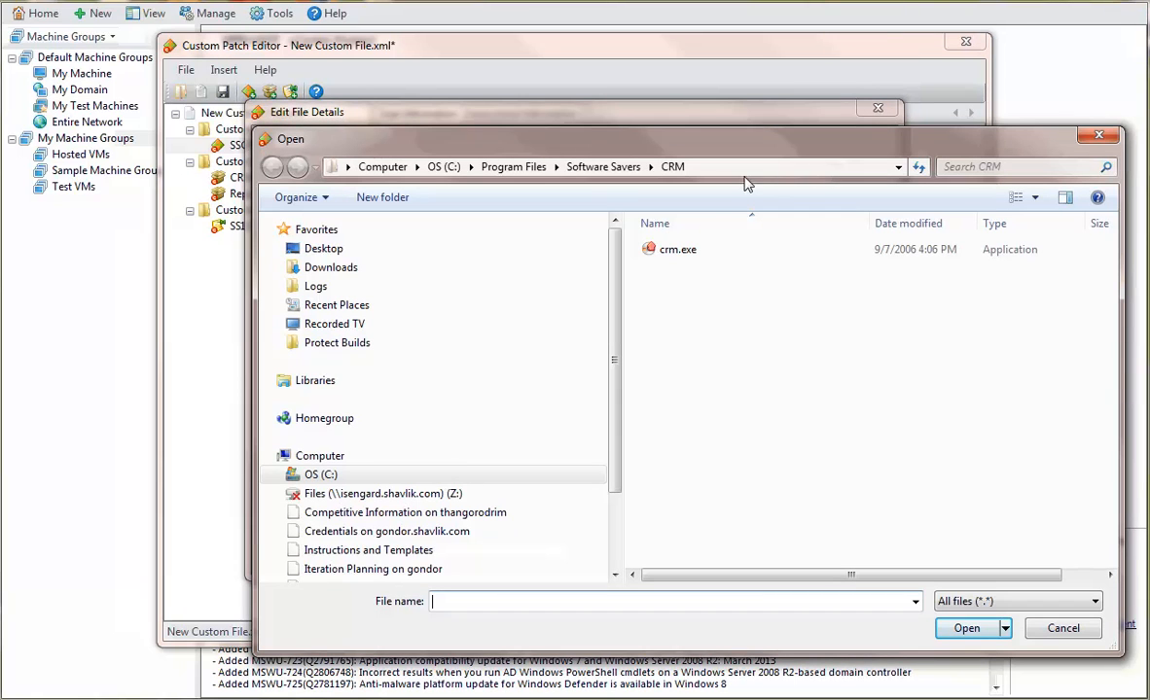
pyautogui.click(677, 249)
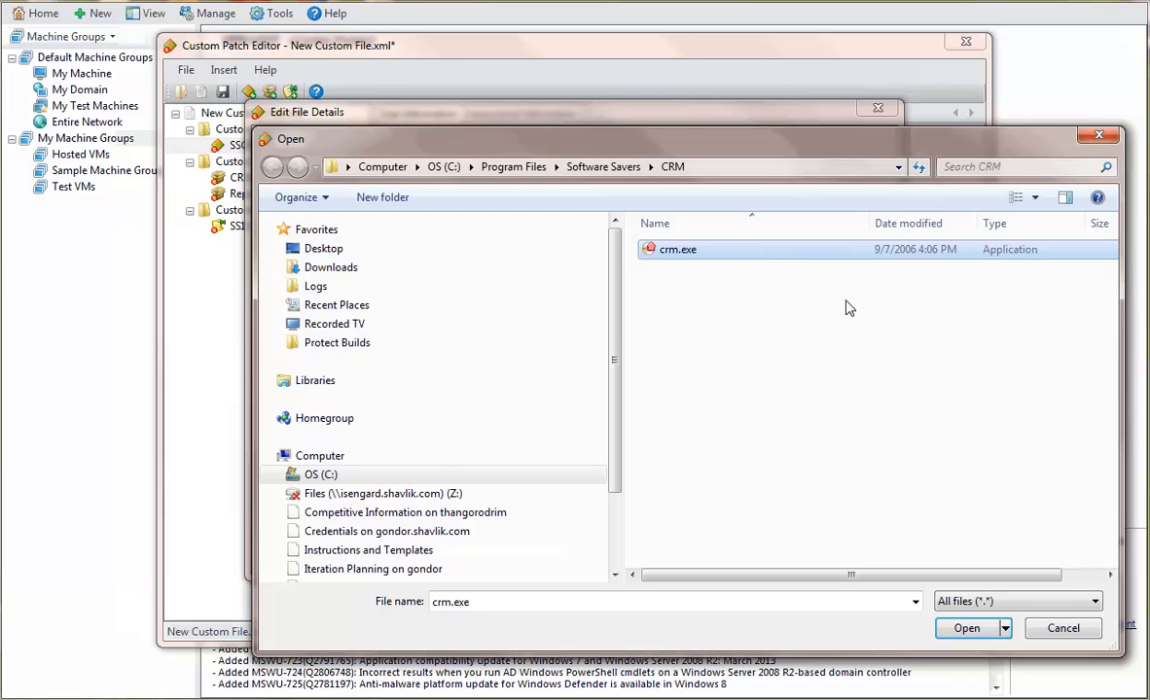
pyautogui.click(965, 626)
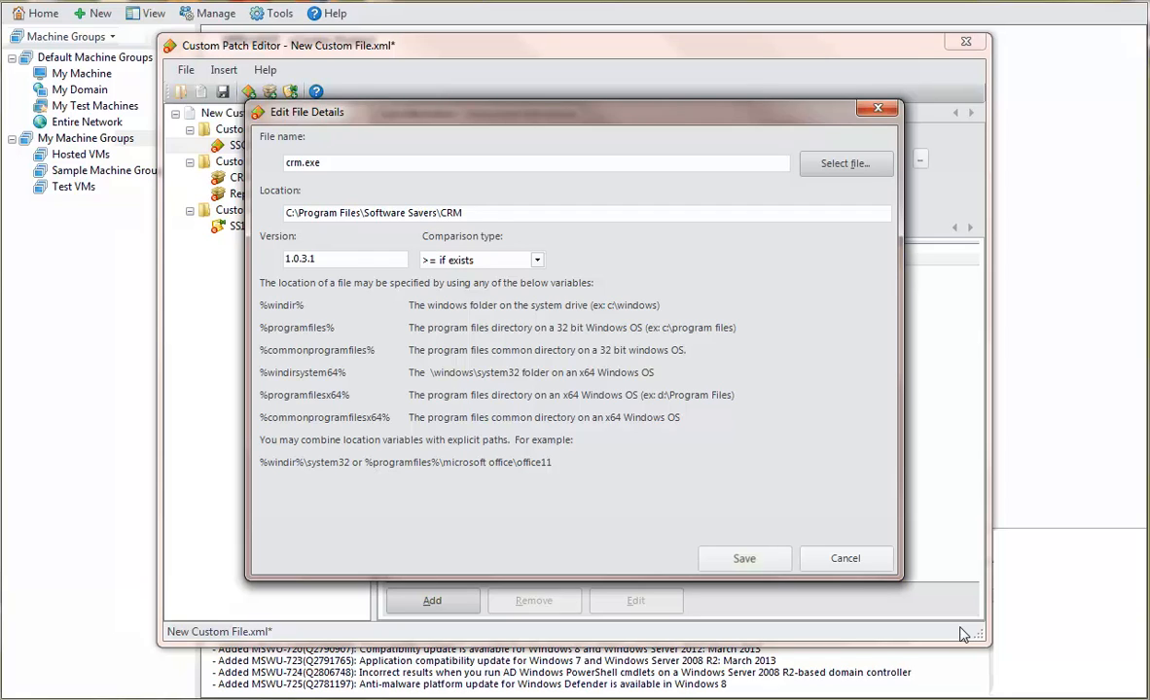
pyautogui.moveTo(405, 487)
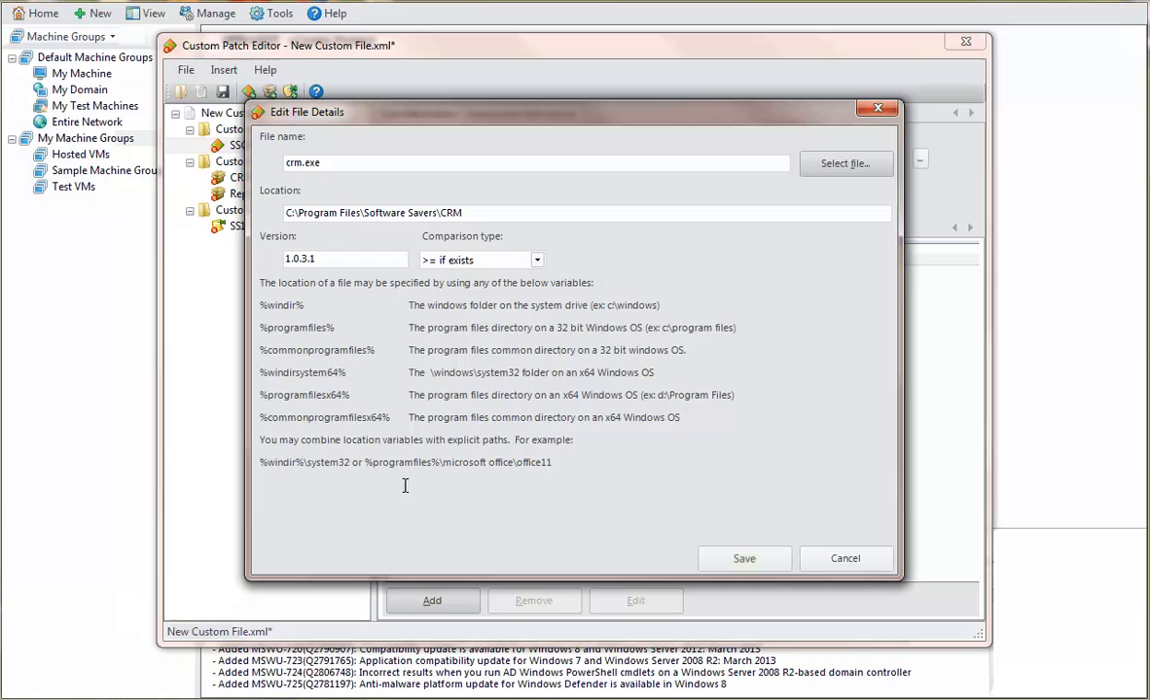
# Step: Change the location to %programfiles%\Software Savers\CRM and version to 6.2, then save
pyautogui.doubleClick(311, 212)
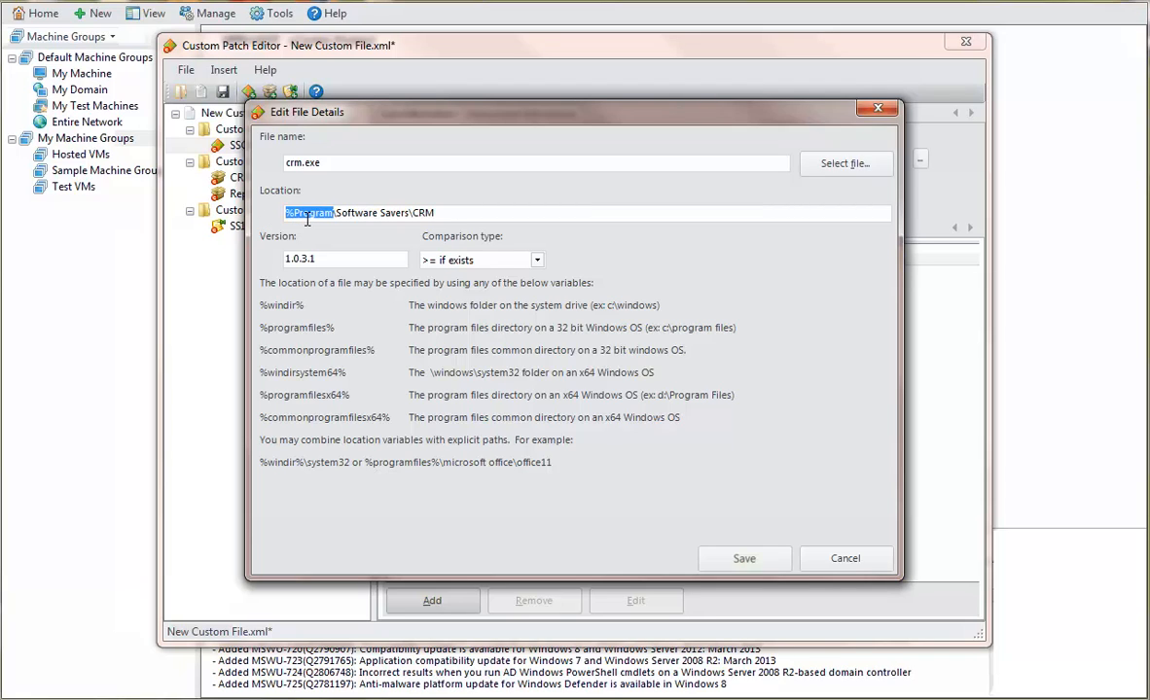
pyautogui.write('%programfiles%')
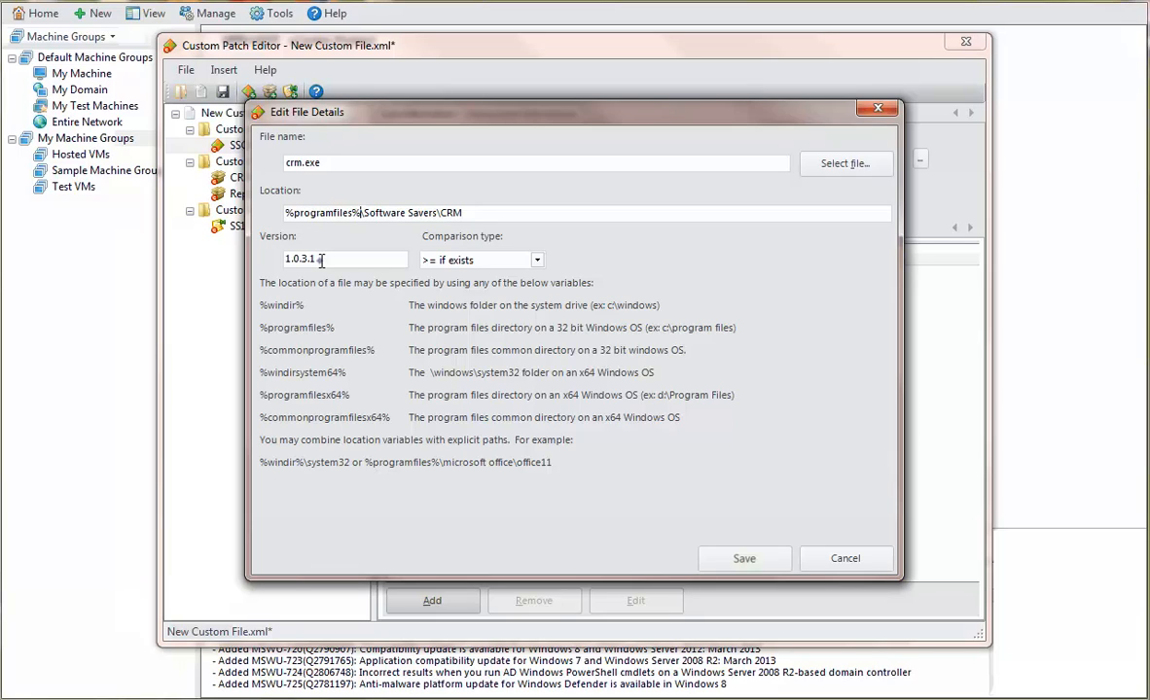
pyautogui.write('6')
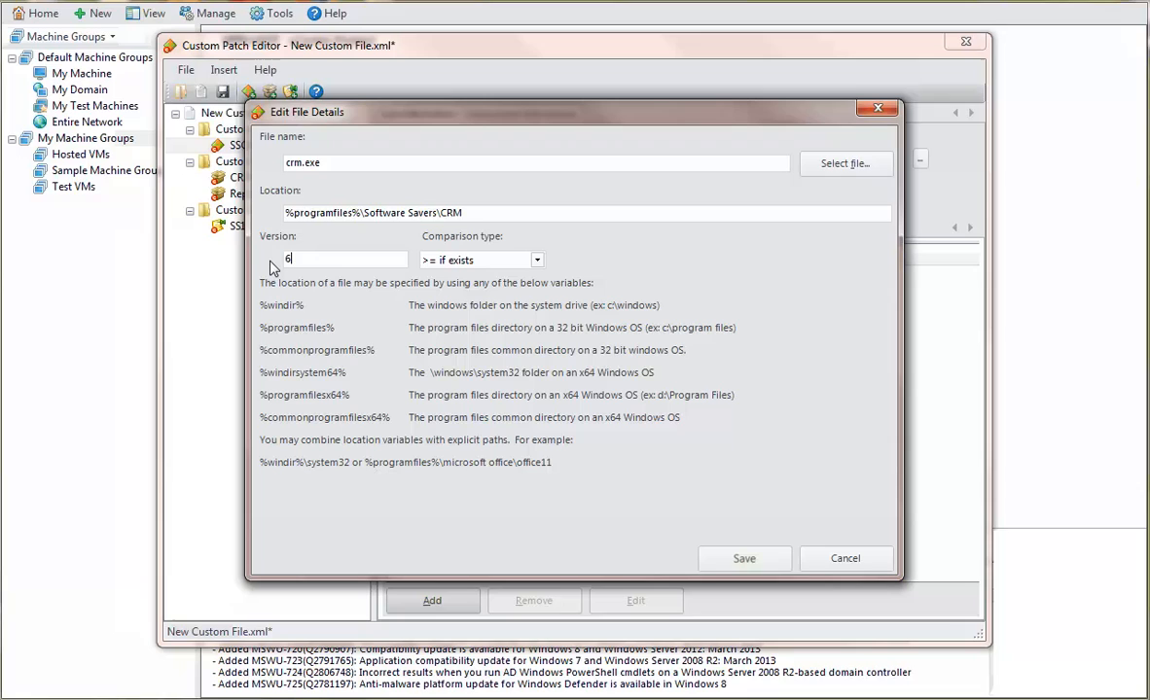
pyautogui.write('.2')
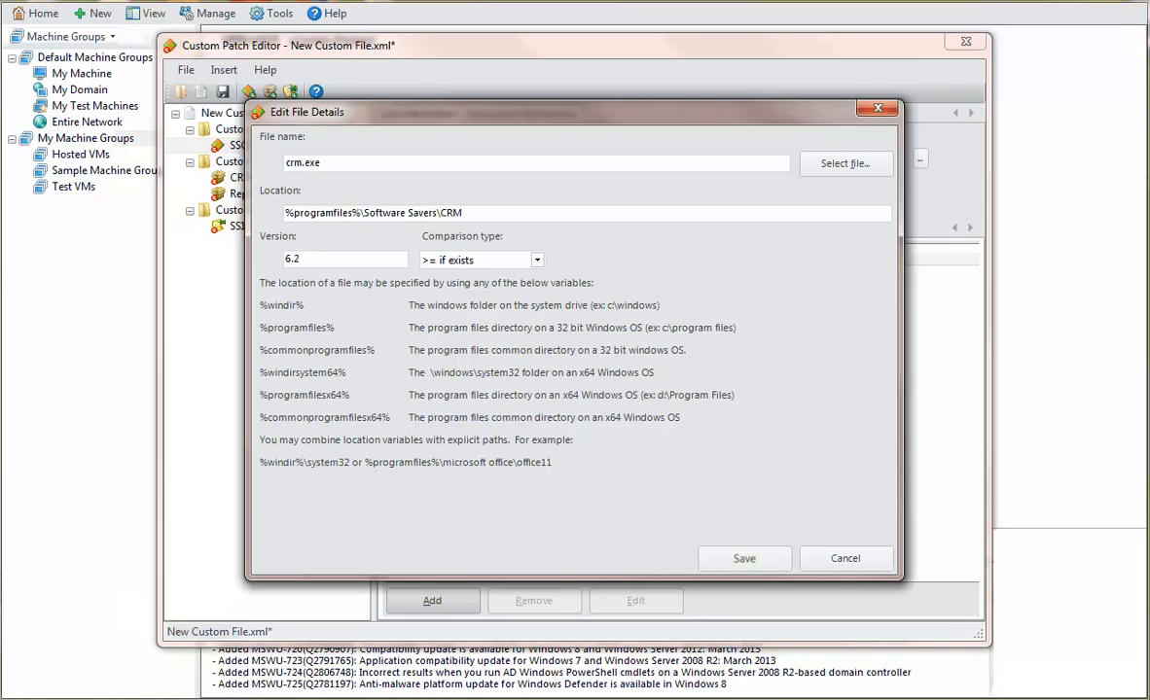
pyautogui.moveTo(722, 473)
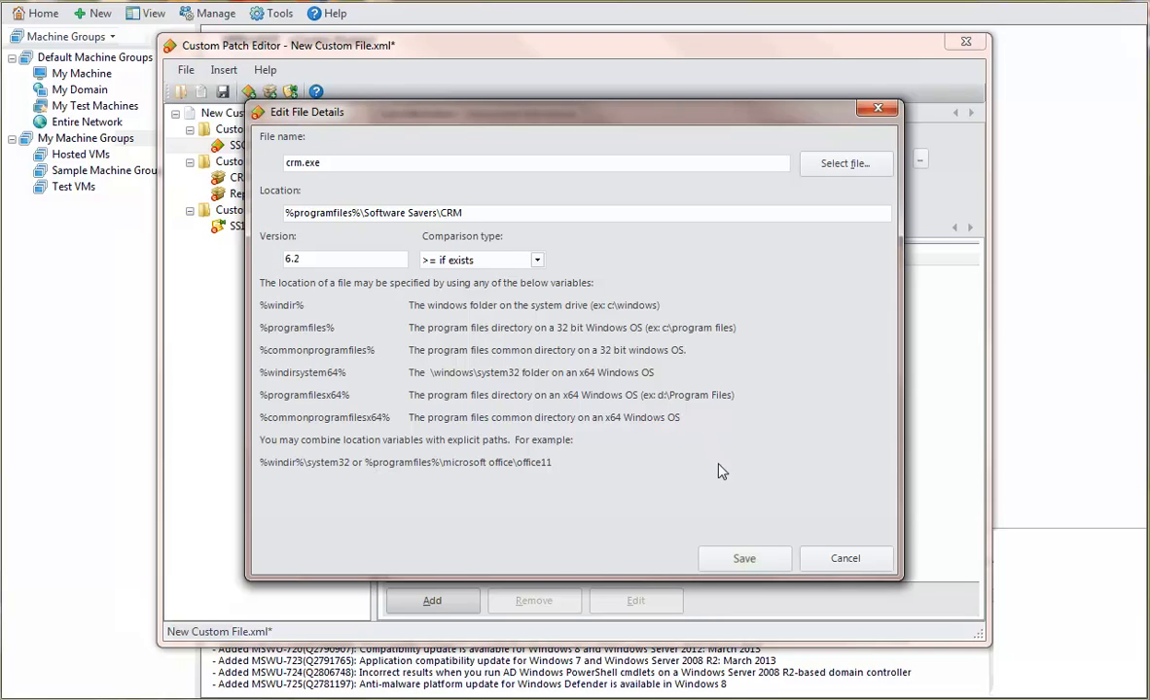
pyautogui.click(743, 557)
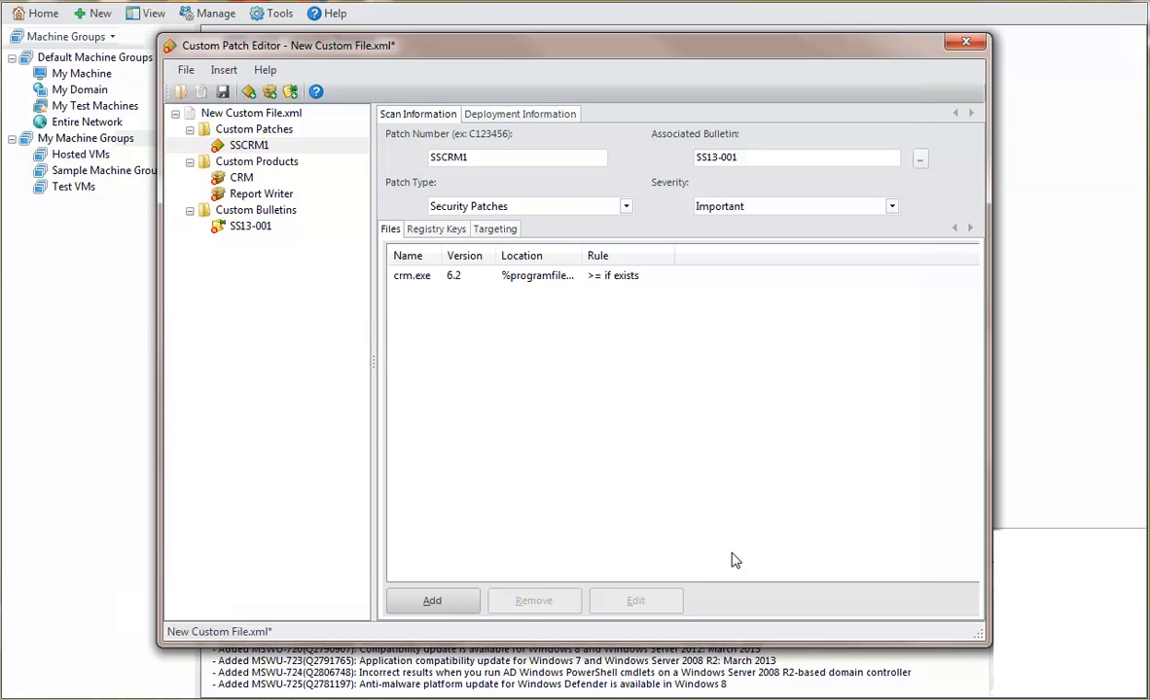
pyautogui.moveTo(498, 329)
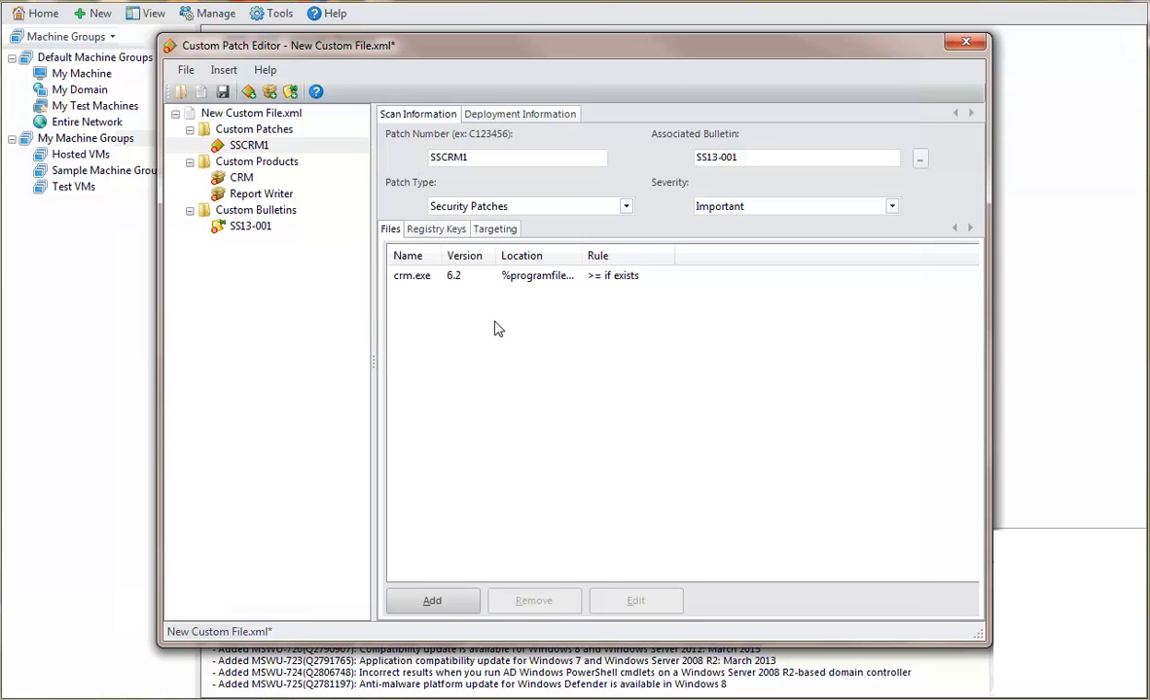
# Step: Restrict the patch to selected products and add CRM as the targeted product
pyautogui.click(494, 230)
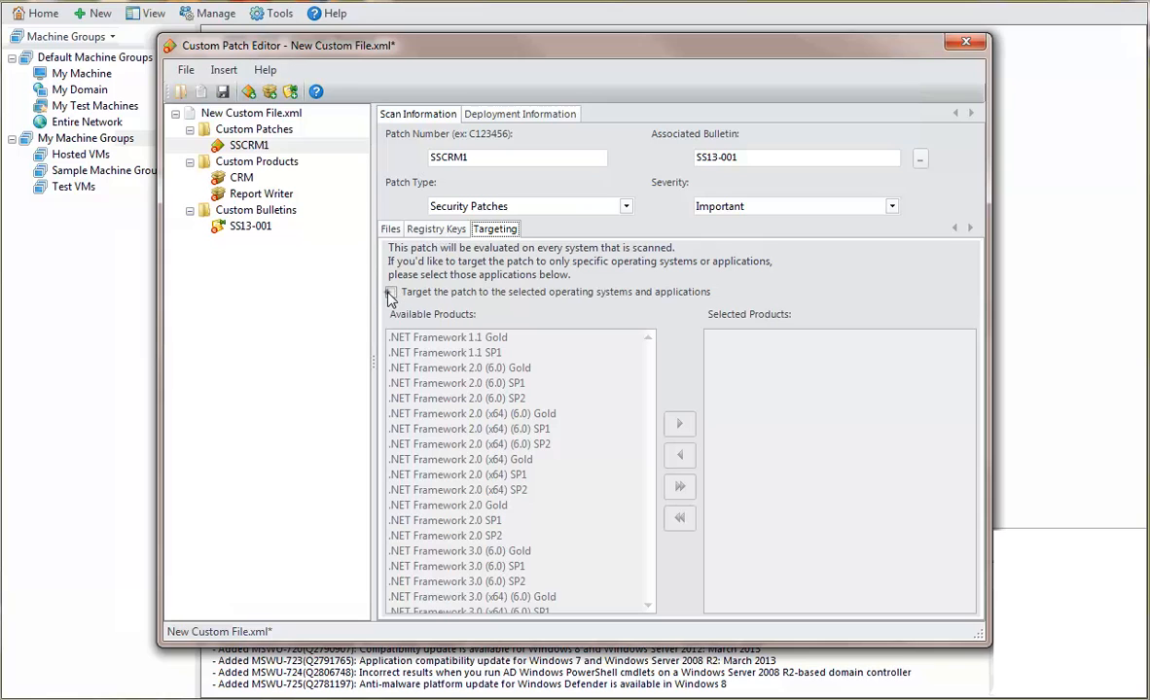
pyautogui.click(391, 292)
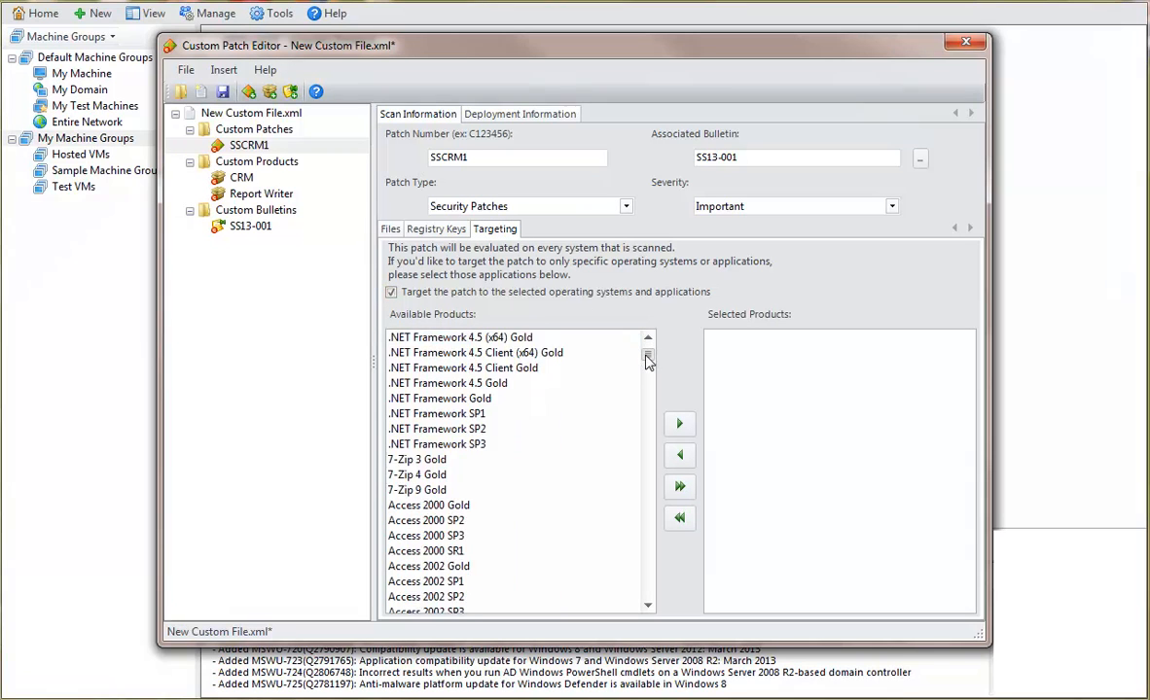
pyautogui.scroll(-3)
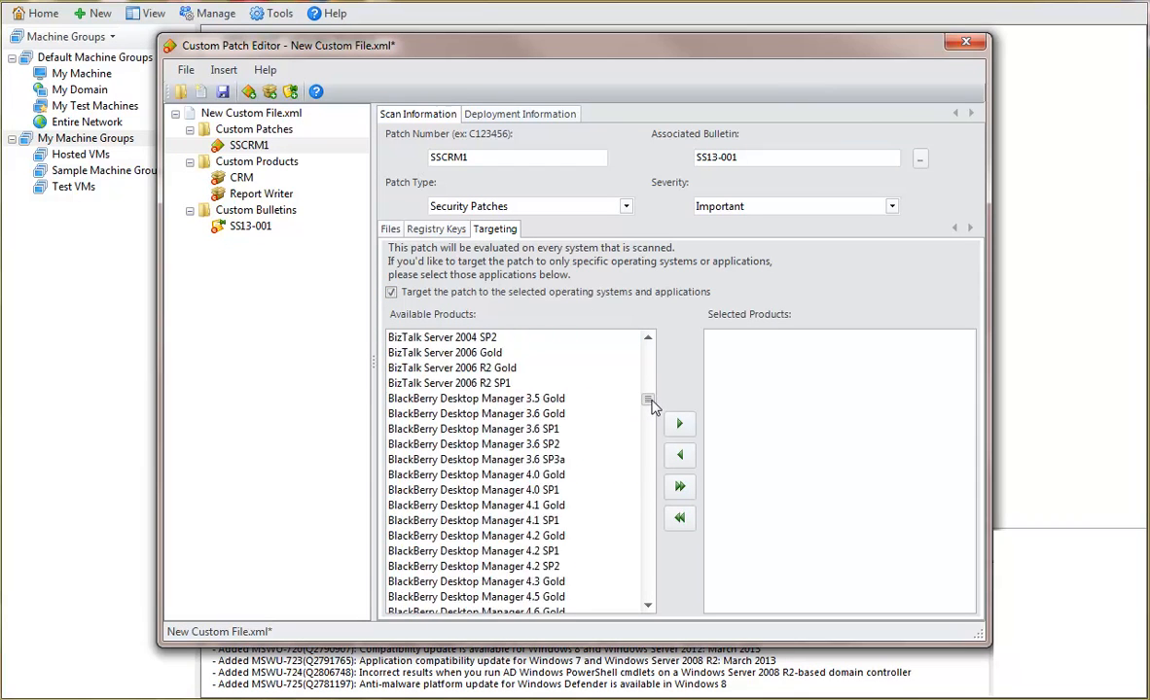
pyautogui.scroll(-3)
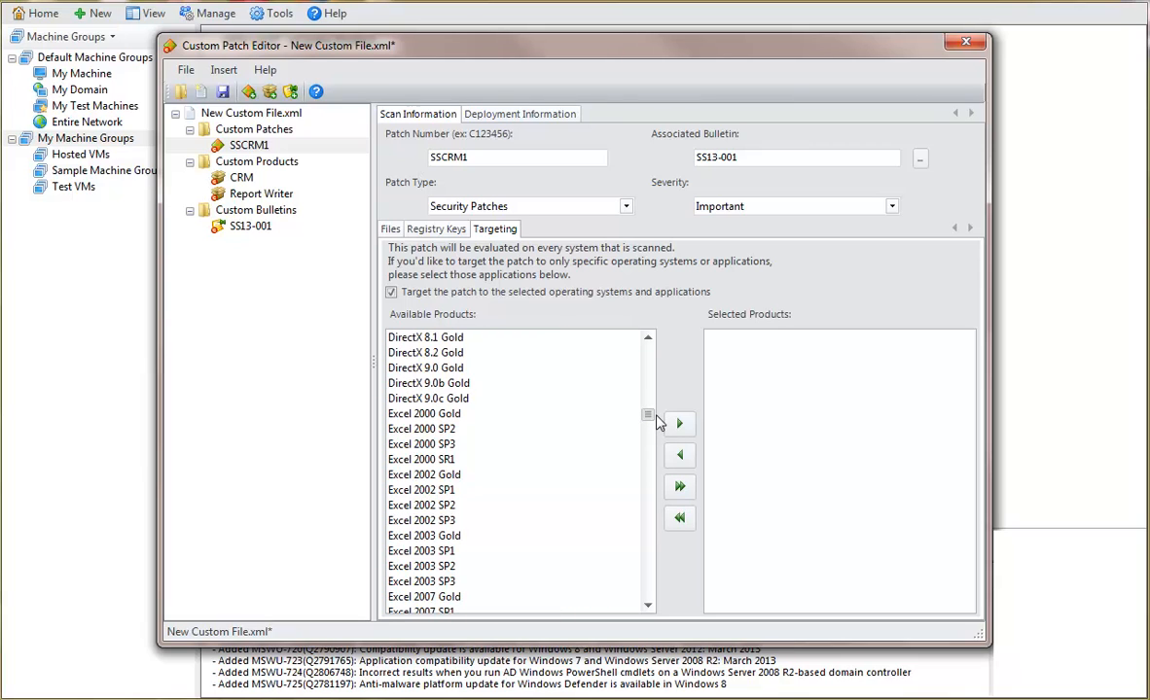
pyautogui.scroll(3)
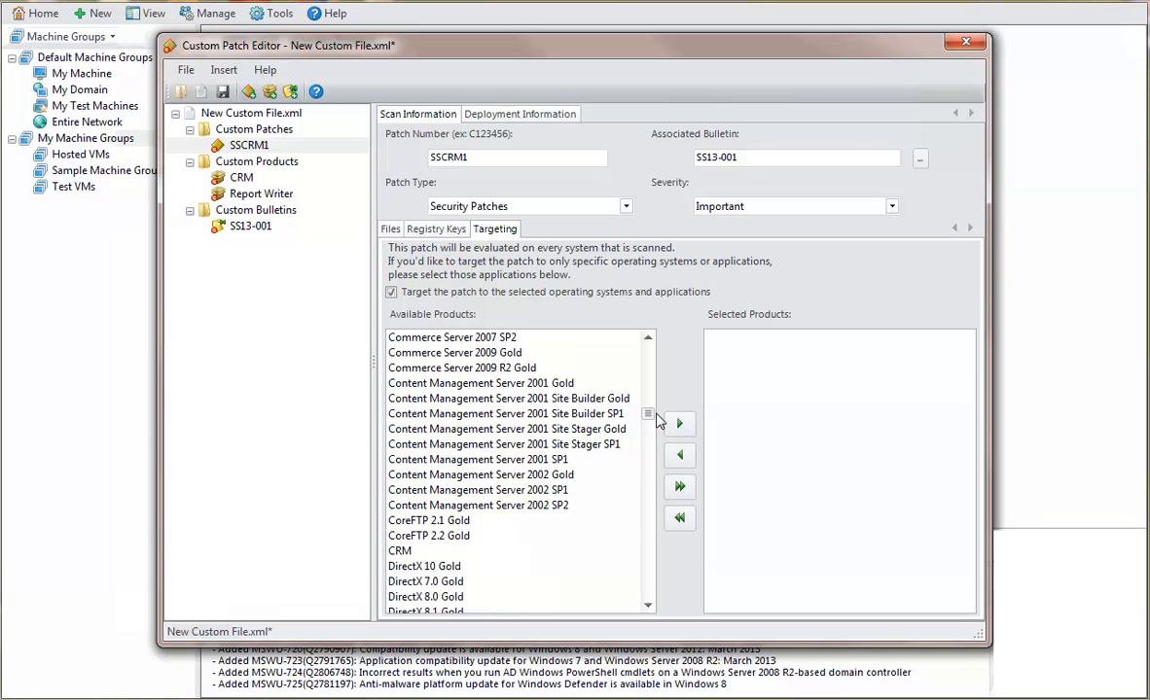
pyautogui.moveTo(408, 548)
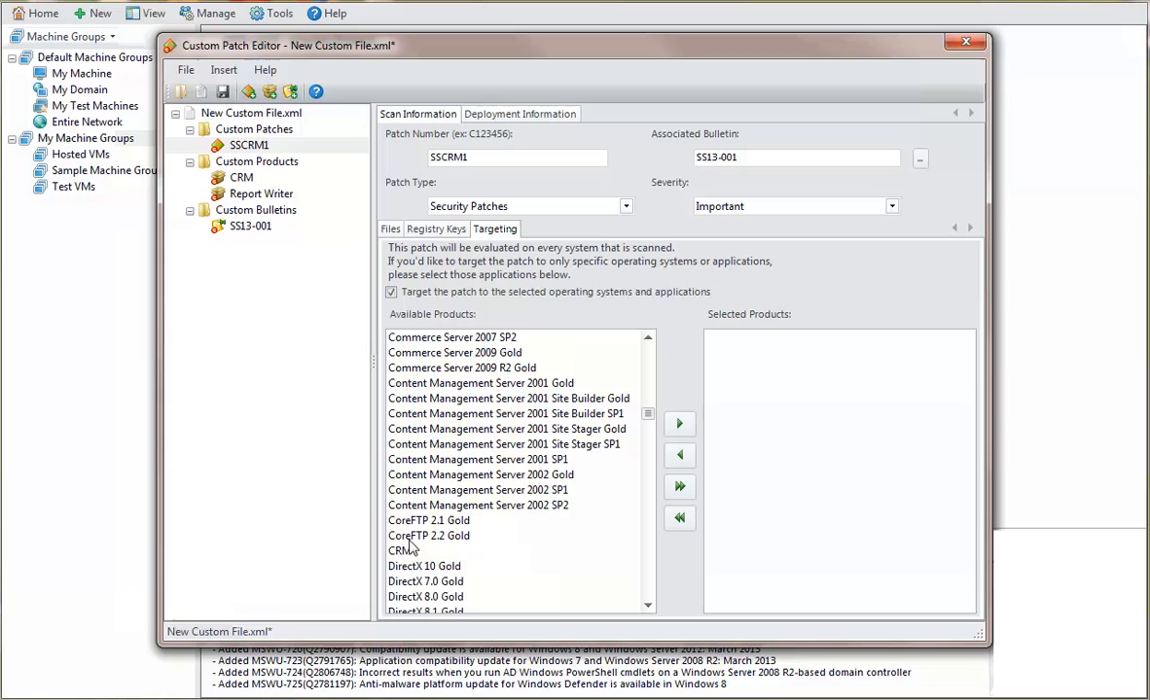
pyautogui.click(400, 551)
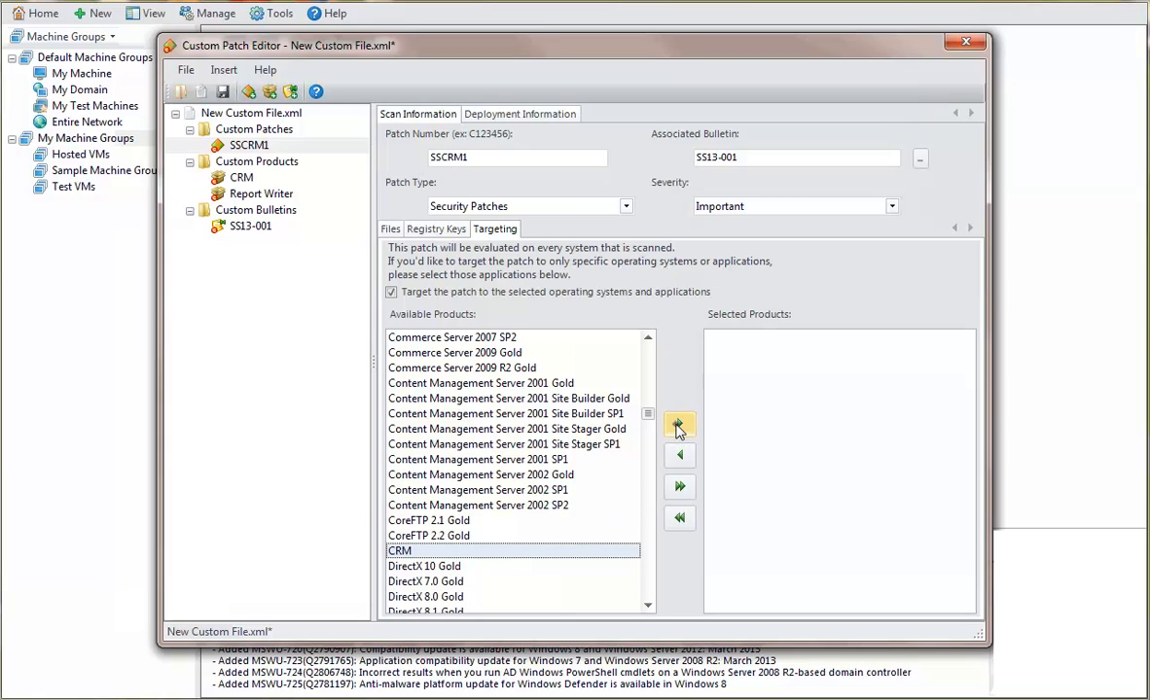
pyautogui.click(679, 426)
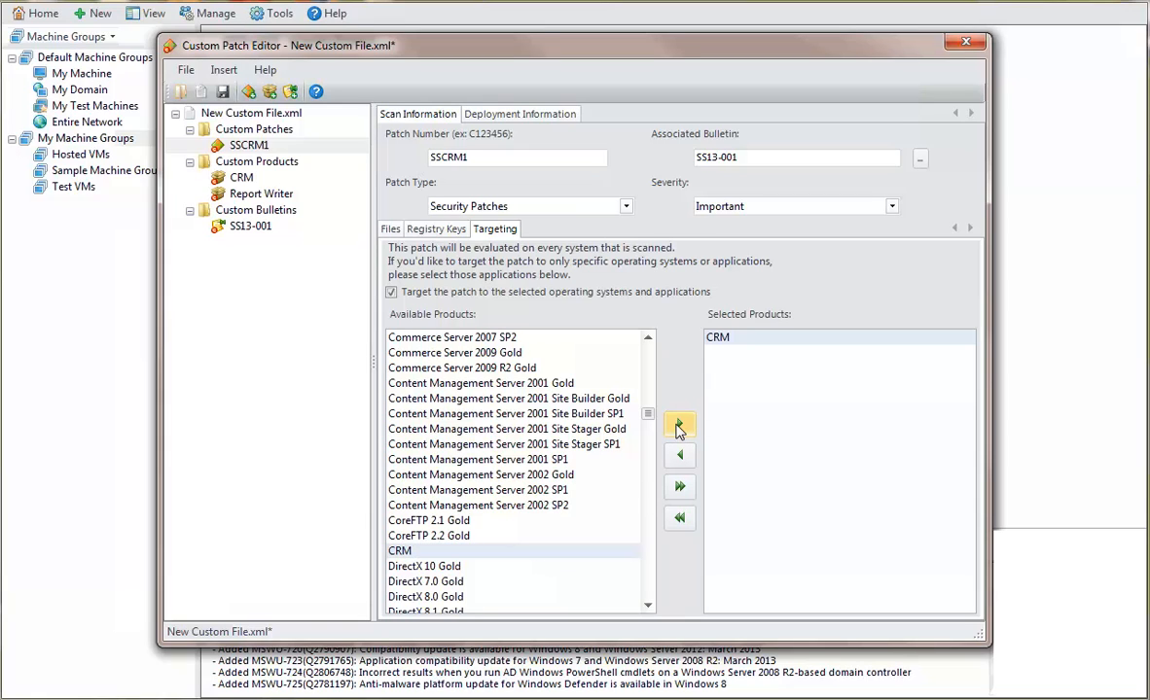
pyautogui.moveTo(587, 396)
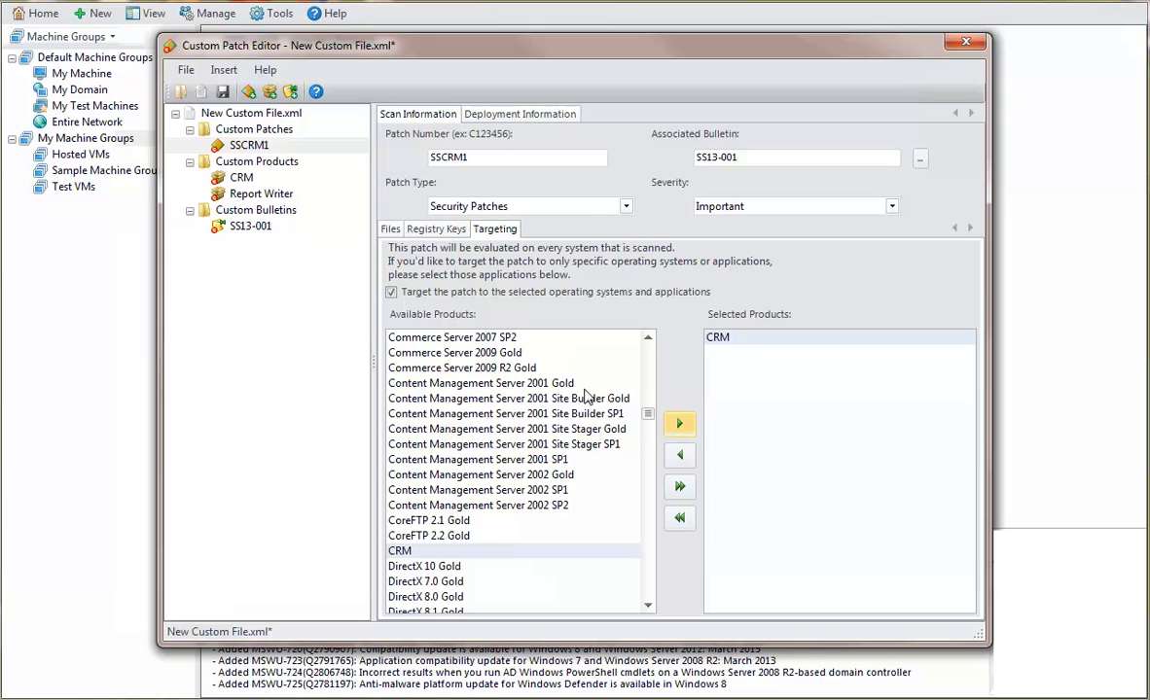
# Step: Set CRMPatch.exe from C:\PatchInfo\CRM as the install file with command-line switch -Q
pyautogui.click(519, 113)
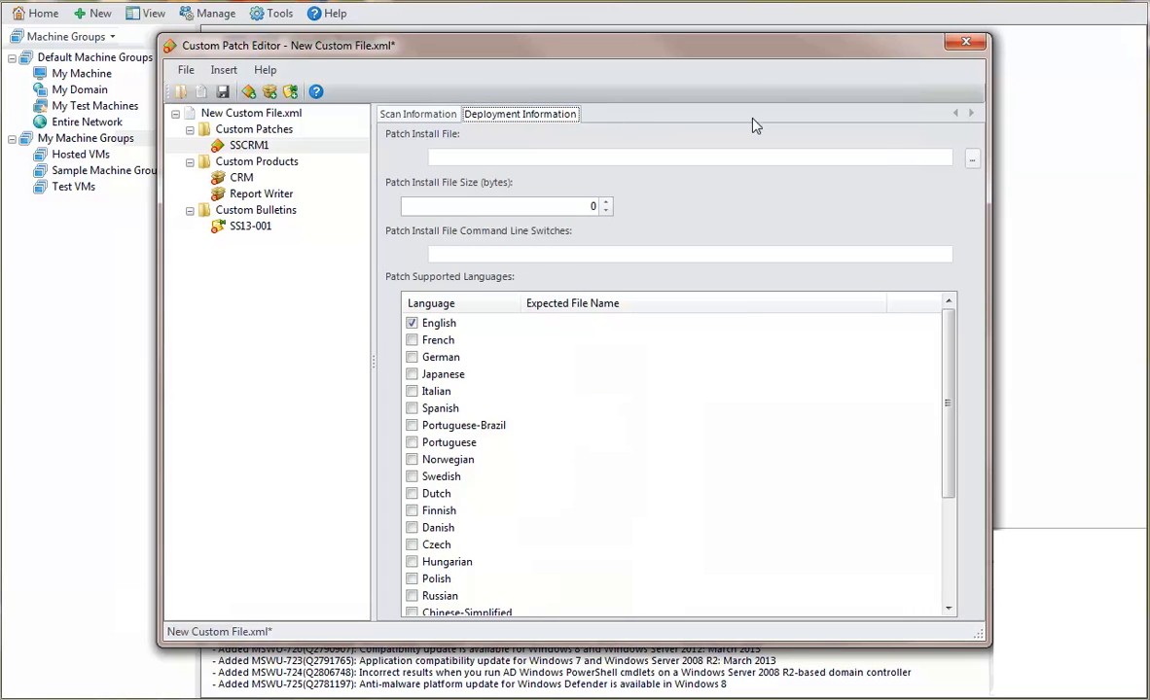
pyautogui.click(971, 158)
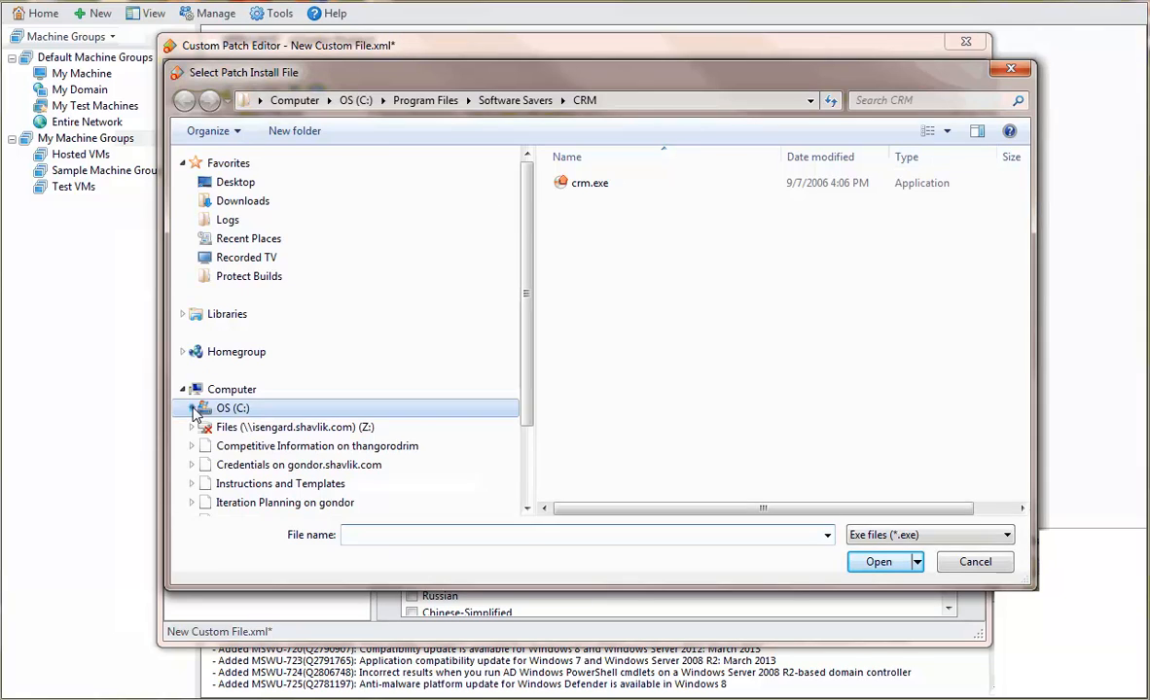
pyautogui.click(191, 409)
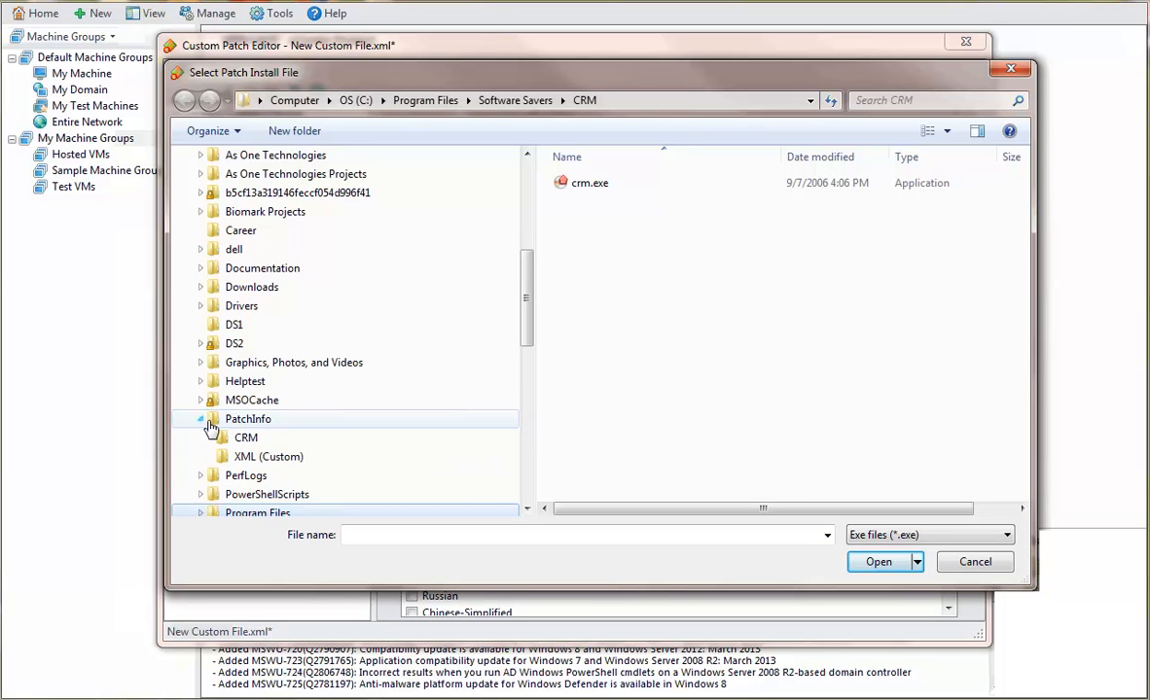
pyautogui.click(247, 436)
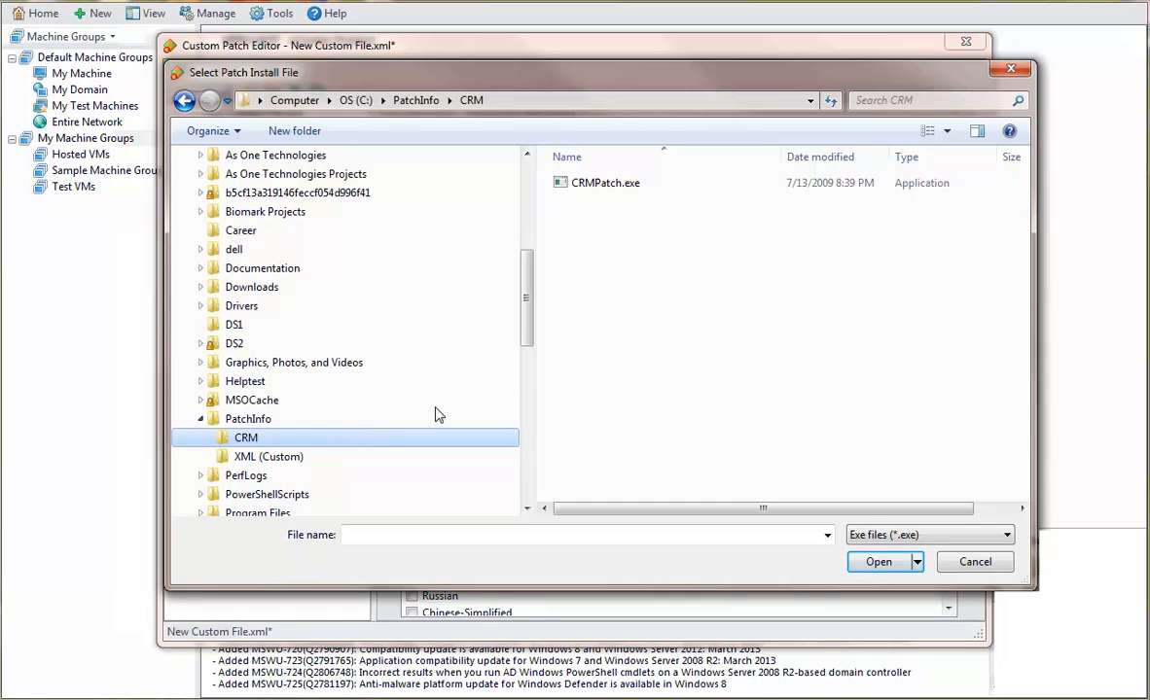
pyautogui.click(605, 182)
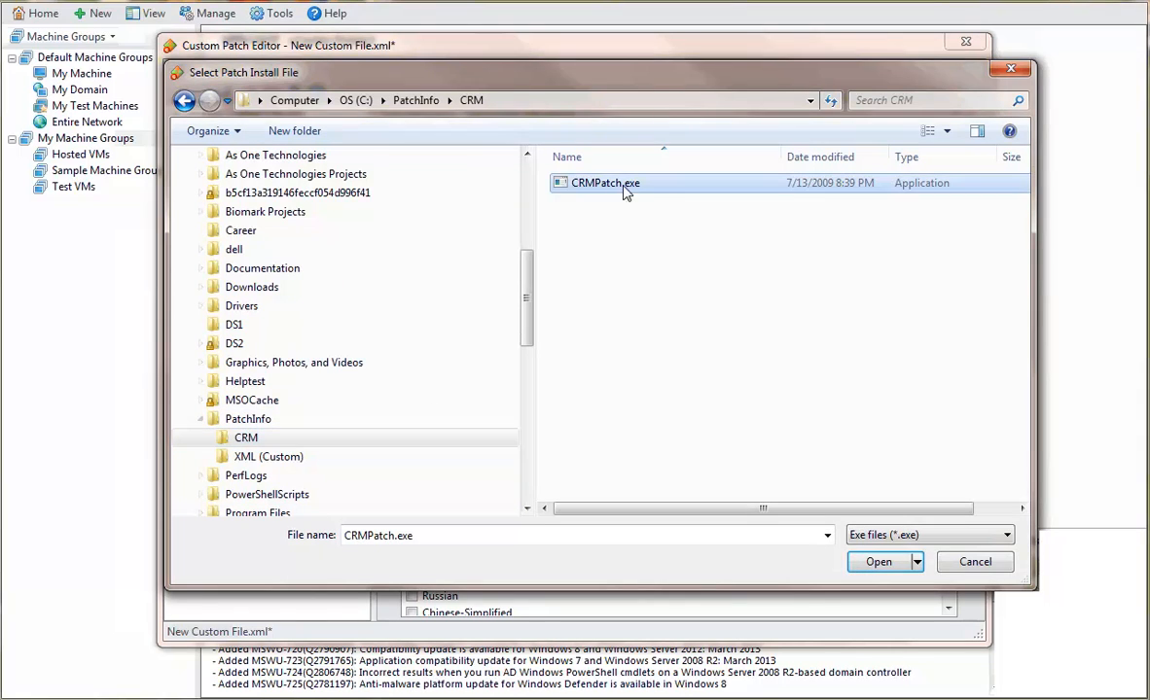
pyautogui.moveTo(880, 561)
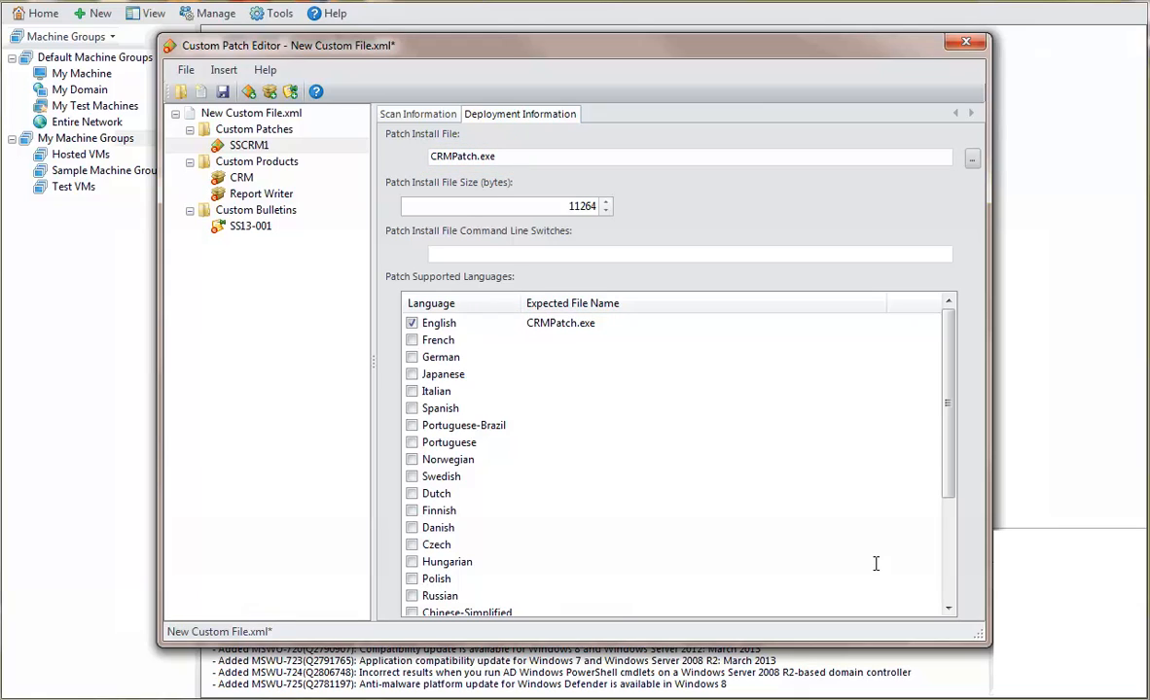
pyautogui.moveTo(501, 438)
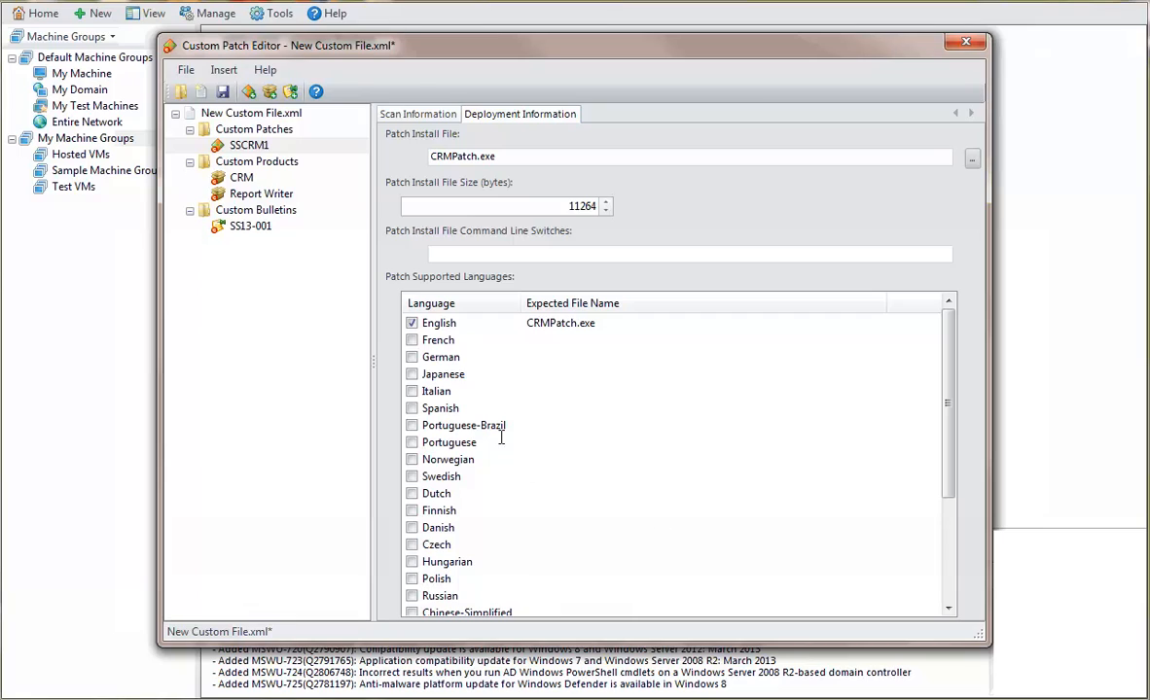
pyautogui.moveTo(516, 269)
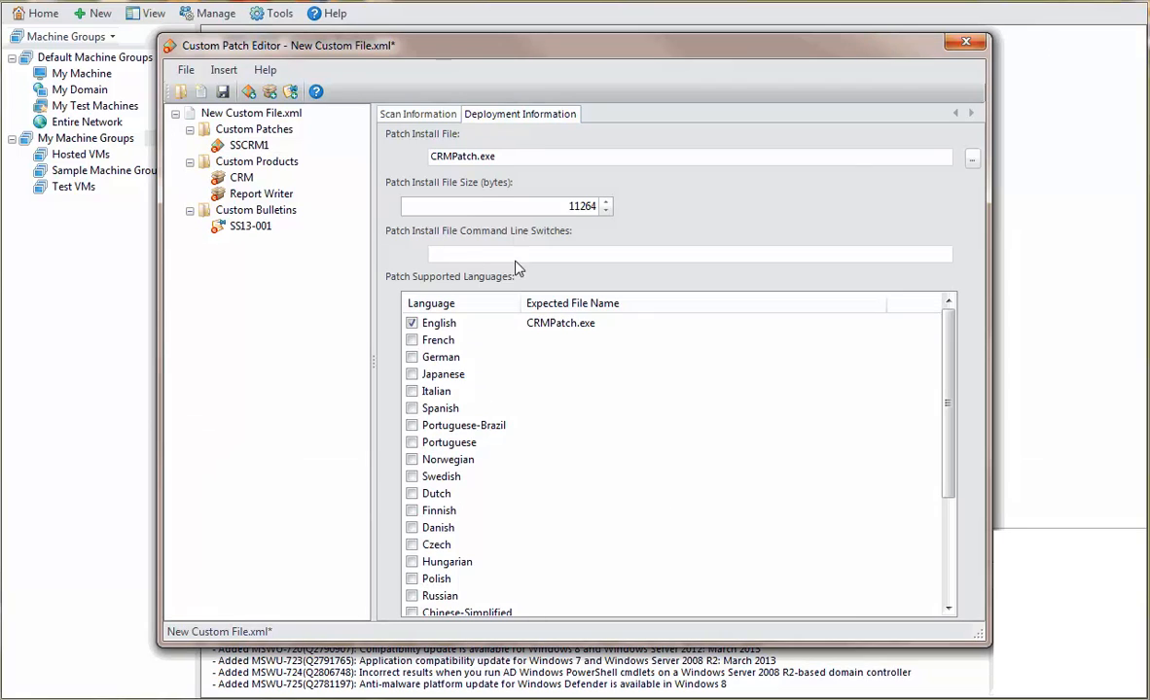
pyautogui.write('-Q')
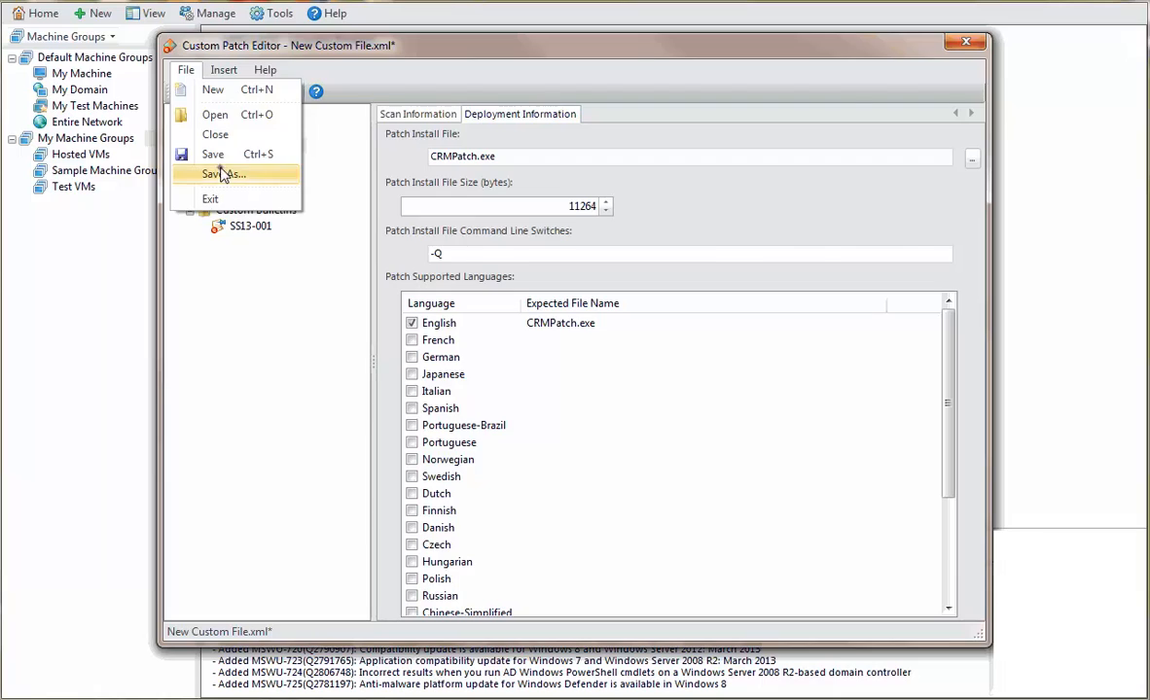
# Step: Save the patch as SS1Sample.xml in C:\PatchInfo\XML (Custom)
pyautogui.click(225, 173)
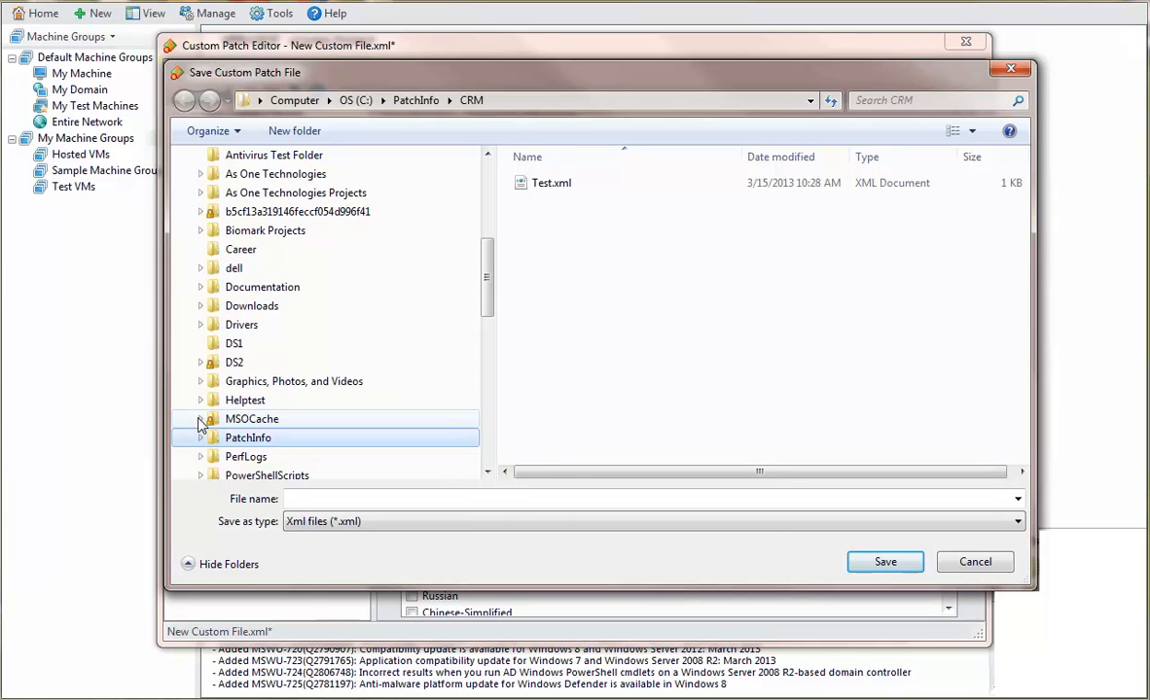
pyautogui.click(199, 437)
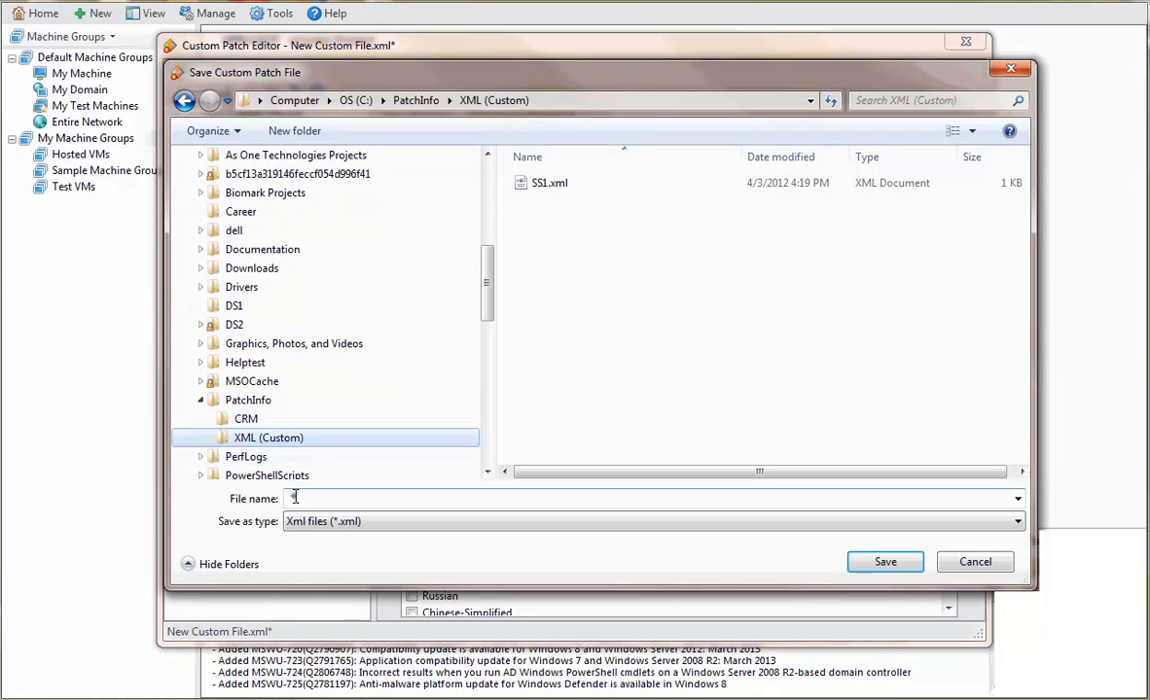
pyautogui.write('SS1Sample')
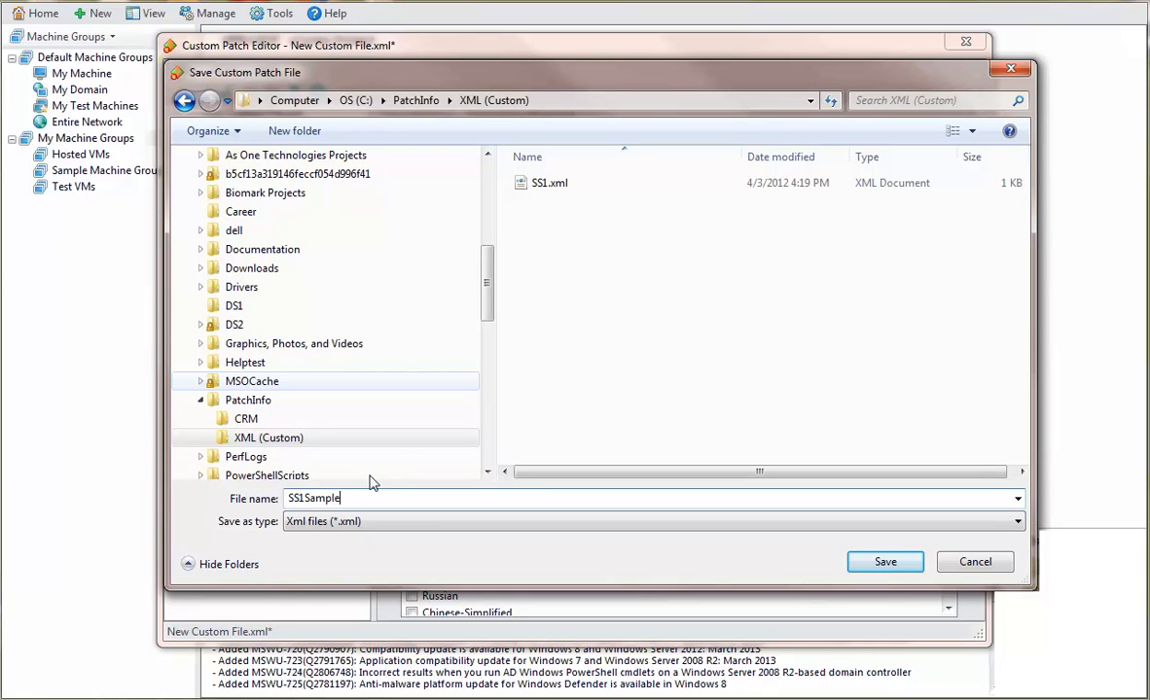
pyautogui.moveTo(651, 395)
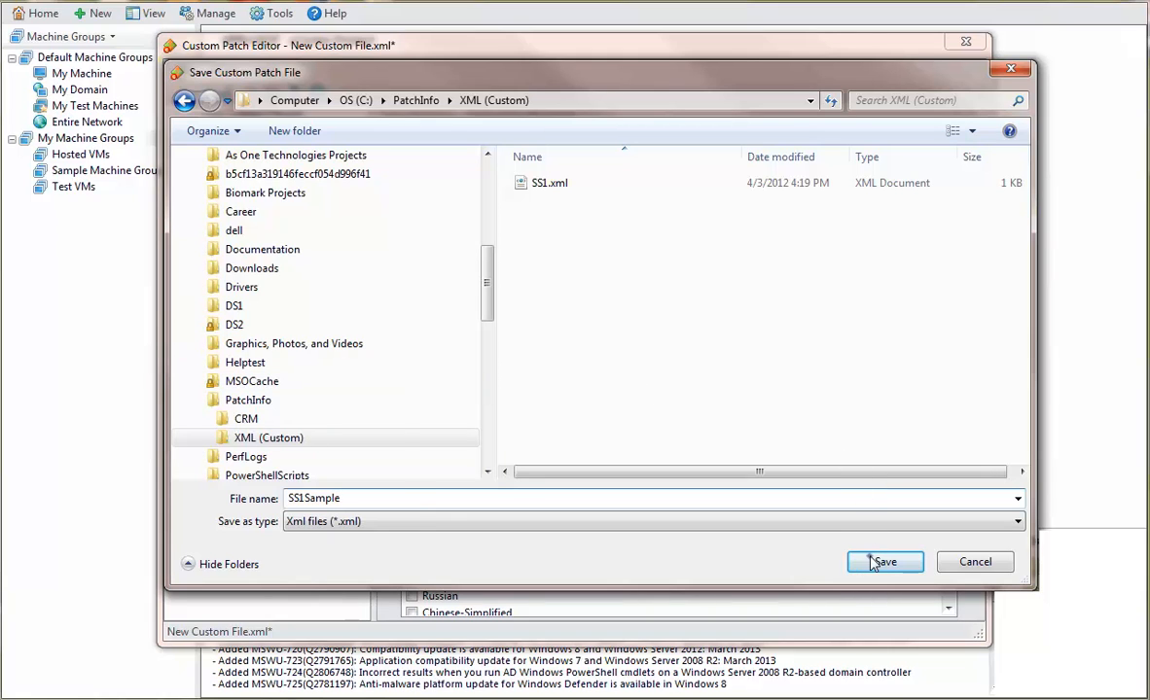
pyautogui.click(883, 560)
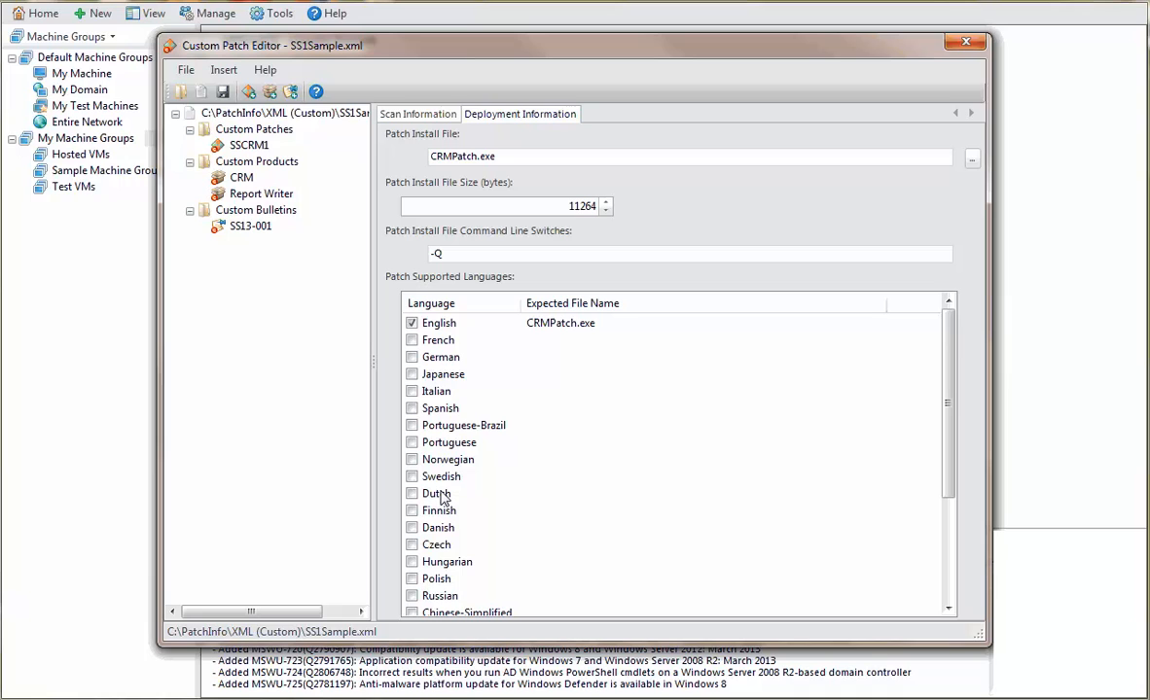
# Step: Exit the patch editor and enable SS1Sample.xml in the custom patch collection for validation
pyautogui.click(185, 70)
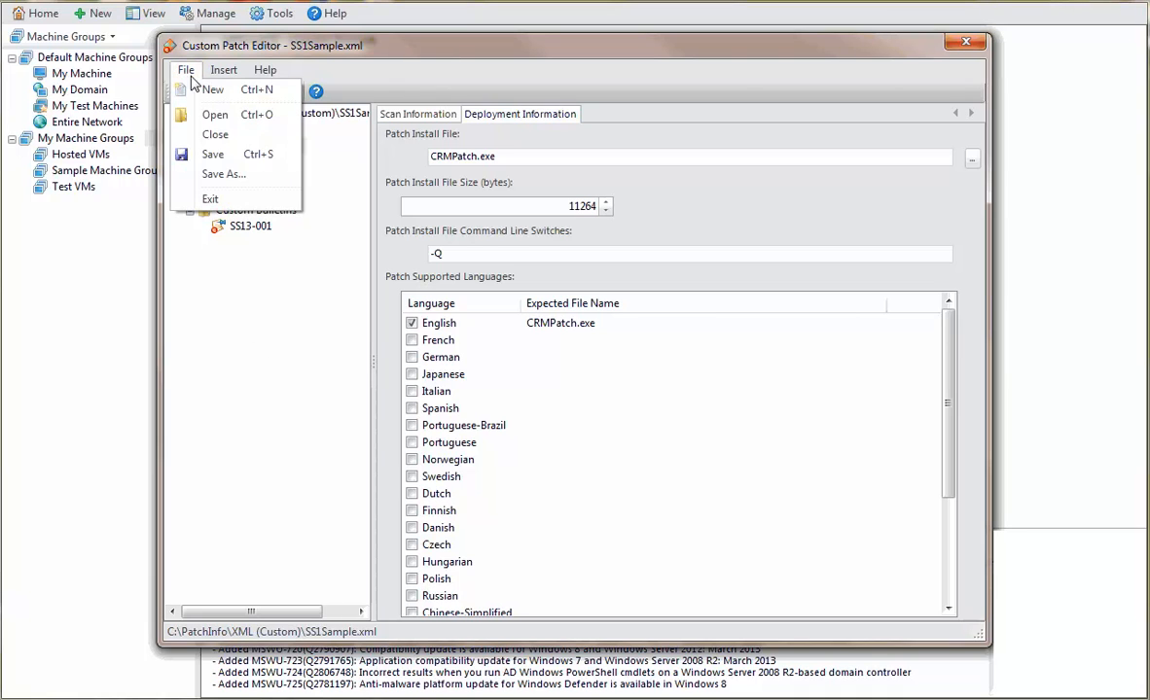
pyautogui.click(214, 135)
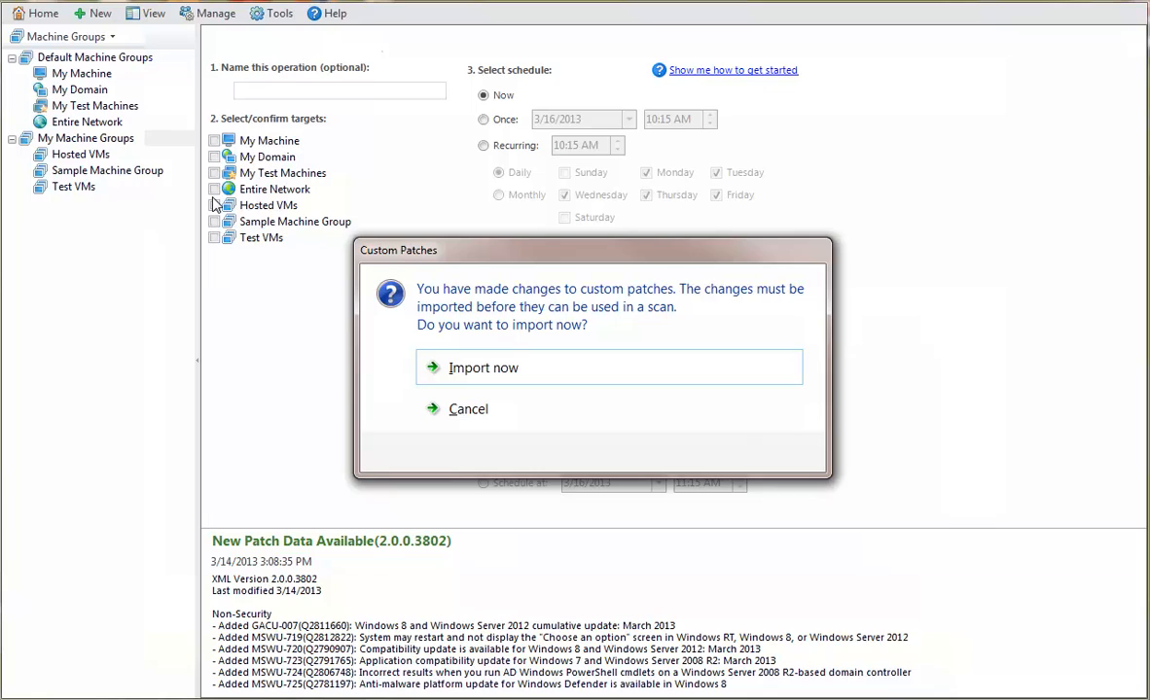
pyautogui.moveTo(477, 369)
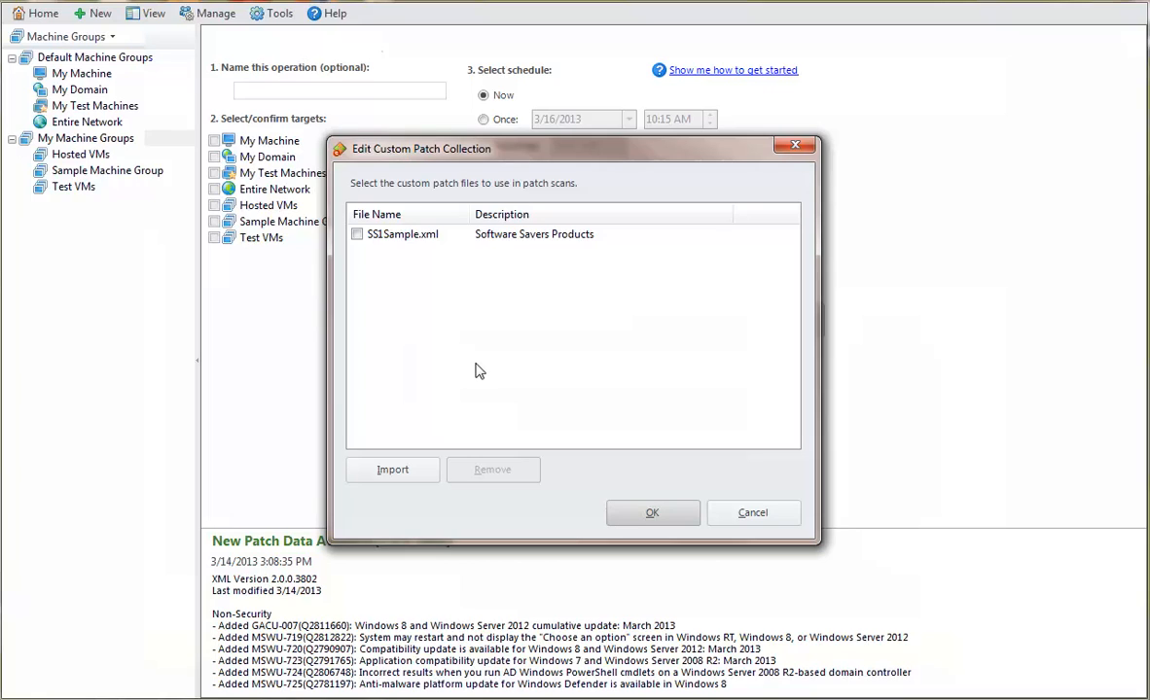
pyautogui.click(358, 234)
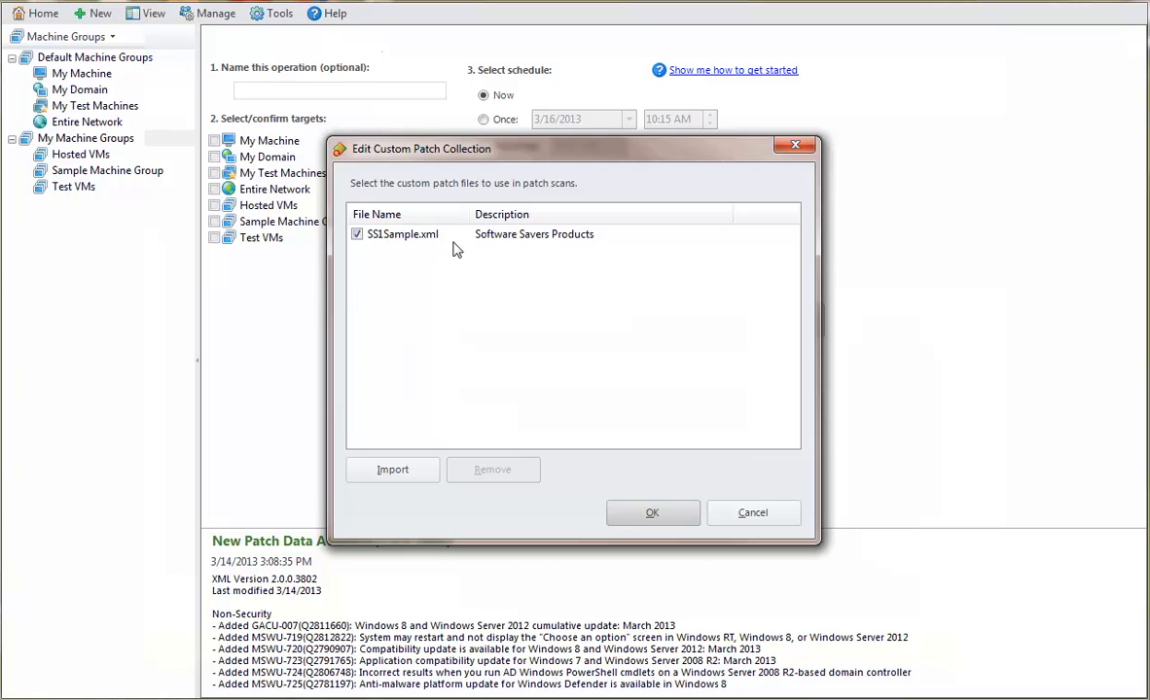
pyautogui.click(651, 514)
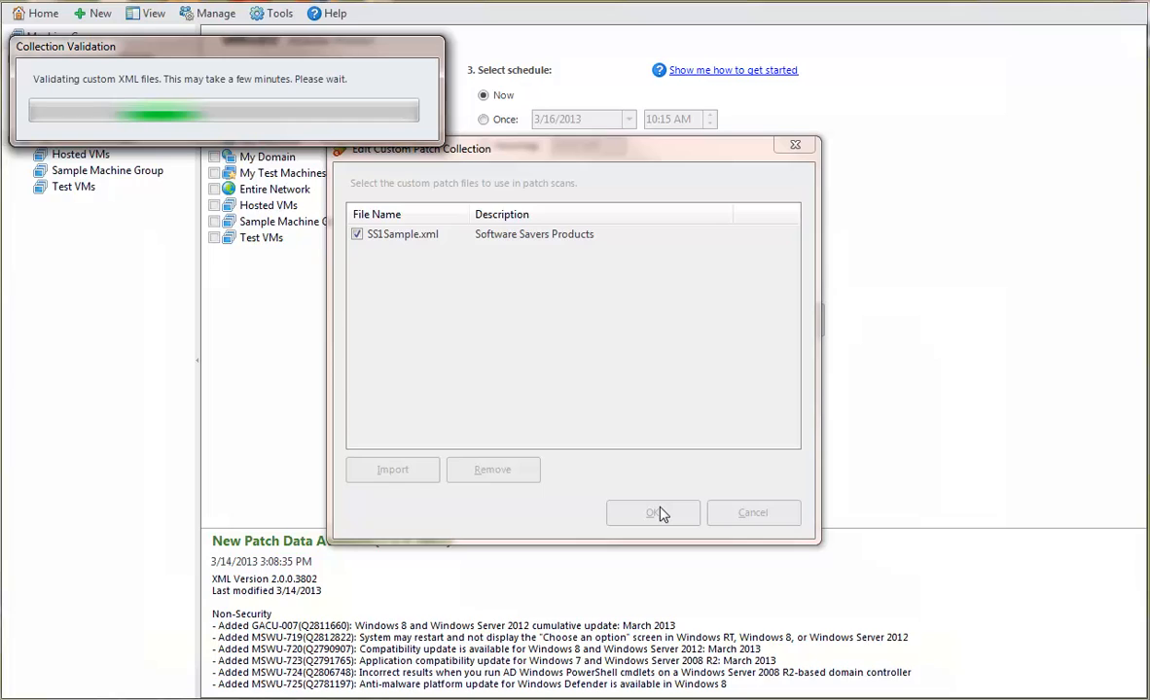
pyautogui.moveTo(654, 498)
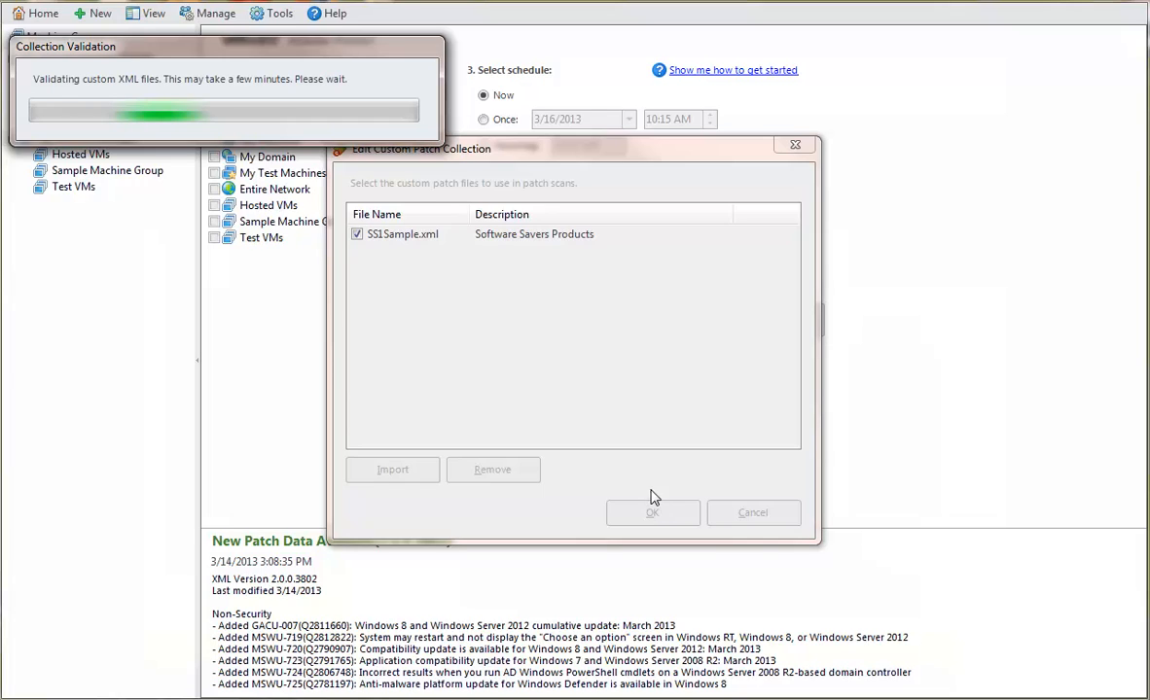
# Step: Accept the validated collection and close the finished Import Patch Definitions log
pyautogui.click(652, 514)
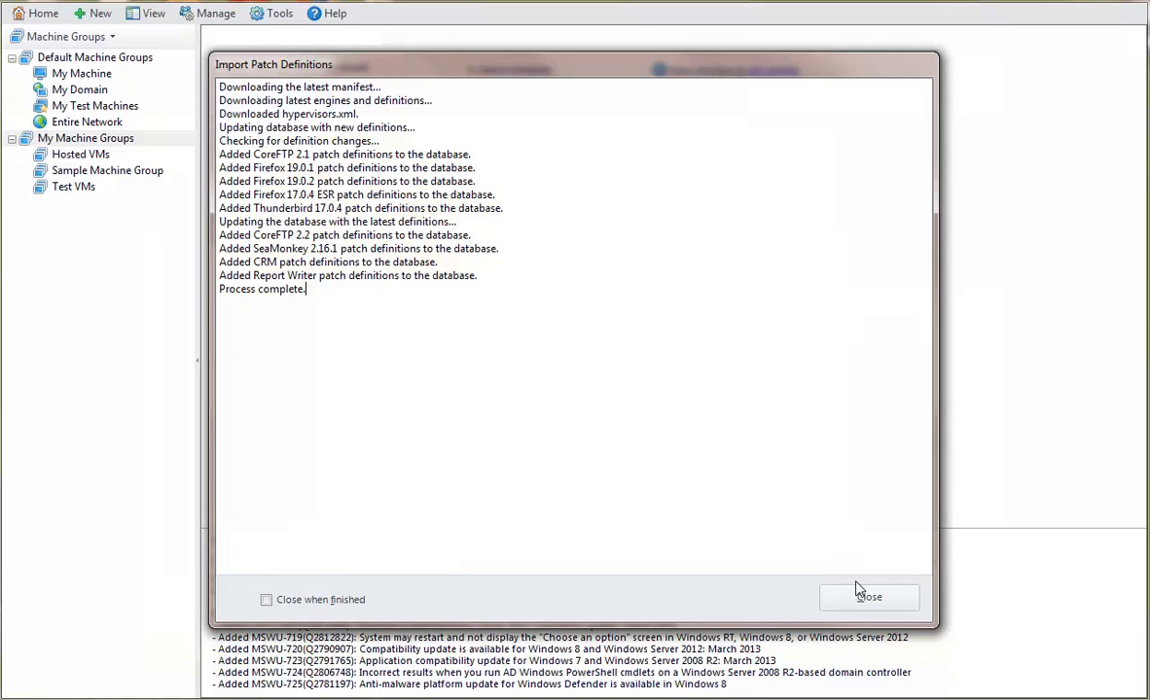
pyautogui.click(868, 595)
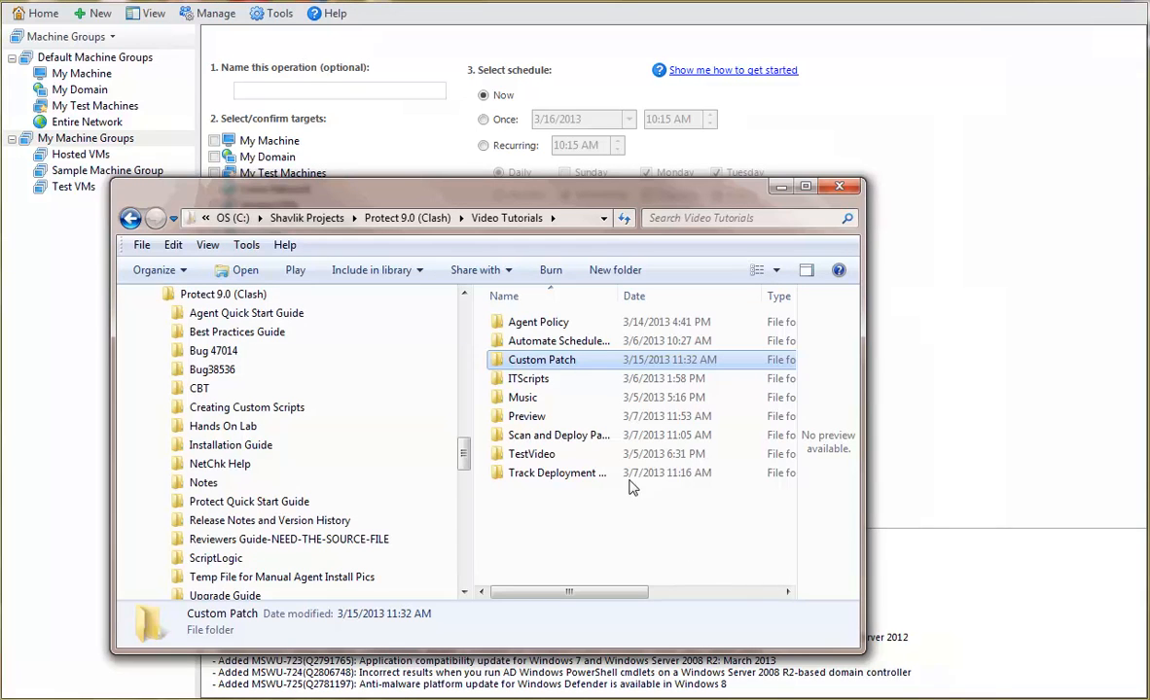
pyautogui.moveTo(498, 251)
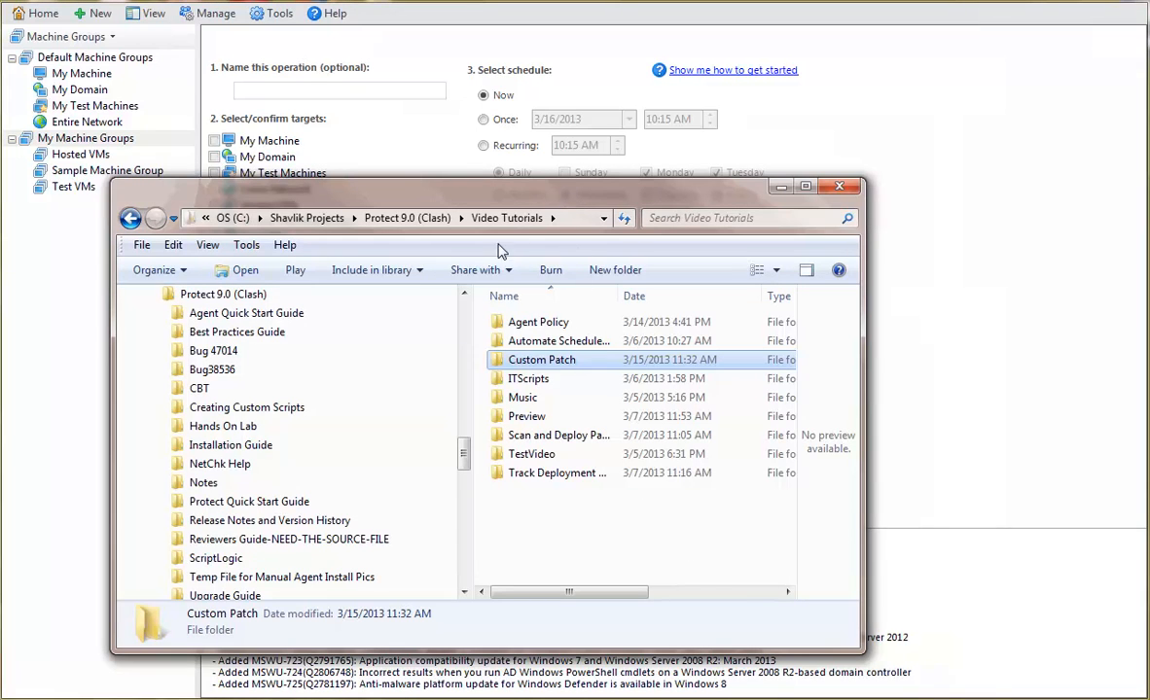
# Step: Locate CRMPatch.exe in C:\PatchInfo\CRM in Explorer, then close the window
pyautogui.scroll(-3)
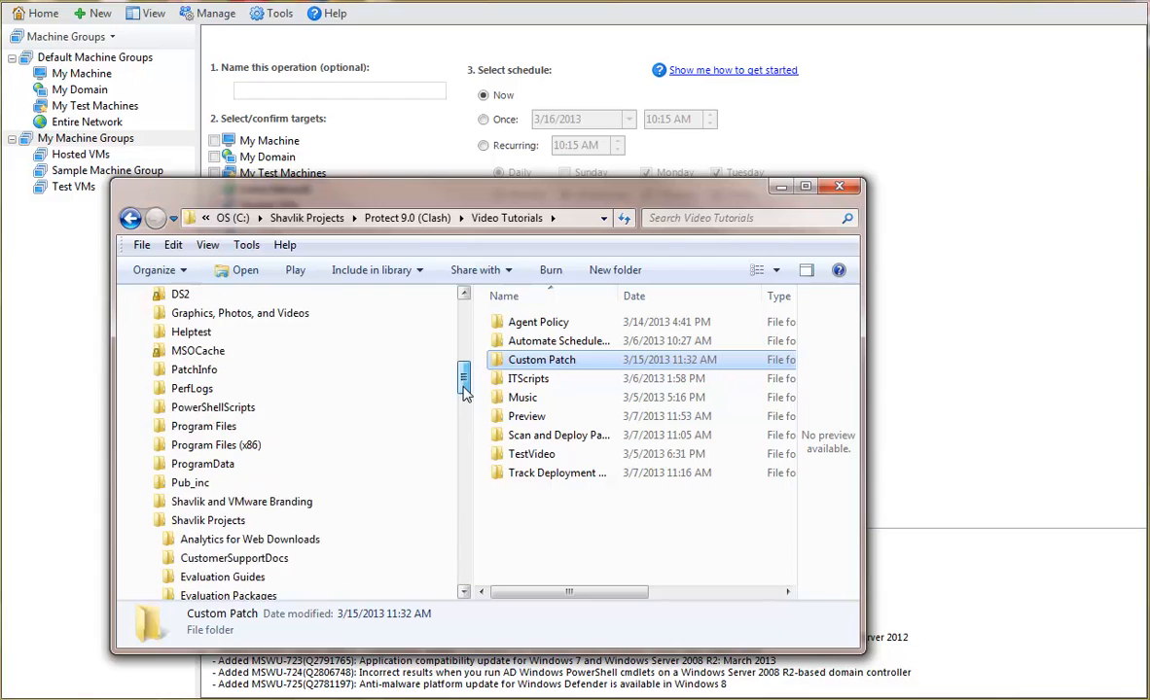
pyautogui.scroll(3)
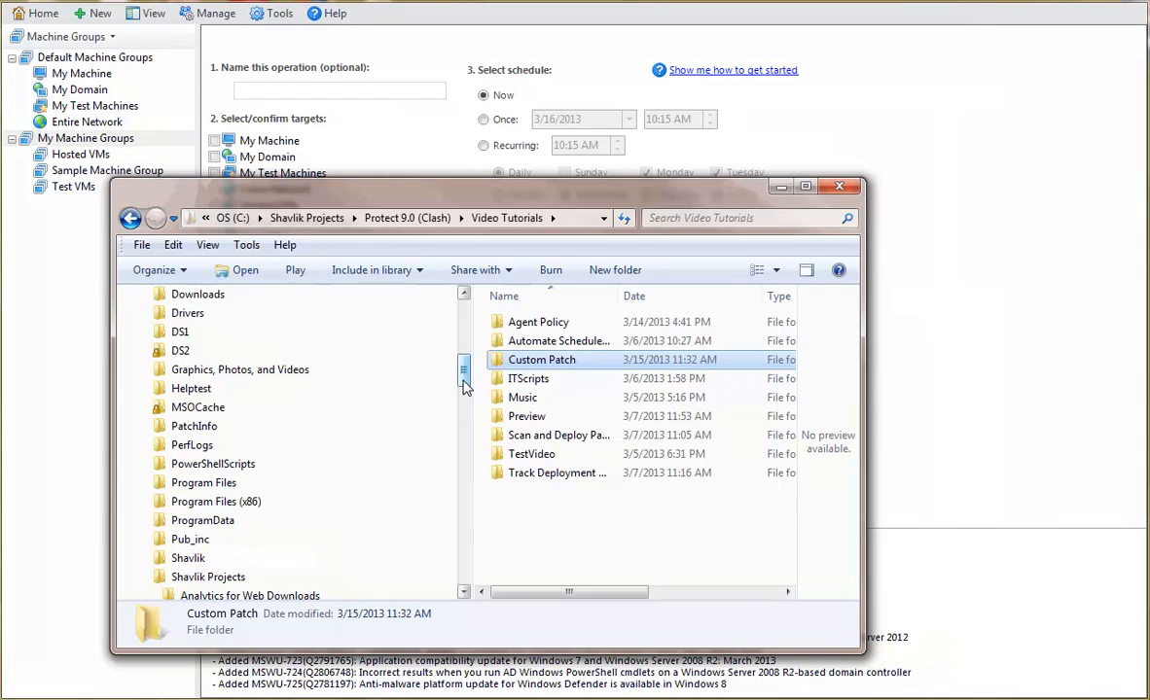
pyautogui.moveTo(185, 407)
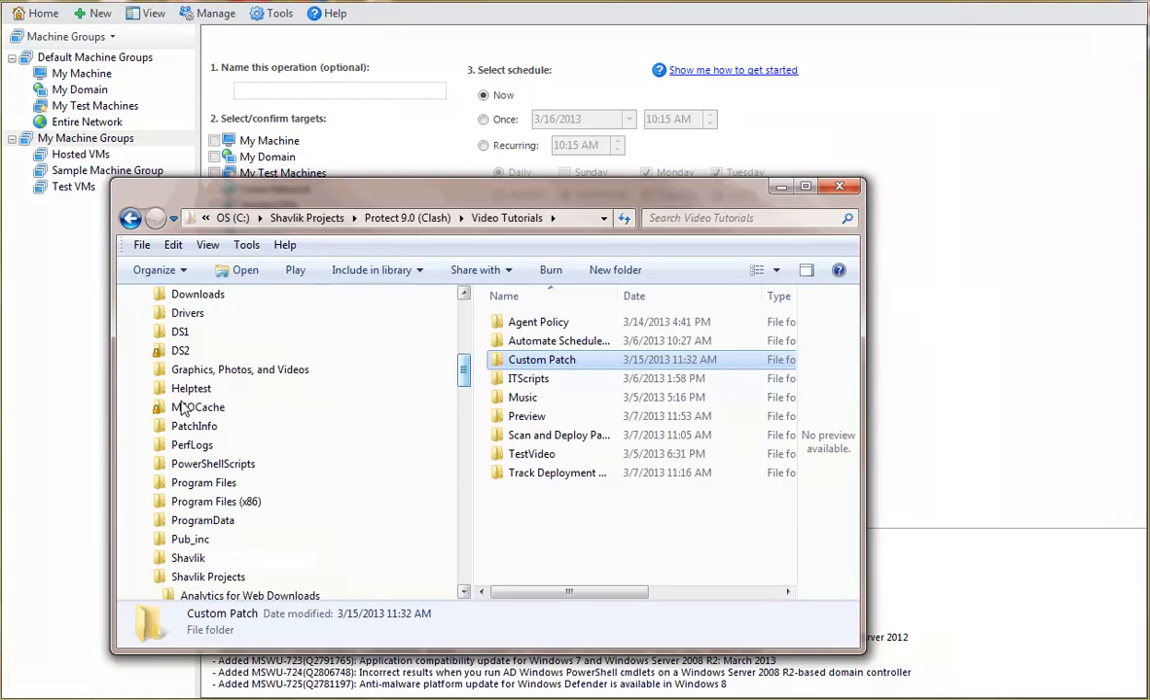
pyautogui.click(145, 426)
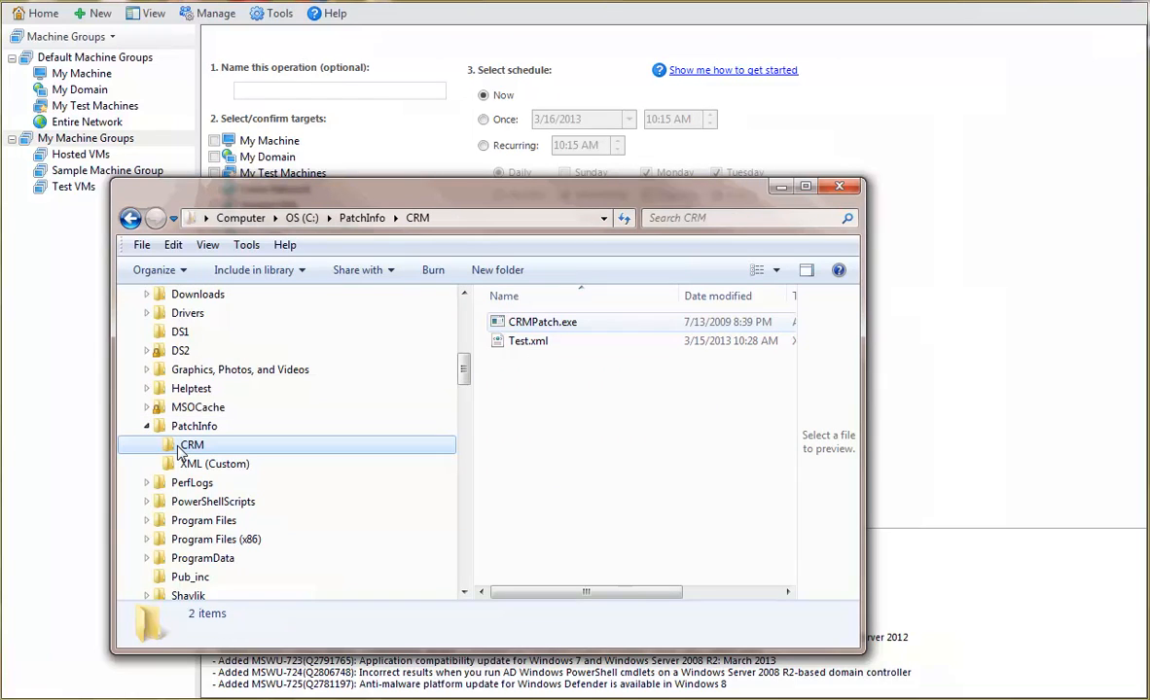
pyautogui.click(541, 321)
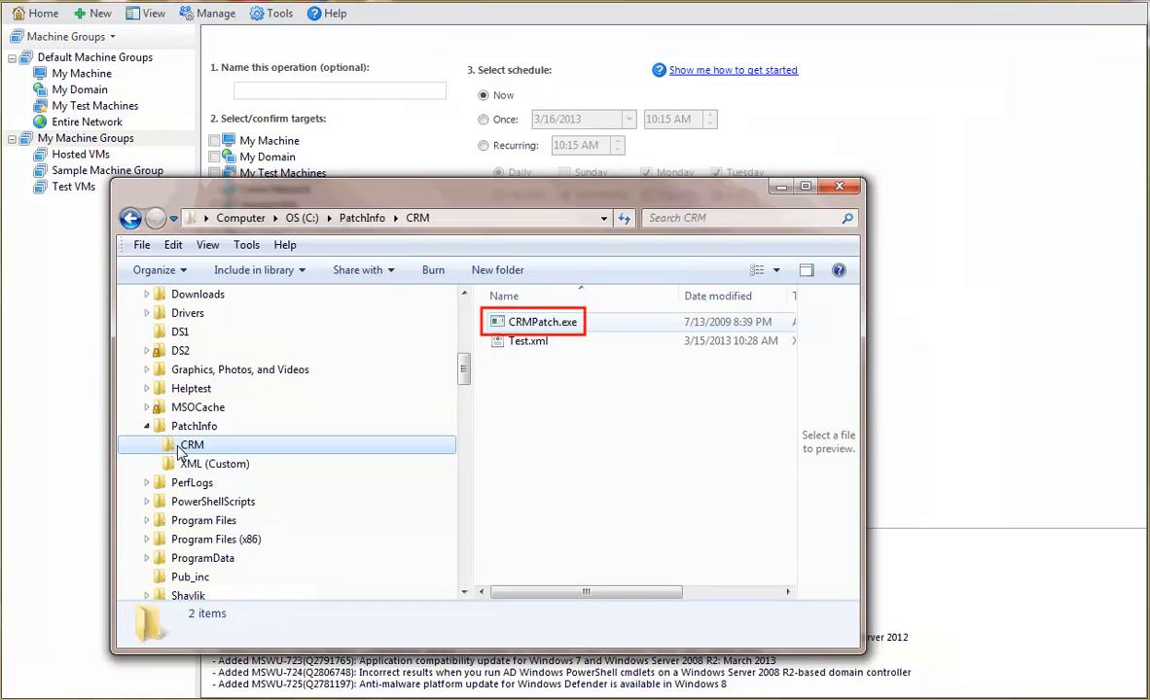
pyautogui.moveTo(249, 452)
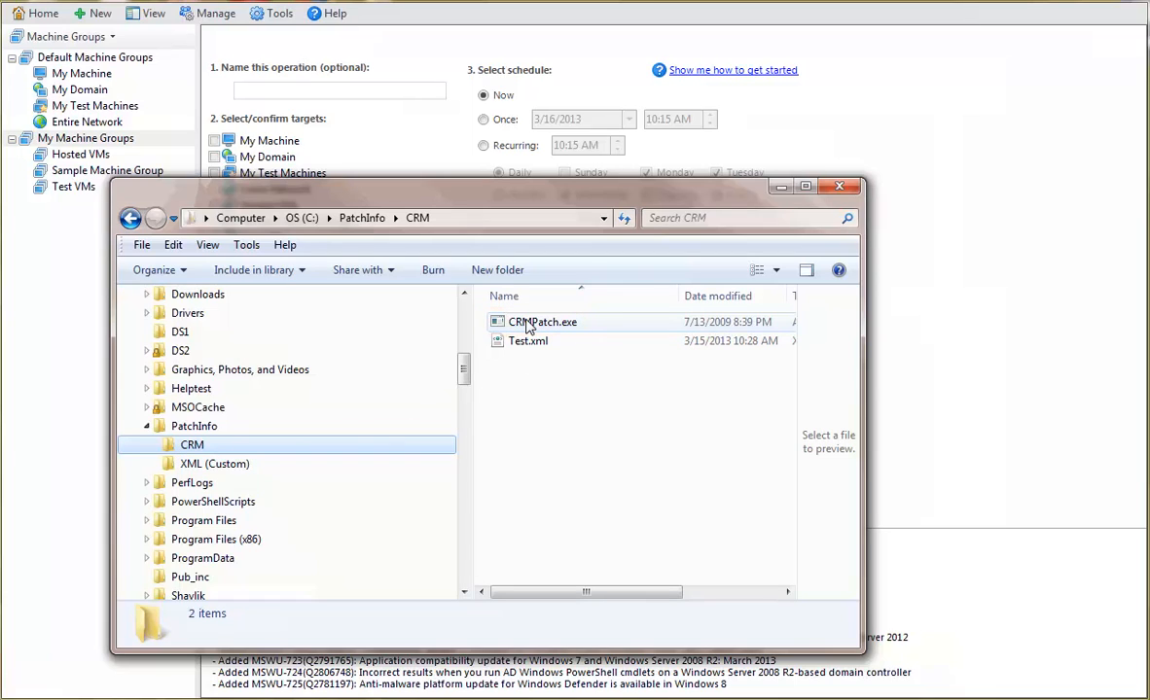
pyautogui.rightClick(543, 322)
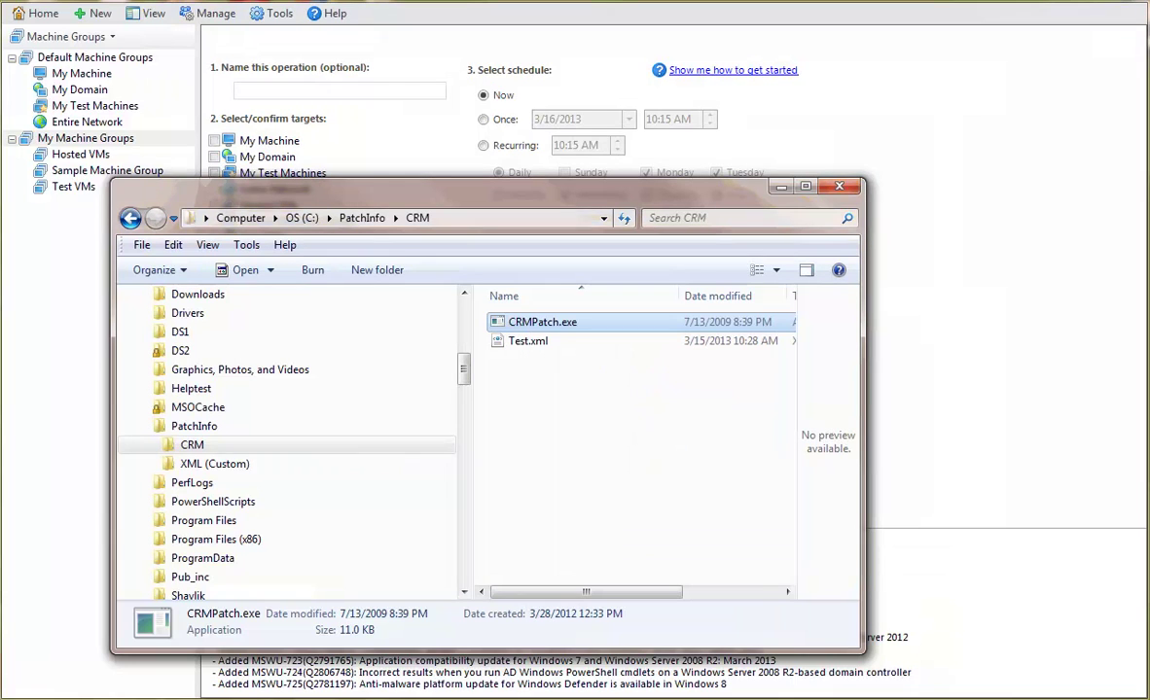
pyautogui.click(837, 187)
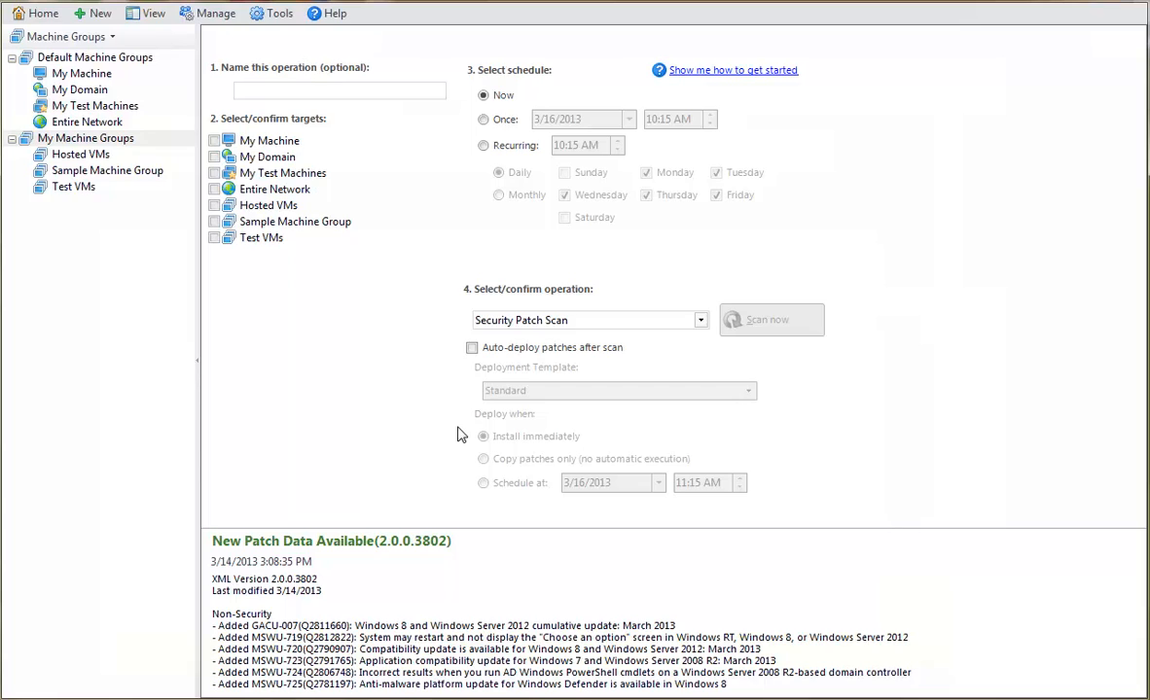
pyautogui.moveTo(436, 432)
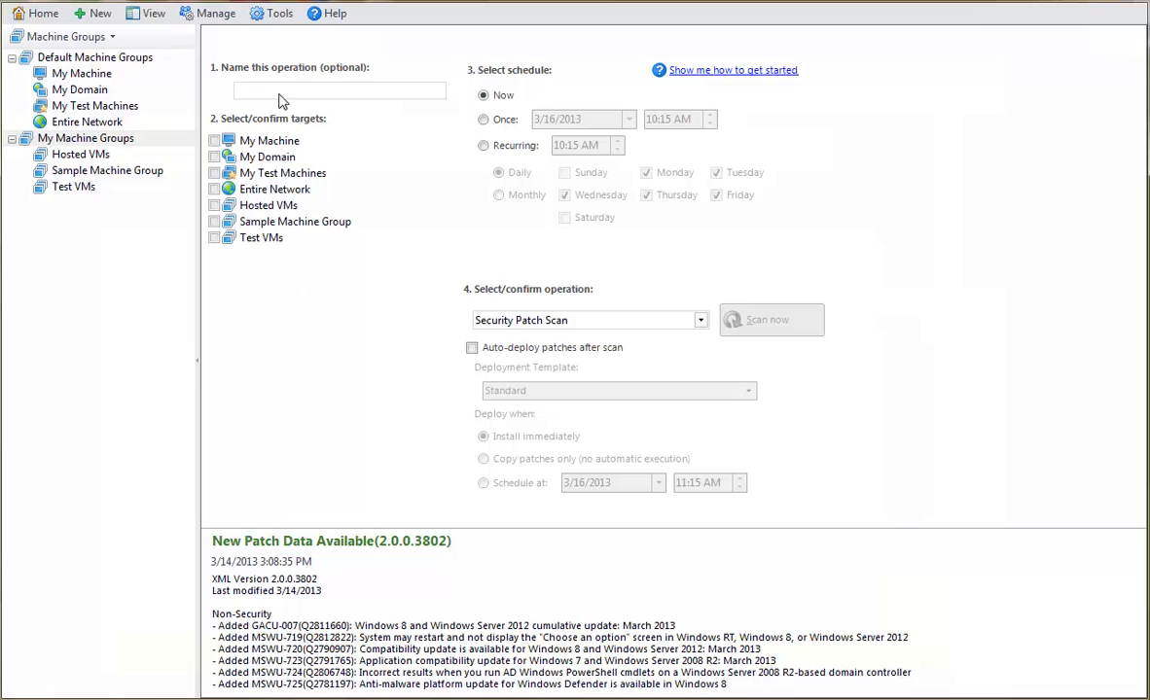
# Step: View the Downloads options via Tools > Operations, showing the patch download directory
pyautogui.click(280, 12)
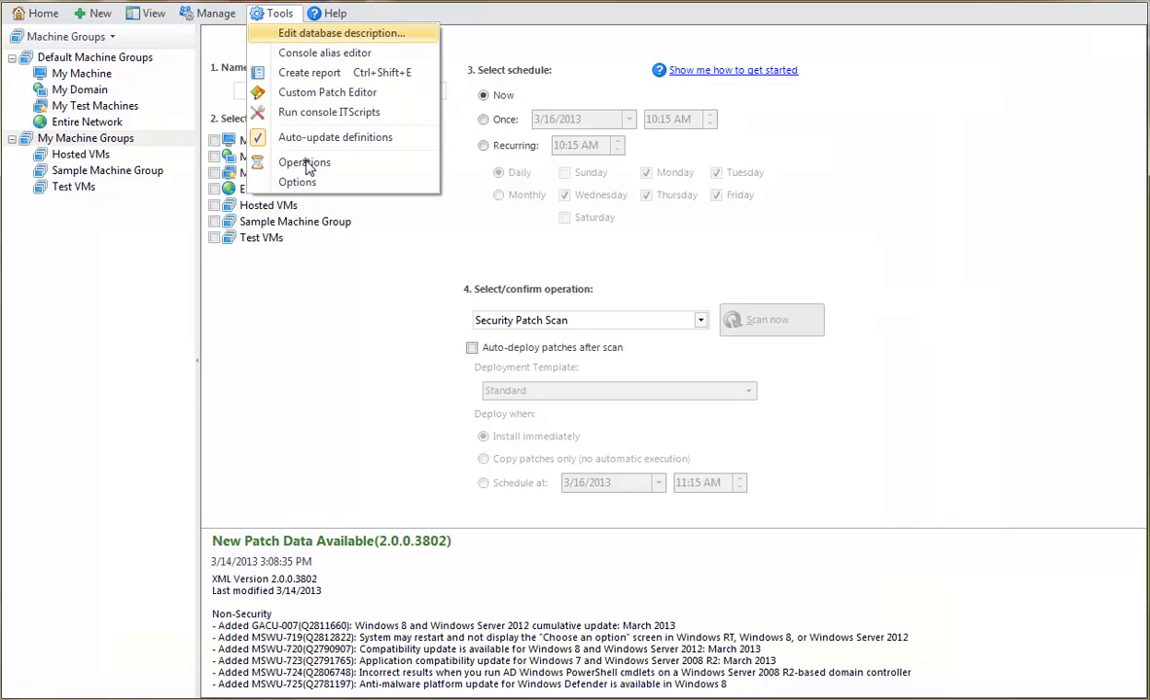
pyautogui.click(304, 163)
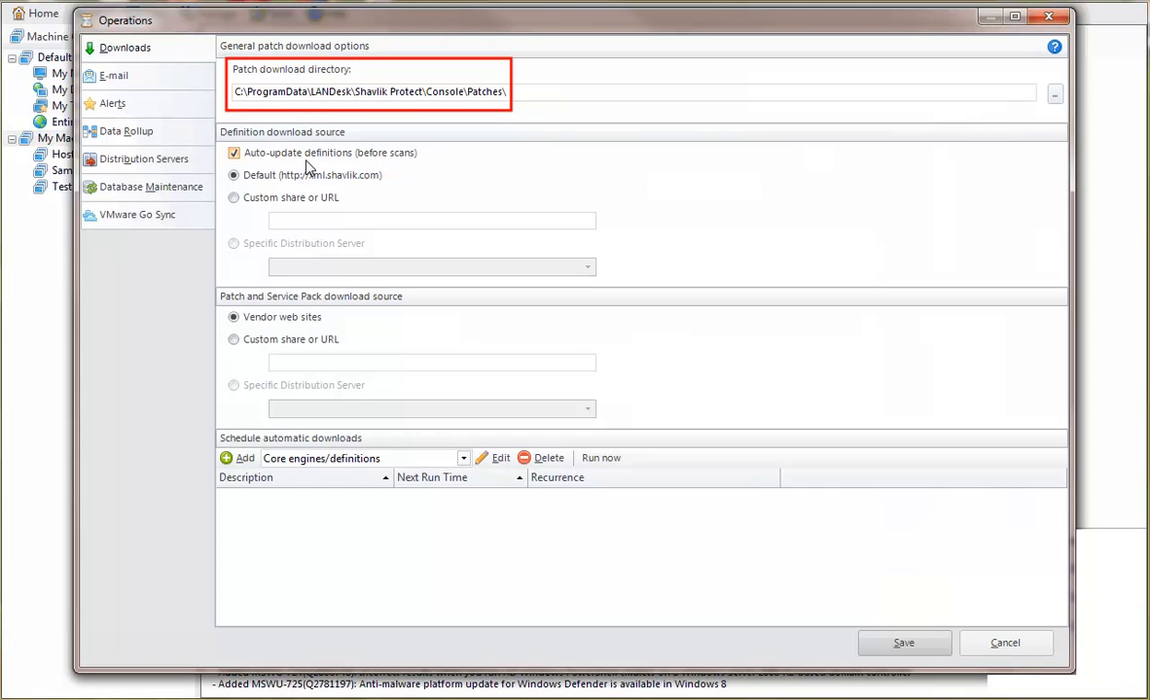